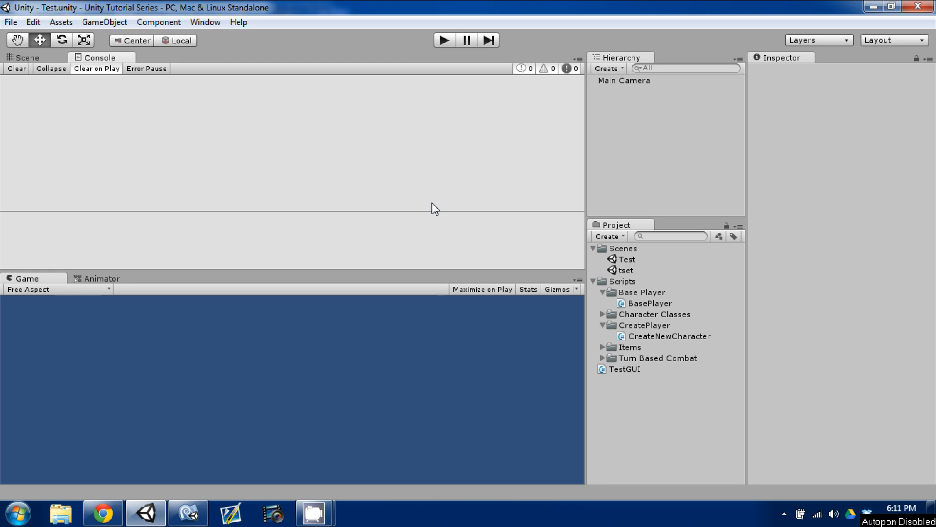
mouse_move(421, 204)
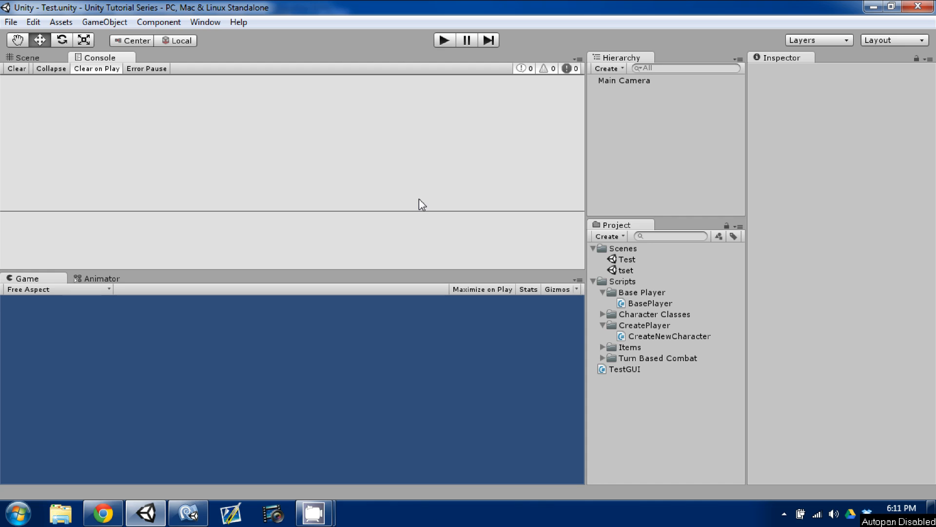
Step: Preview the CreateNewCharacter script's code in the Inspector
left_click(670, 336)
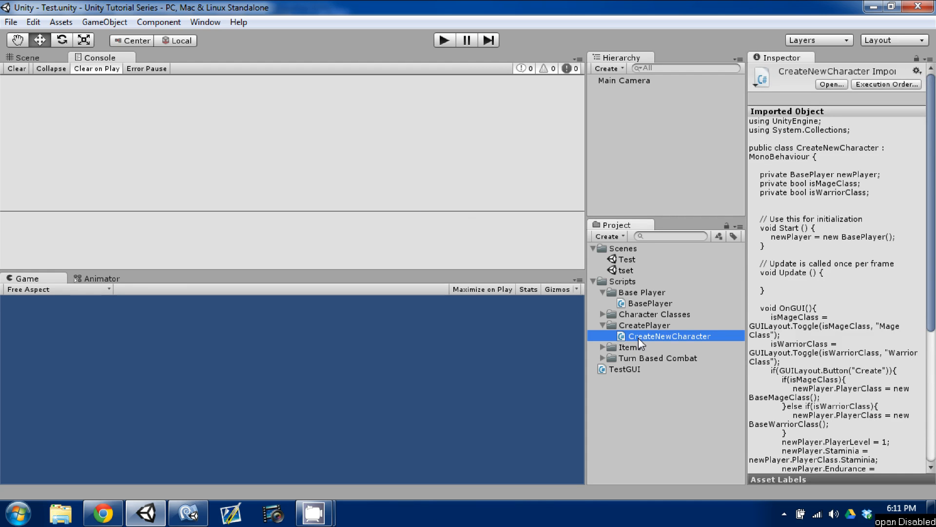
mouse_move(607, 315)
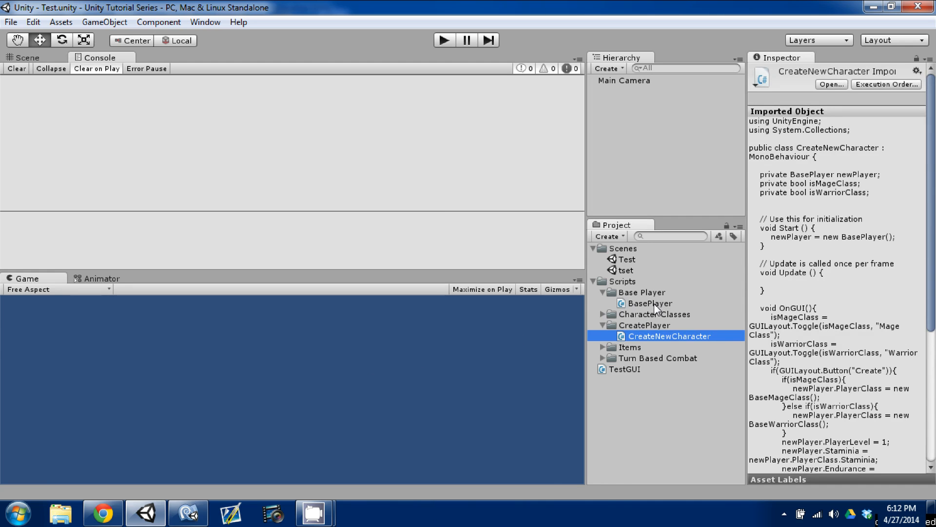
Step: In BasePlayer.cs, comment out the old PlayerName property and make room below it
double_click(669, 335)
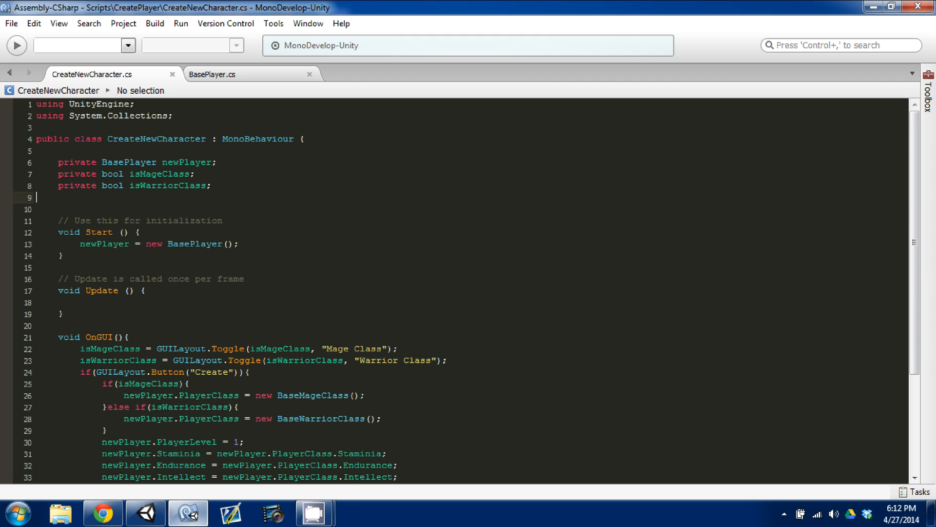
left_click(212, 74)
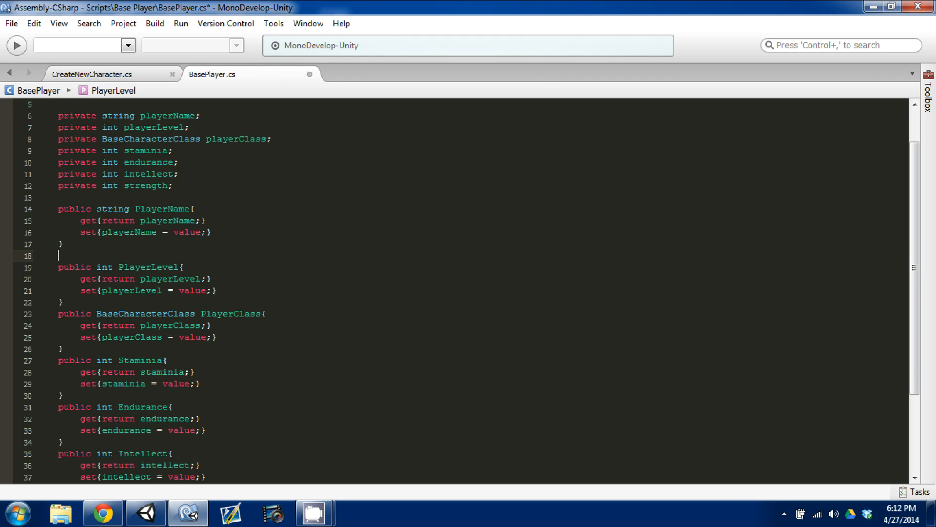
key("Return")
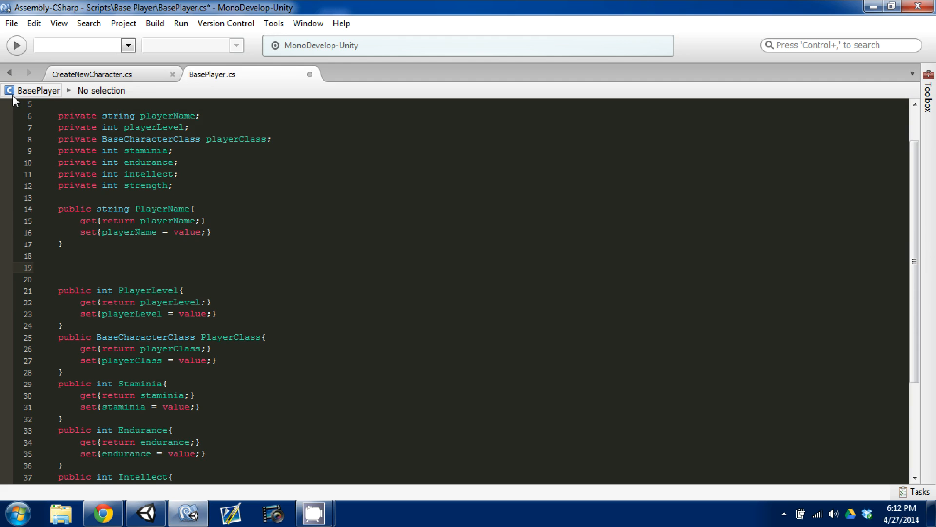
left_click(164, 242)
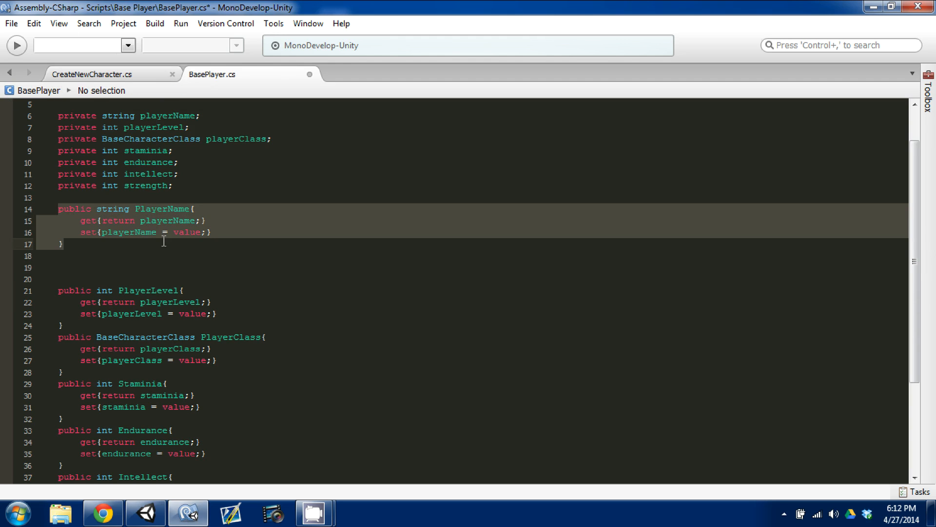
left_click(59, 209)
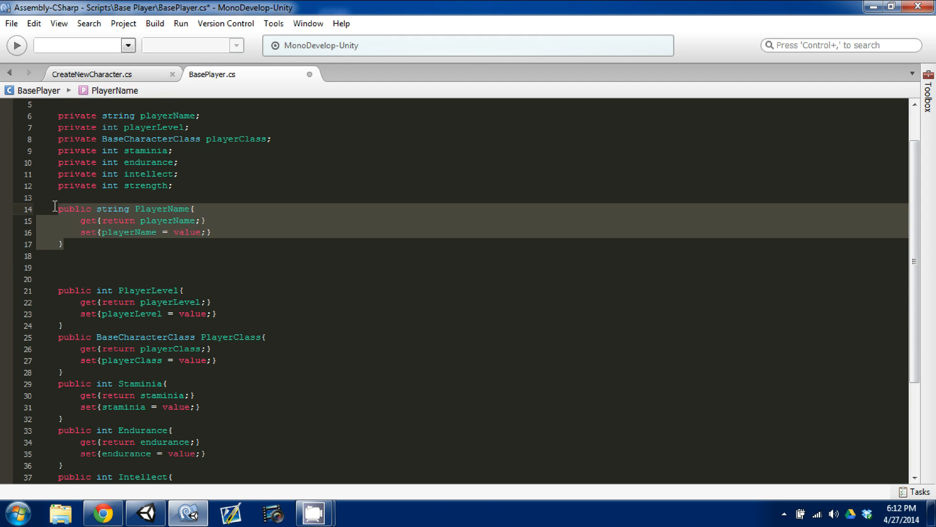
left_click(372, 175)
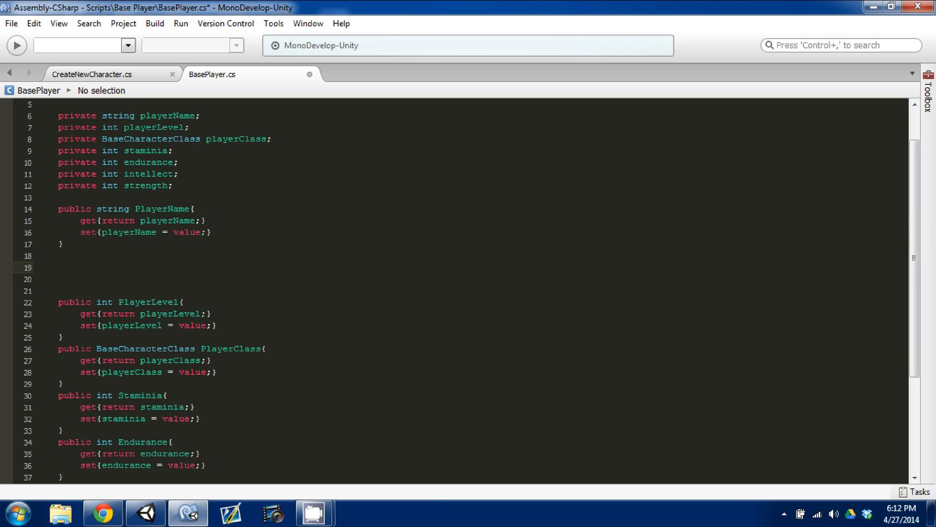
Step: Write the auto-property public string PlayerName{get;set;} in its place
type("public string PlayerNa")
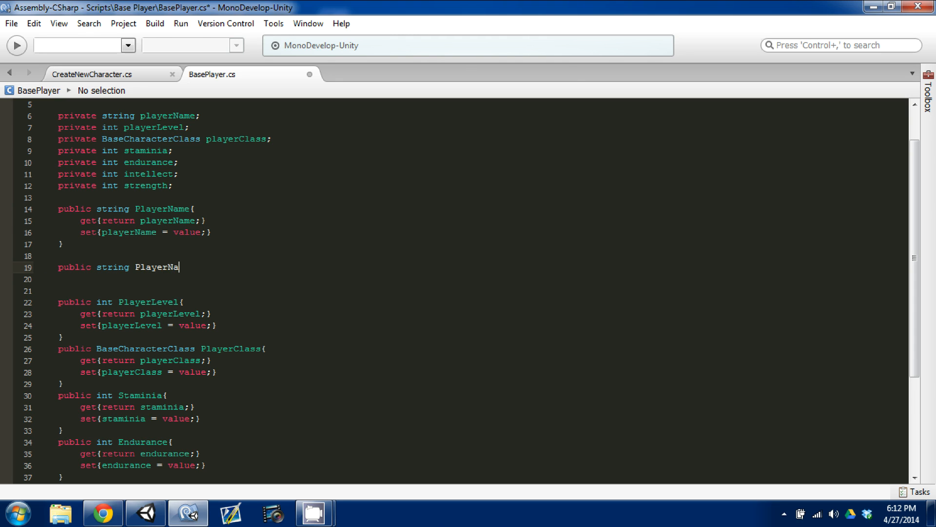
type("me")
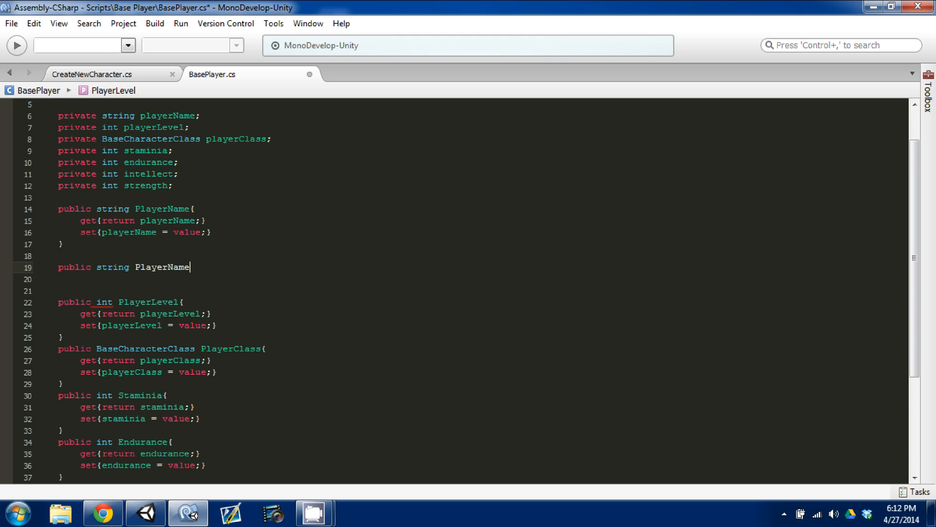
type("{")
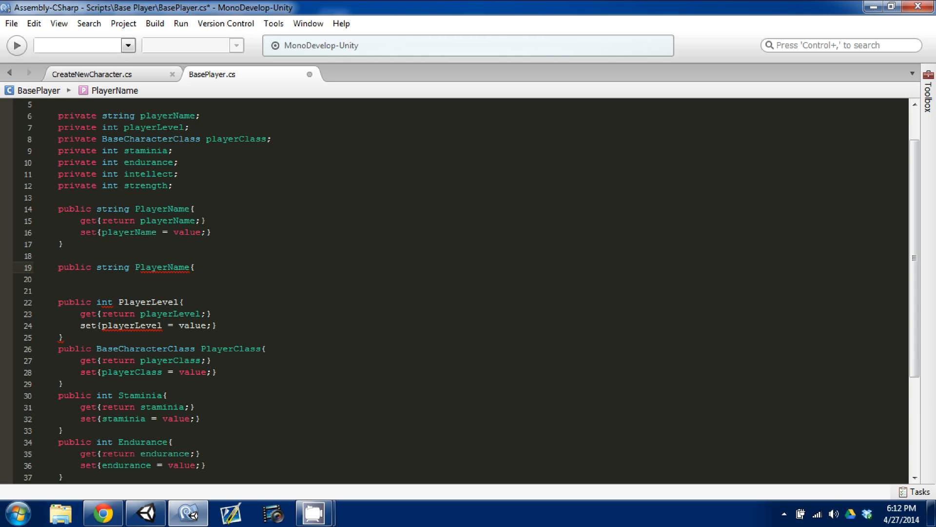
type("get;set;")
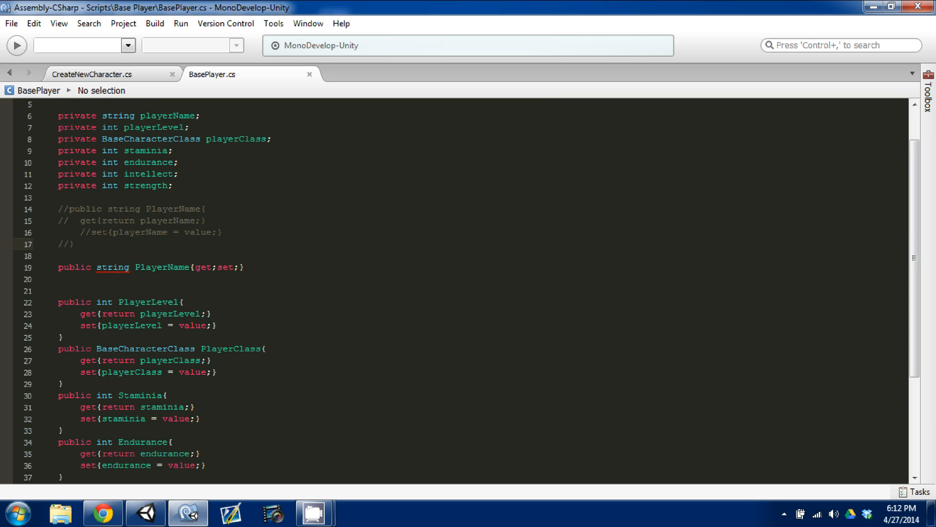
left_click(159, 267)
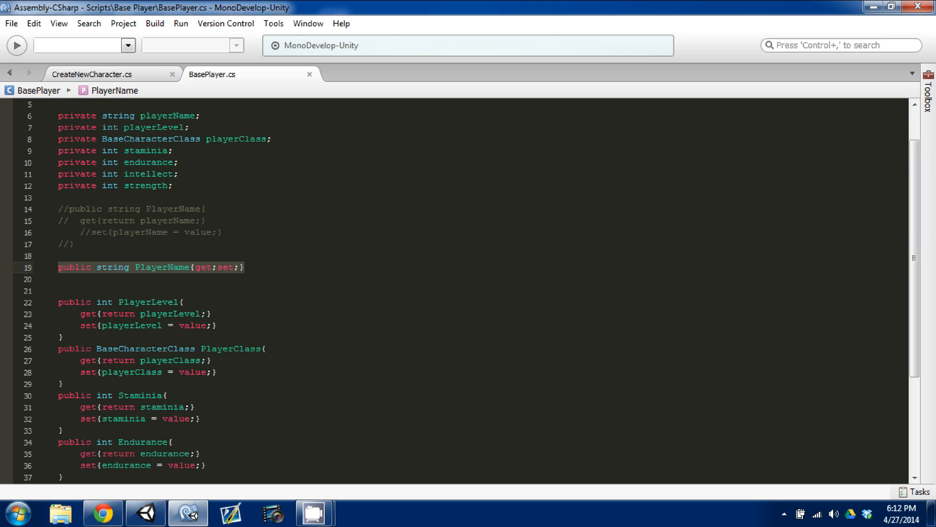
left_click(111, 337)
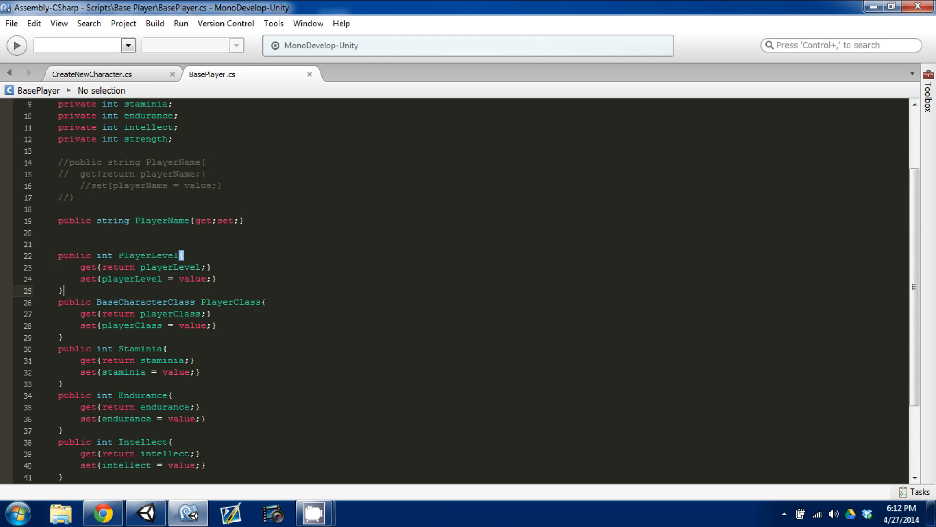
left_click(90, 220)
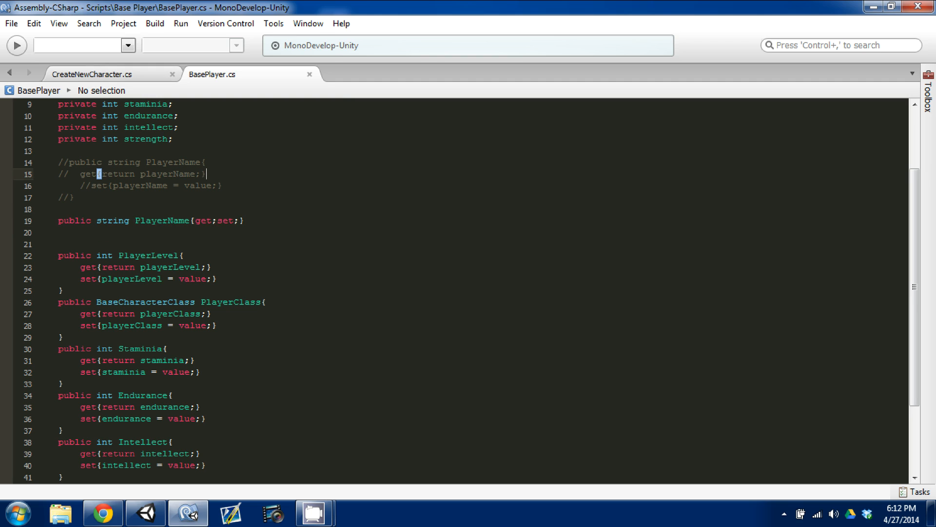
Step: Check the script in Unity and return to CreateNewCharacter.cs in the editor
left_click(146, 513)
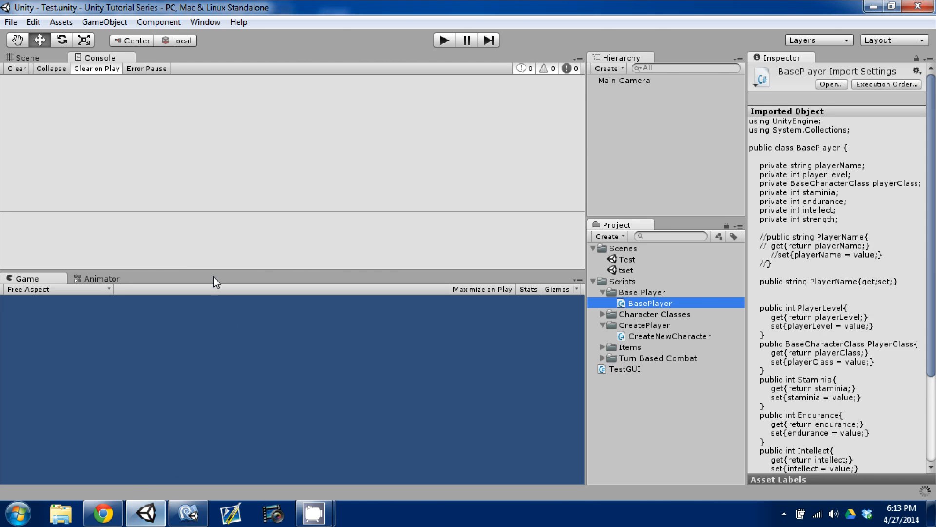
mouse_move(188, 513)
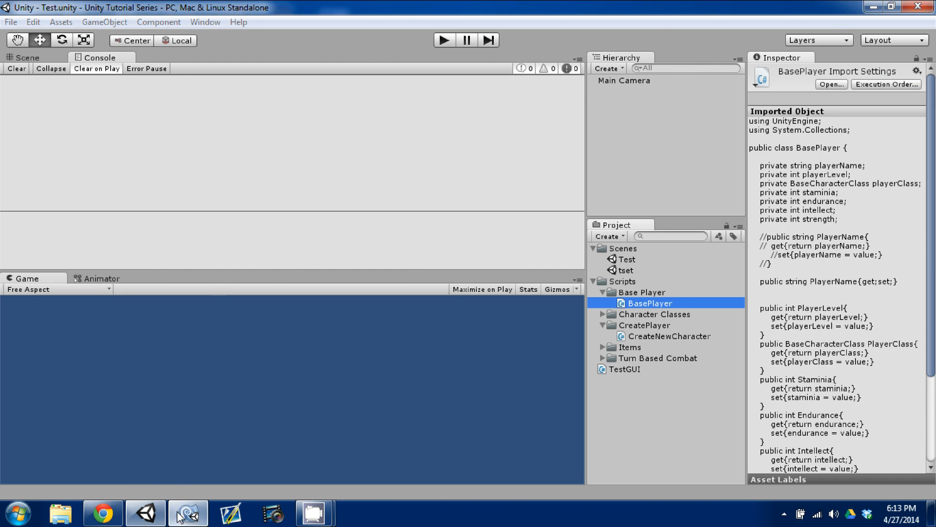
left_click(188, 513)
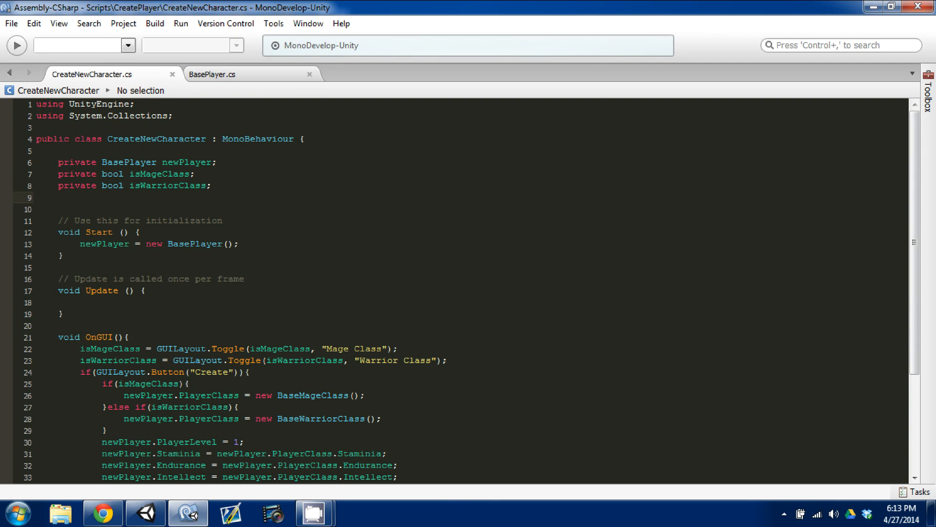
Step: Declare a private string playerName field after the existing fields
left_click(191, 186)
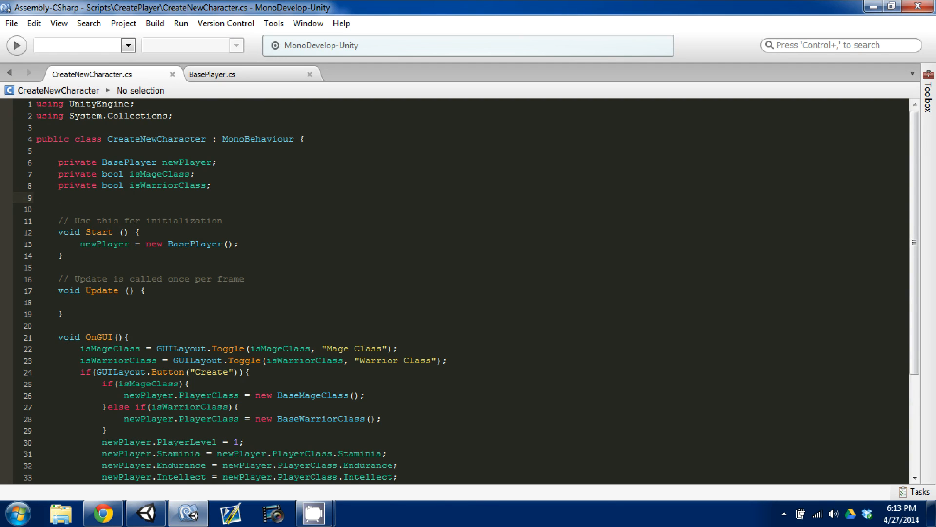
left_click(58, 197)
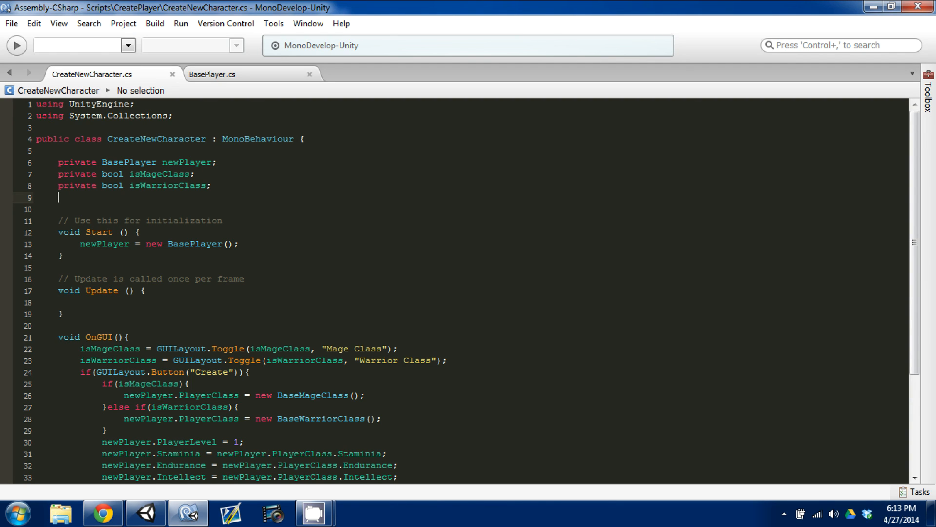
type("private string")
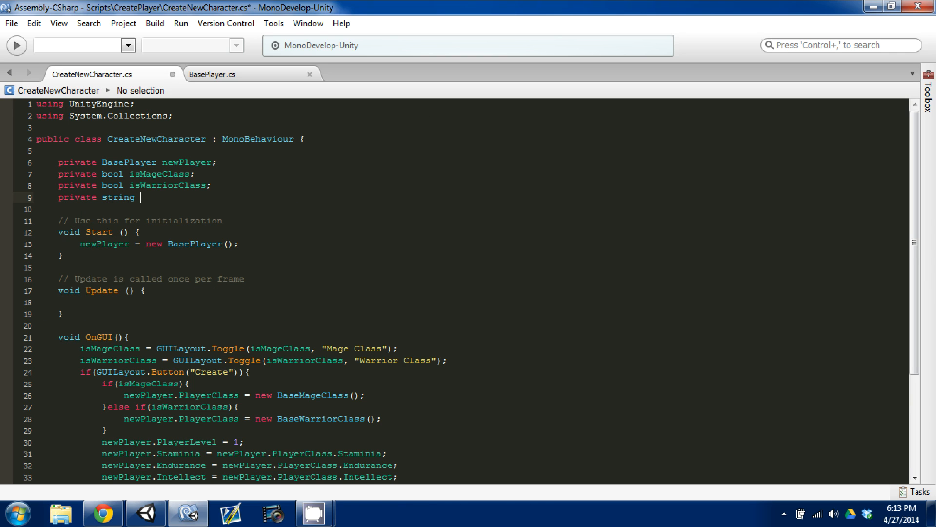
type("playerName;")
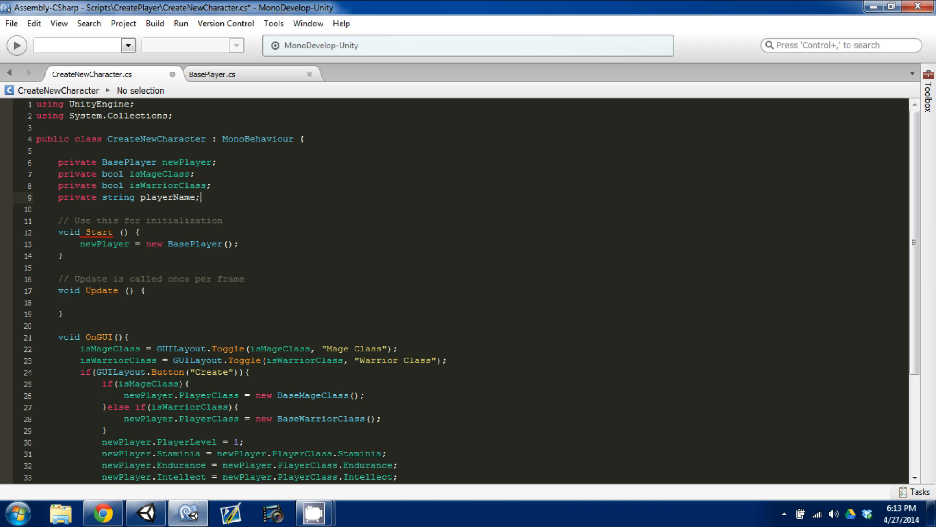
scroll("down", 3)
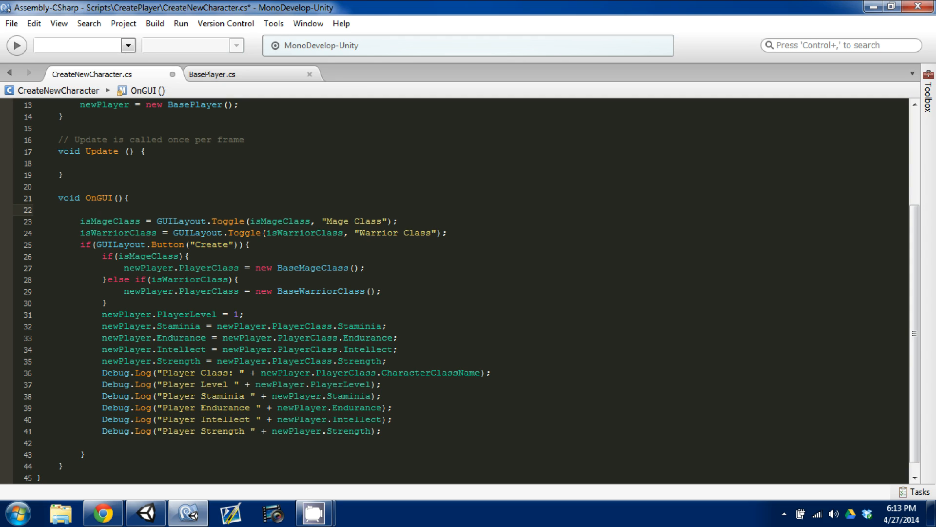
Step: In OnGUI, assign playerName = GUILayout.TextArea(playerName);
left_click(80, 210)
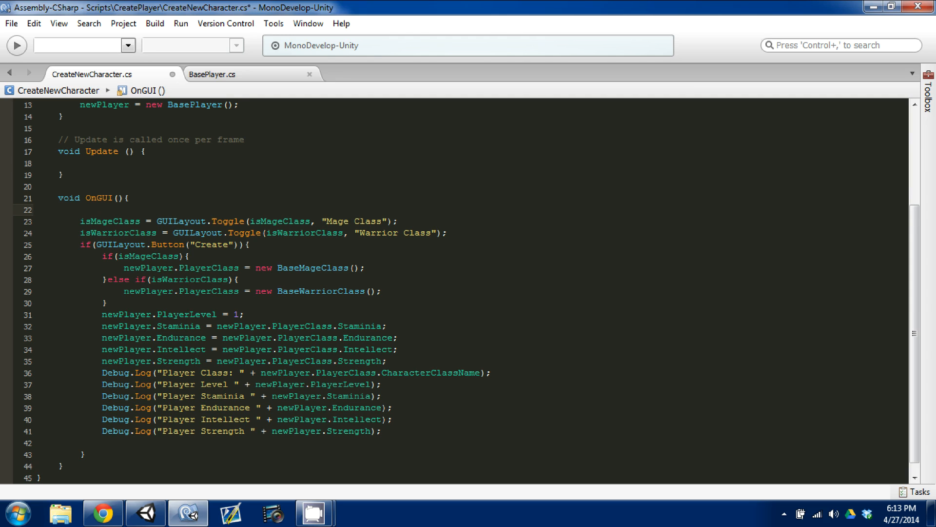
type("playerName")
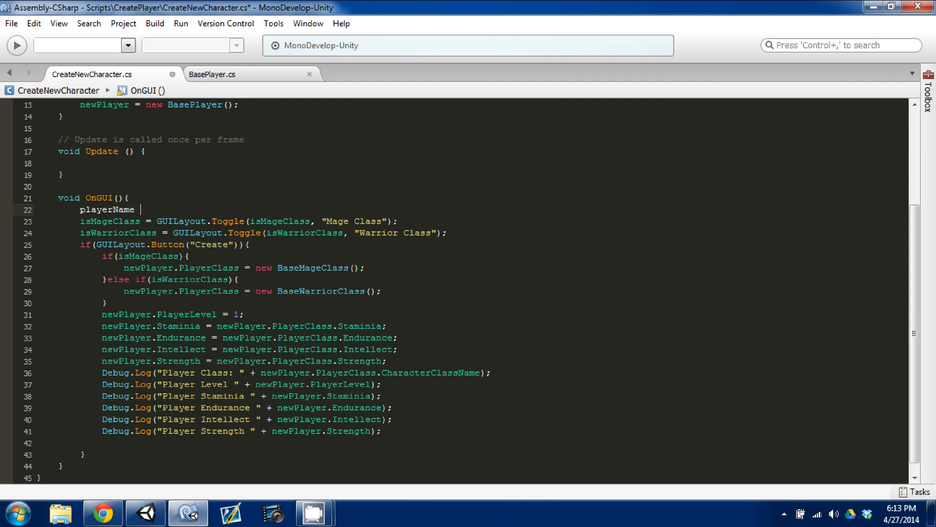
type("= Guila")
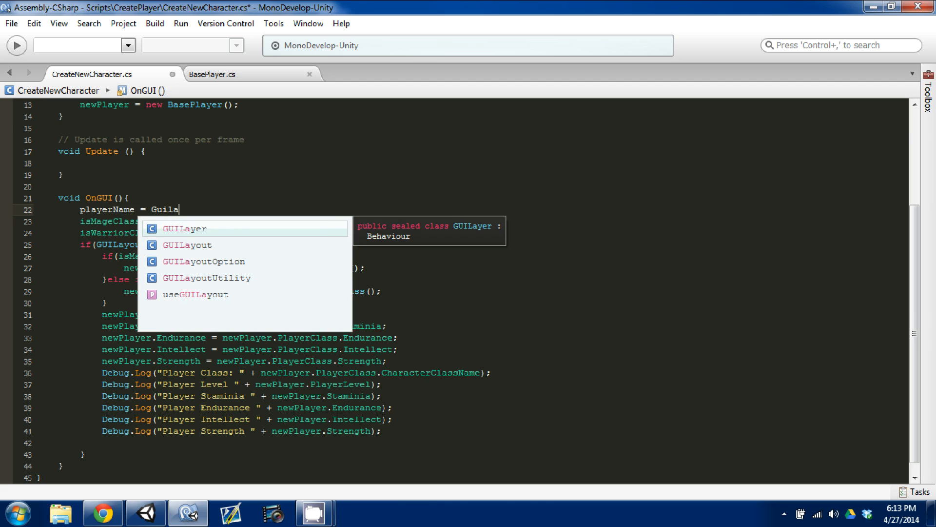
type("yout.TextAre")
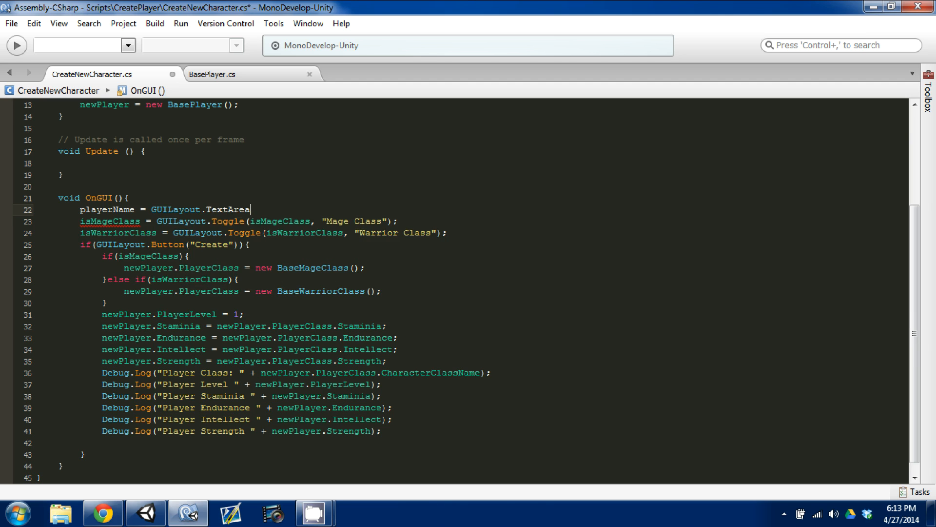
type("(")
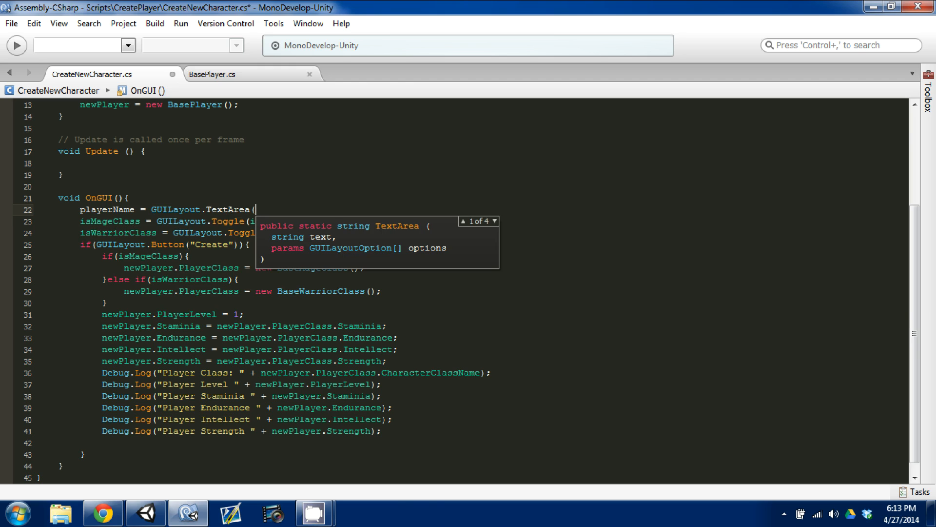
type("playern")
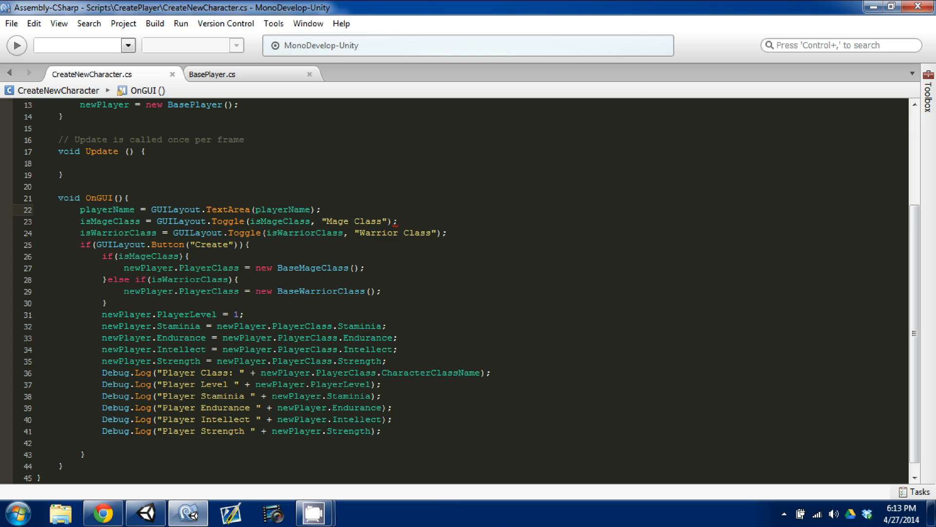
scroll("up", 3)
type("private string playerName = \";")
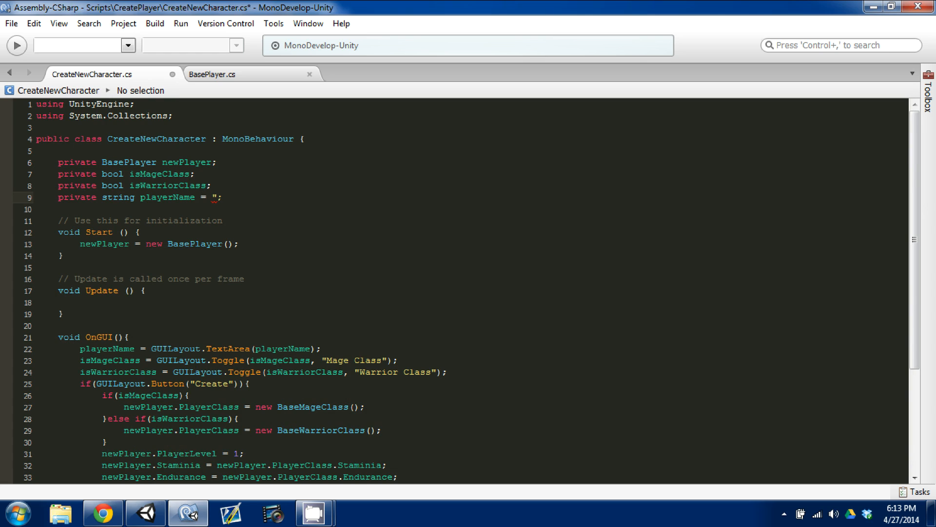
Step: Default the playerName field to "EnterName"
type("EnterName\"")
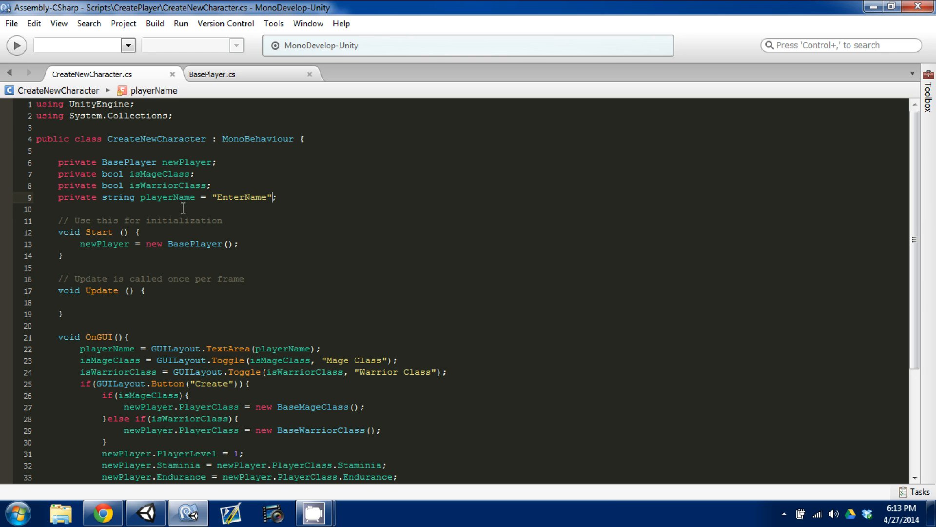
double_click(242, 197)
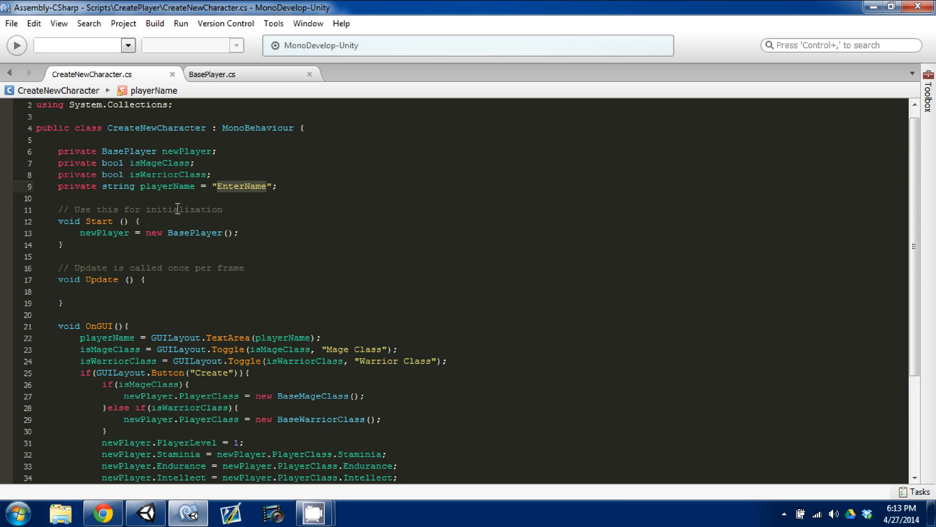
scroll("down", 3)
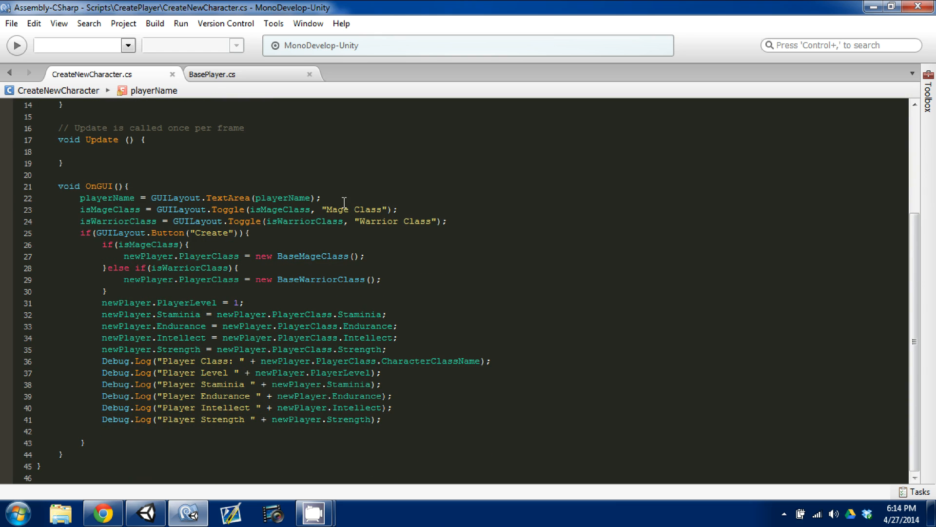
left_click(117, 209)
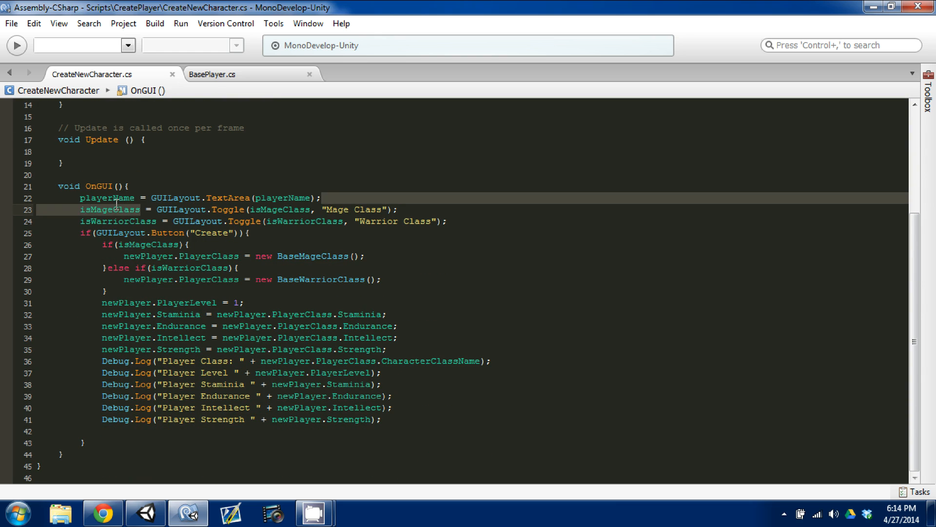
Step: In Create, set newPlayer.PlayerName = playerName and log it as Player Name
left_click(281, 197)
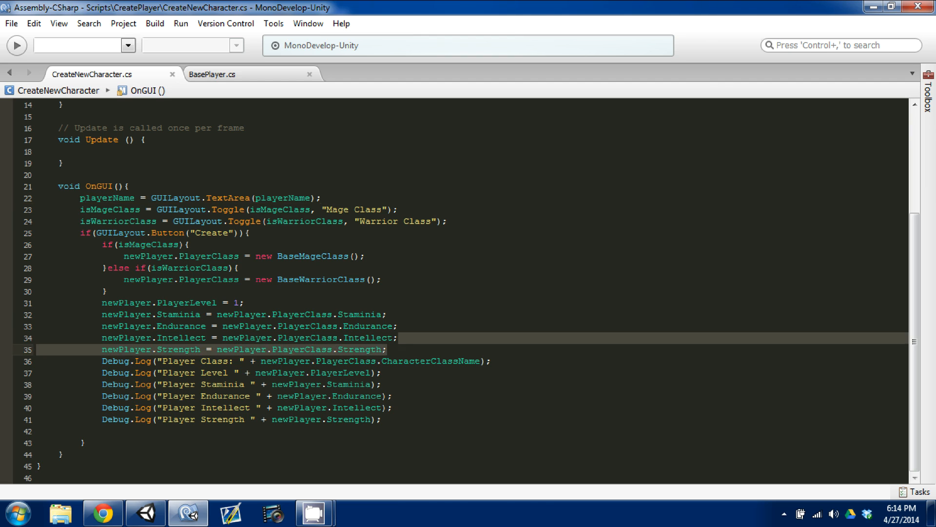
type("newPlayer.PlayerCla);")
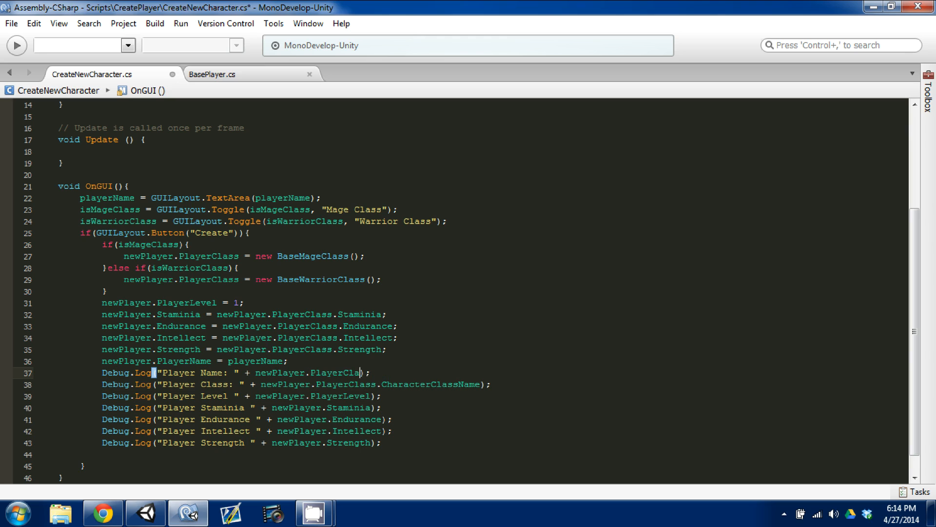
key("Backspace")
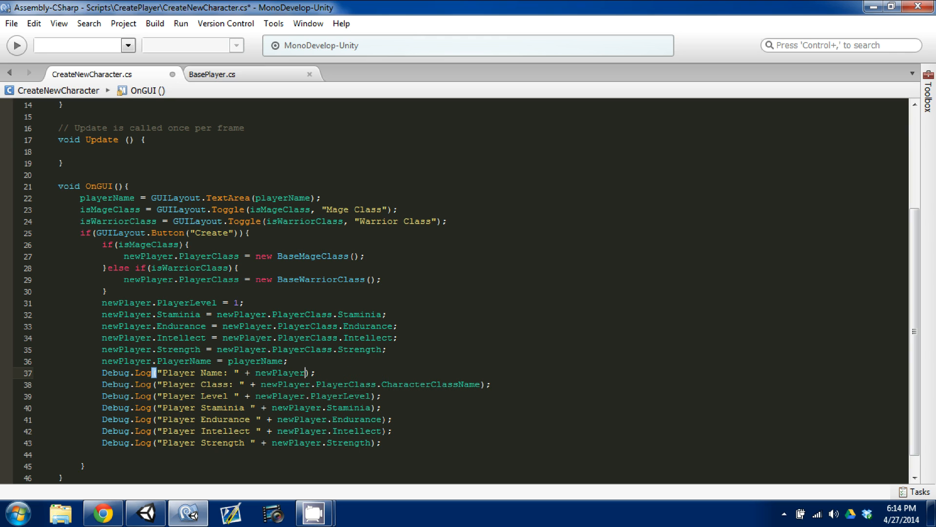
type(".PlayerName")
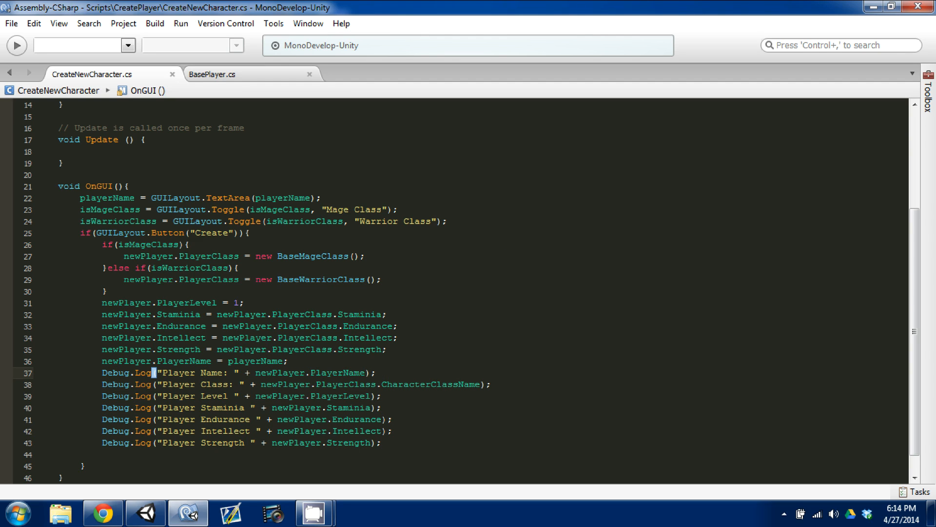
mouse_move(145, 513)
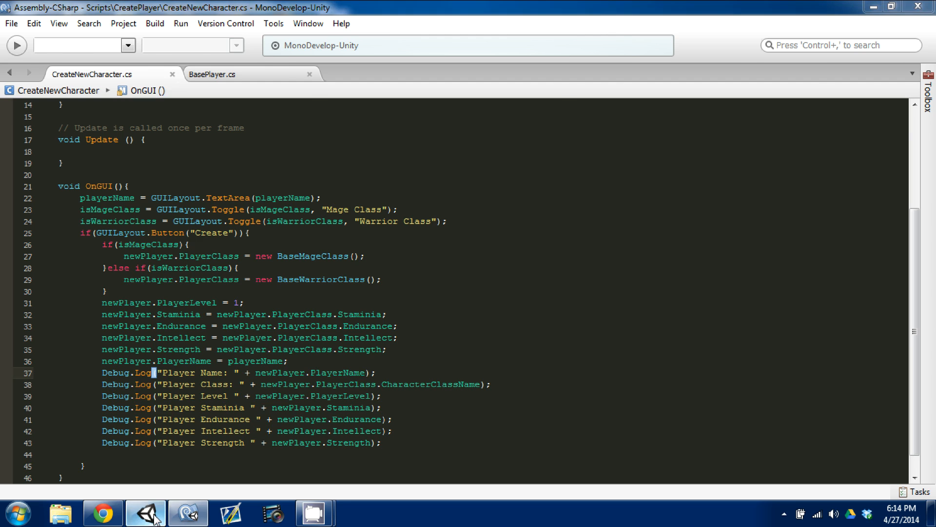
Step: Run the scene in Unity, enter the name Dan and create a Mage character
left_click(145, 513)
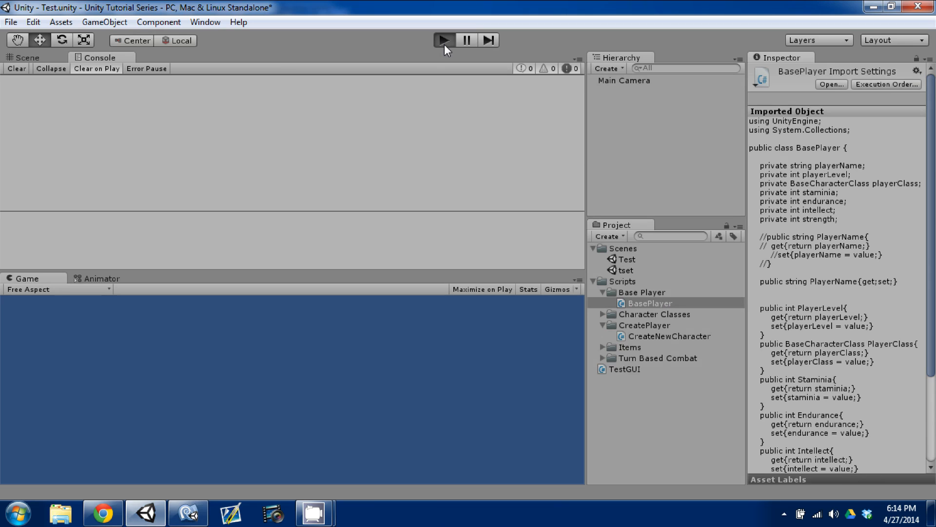
left_click(443, 40)
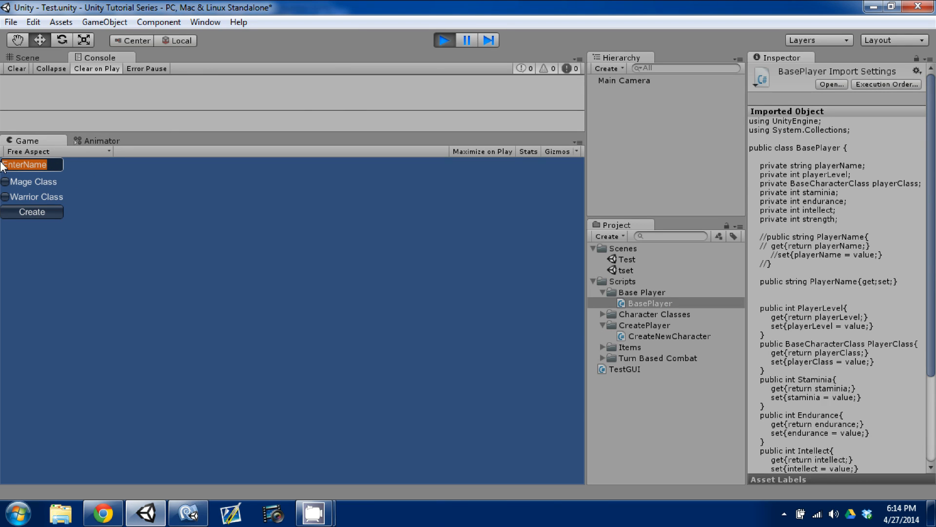
type("Da")
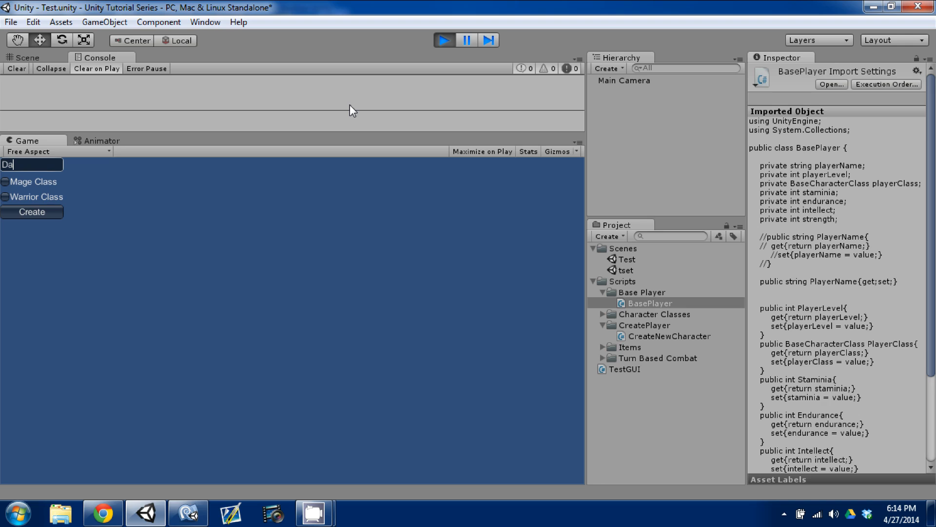
type("n")
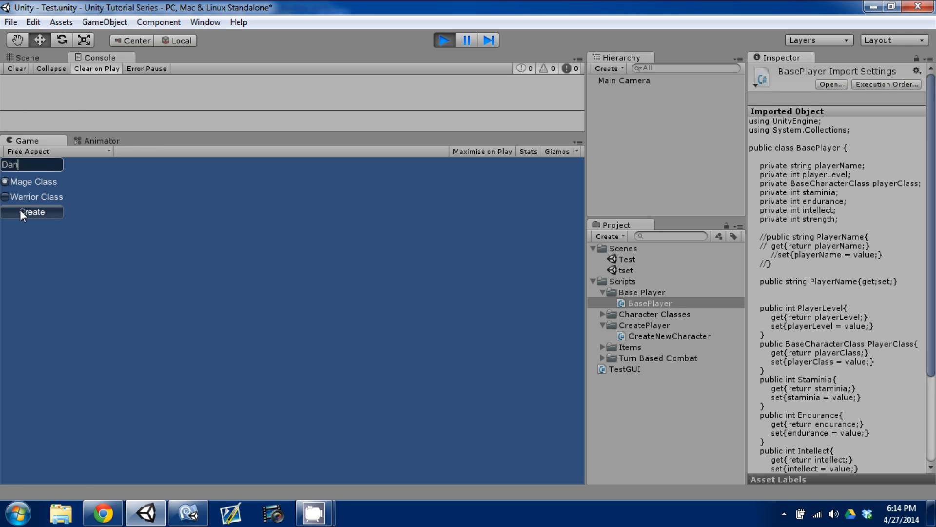
left_click(32, 212)
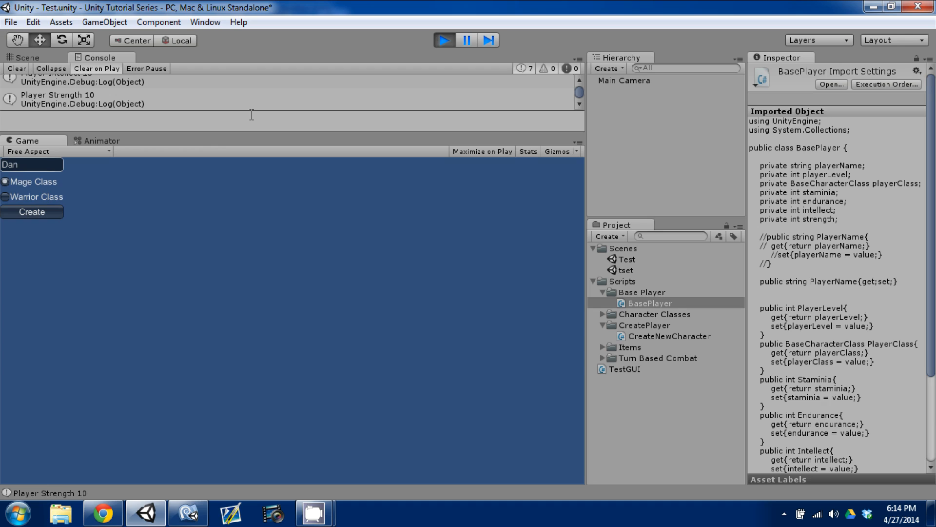
mouse_move(234, 282)
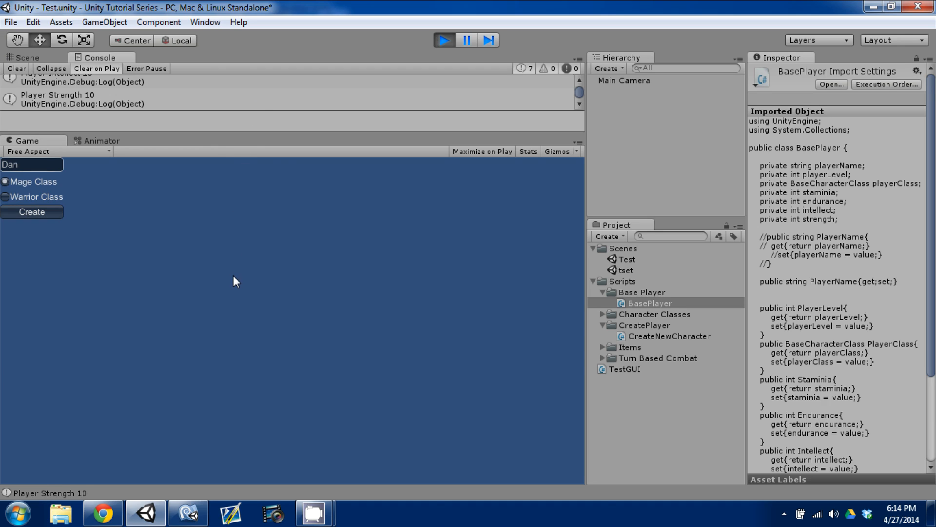
Step: Inspect the console entries for Player Intellect and Player Class
left_click(466, 40)
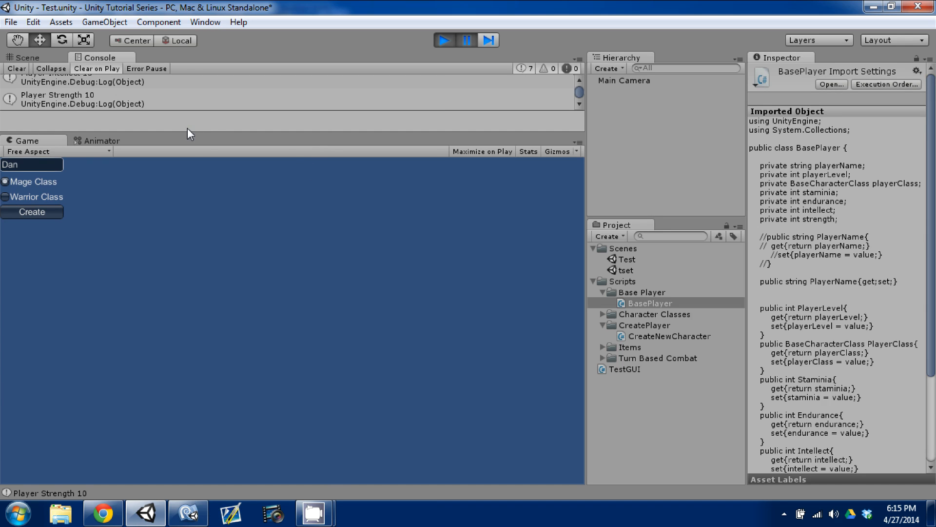
mouse_move(199, 138)
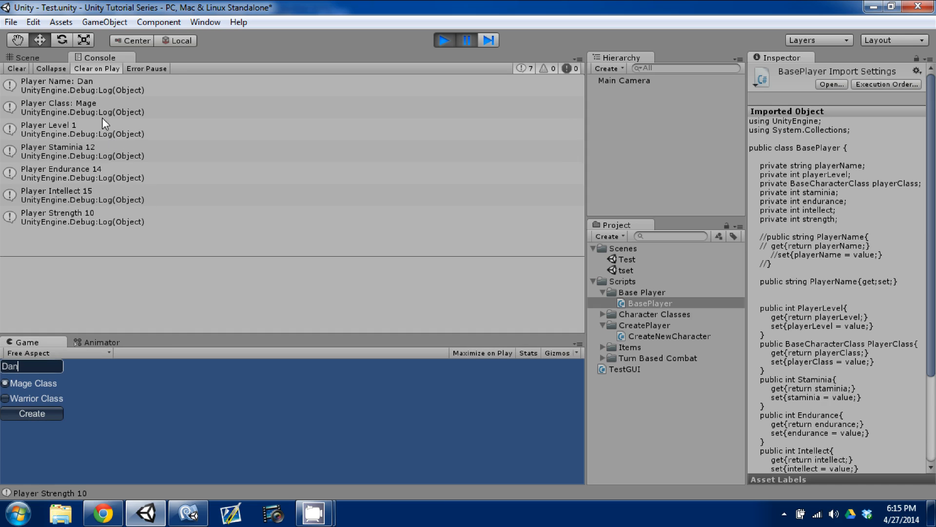
left_click(119, 86)
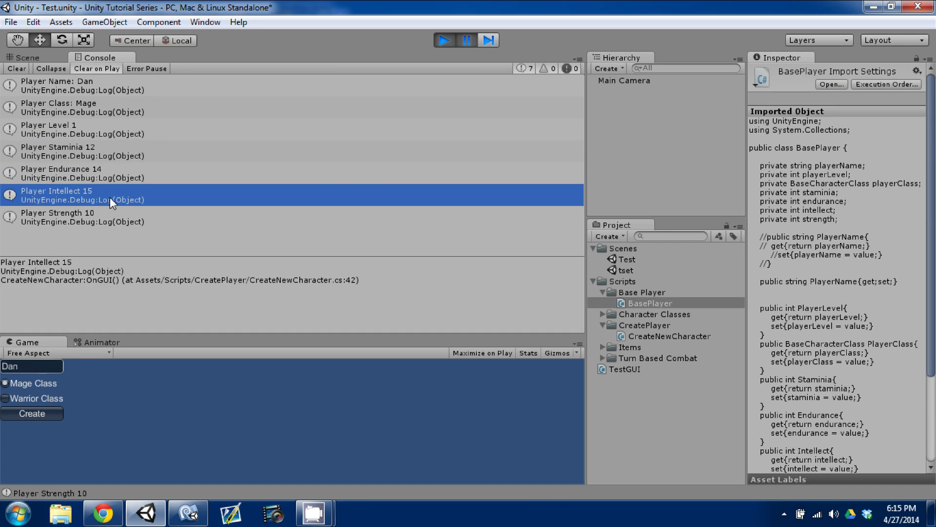
left_click(90, 108)
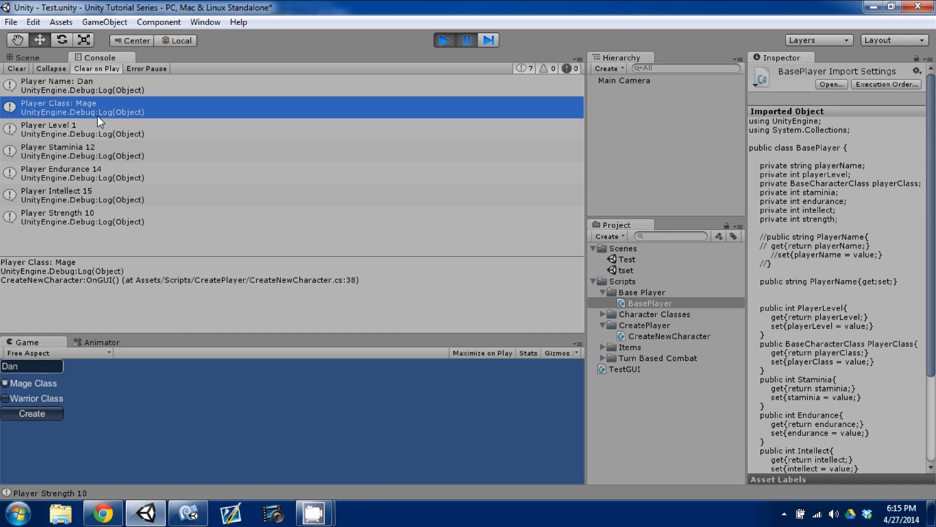
mouse_move(173, 90)
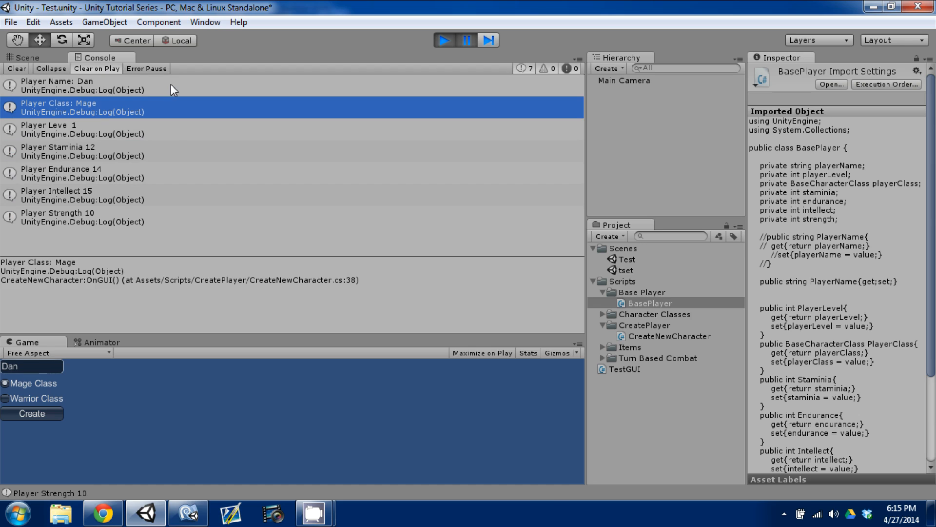
mouse_move(303, 165)
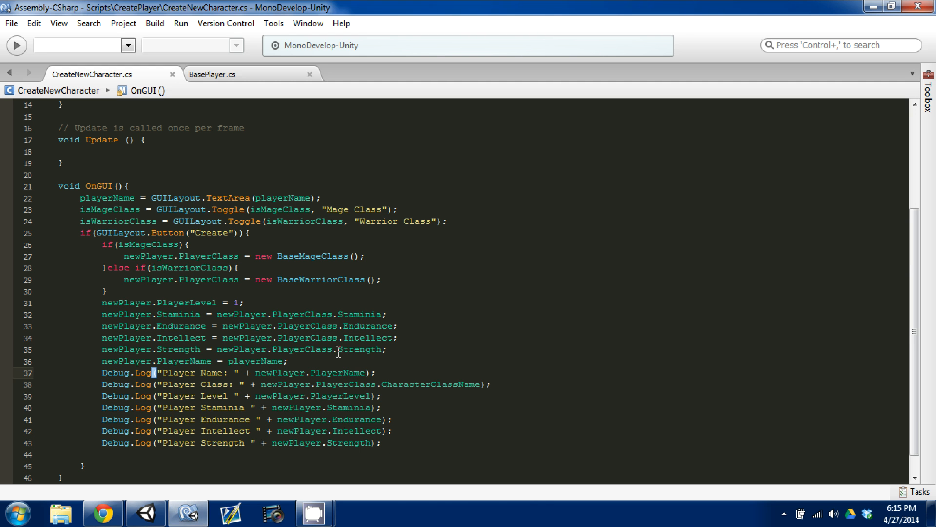
Step: Change the call to GUILayout.TextArea(playerName,15) to cap the name length
left_click(322, 197)
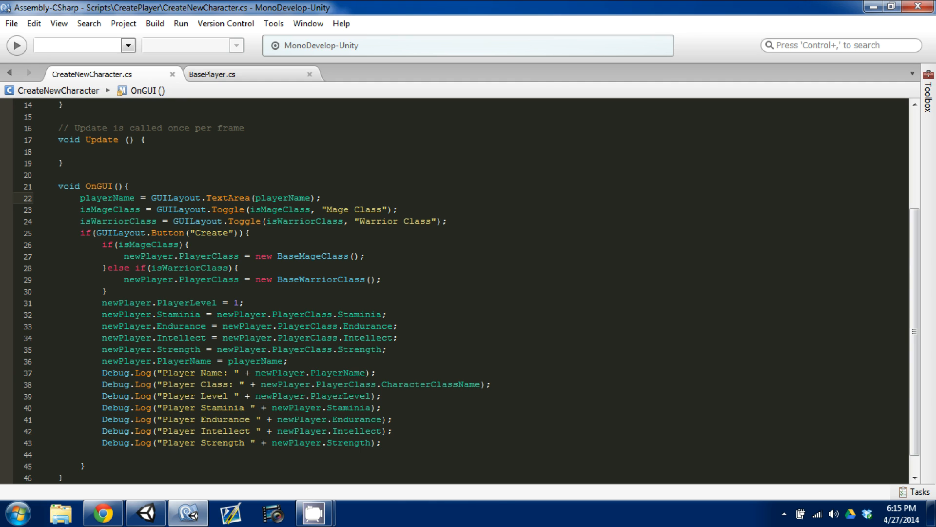
left_click(250, 197)
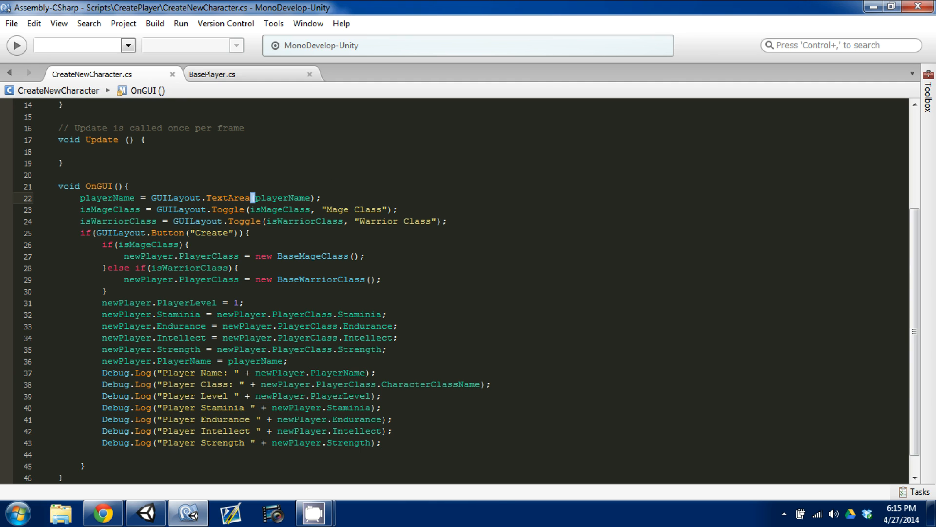
type(",15")
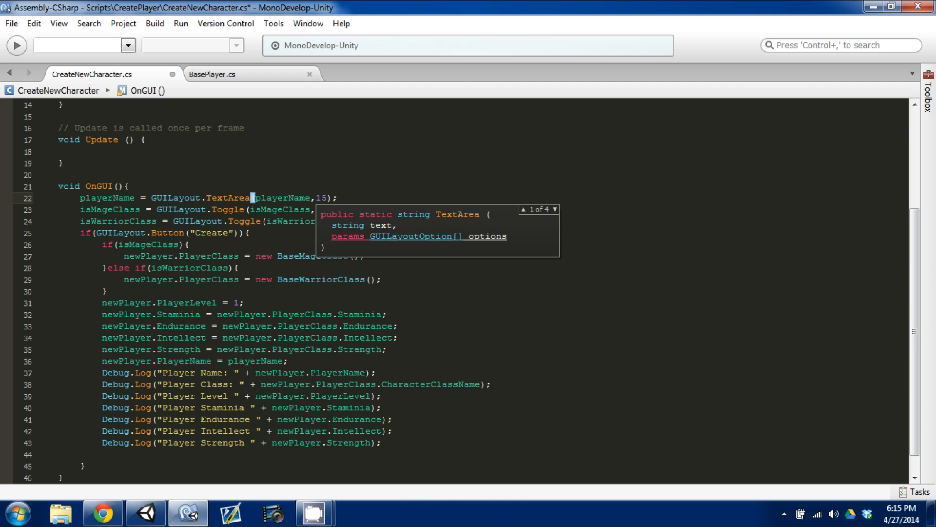
key("Return")
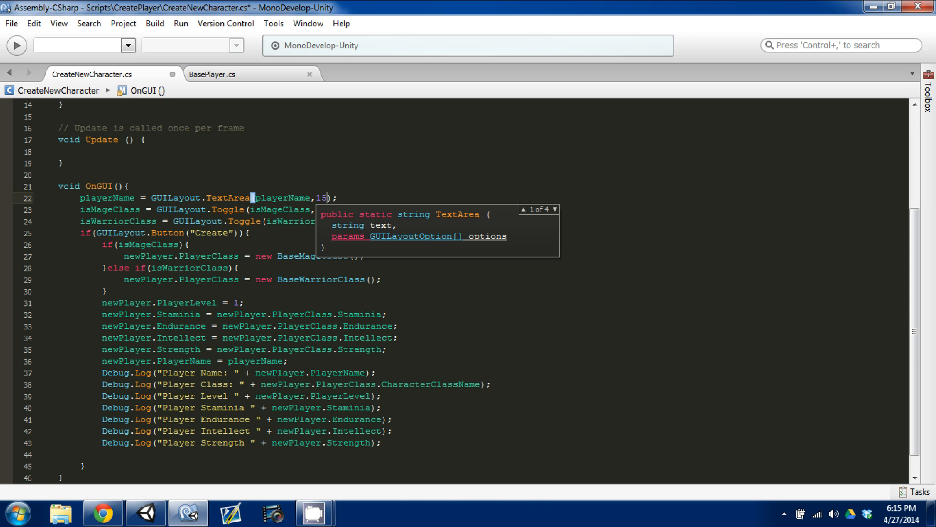
left_click(144, 513)
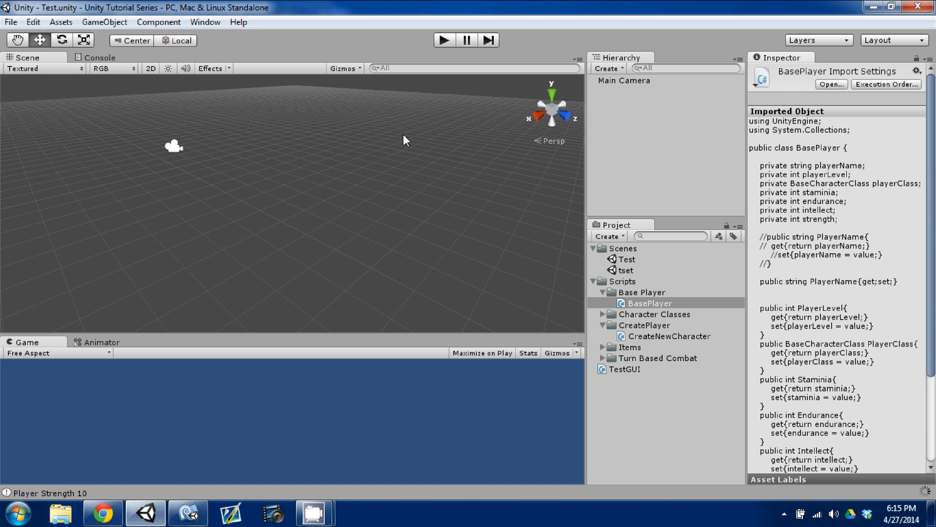
left_click(100, 57)
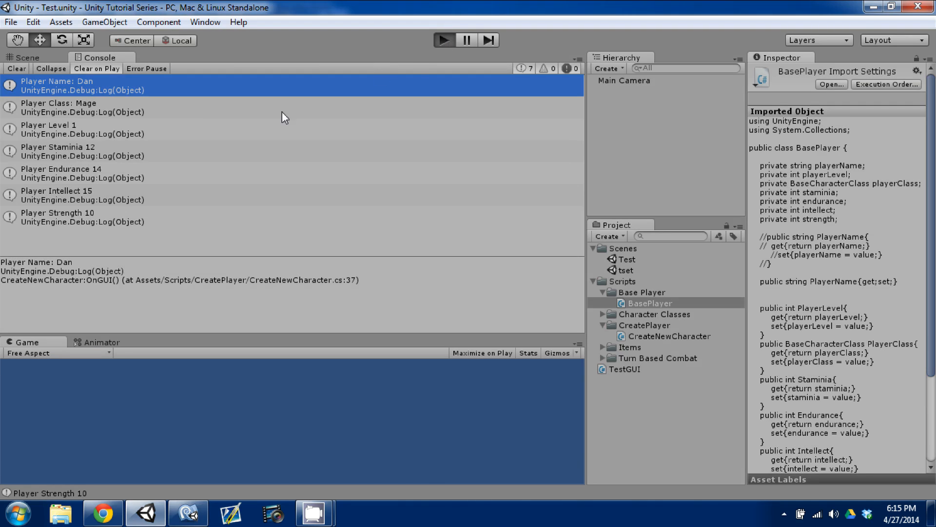
left_click(443, 40)
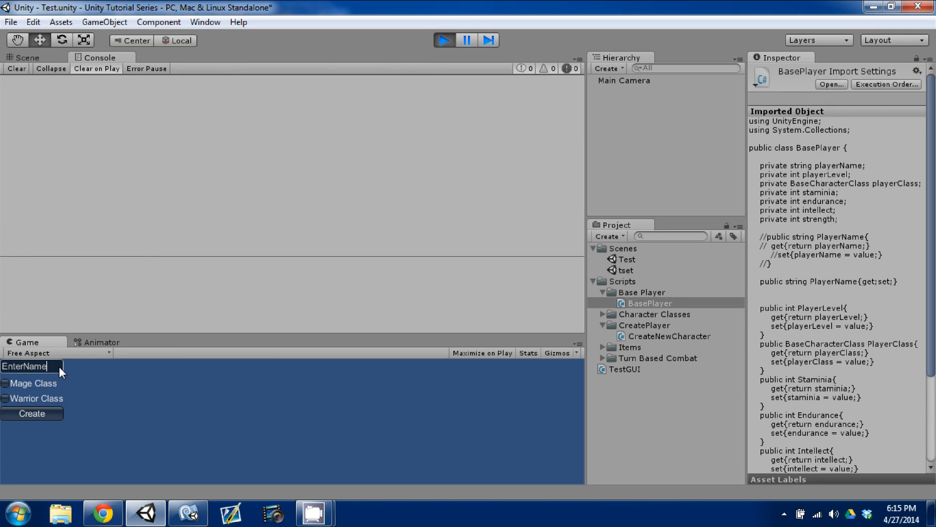
mouse_move(168, 355)
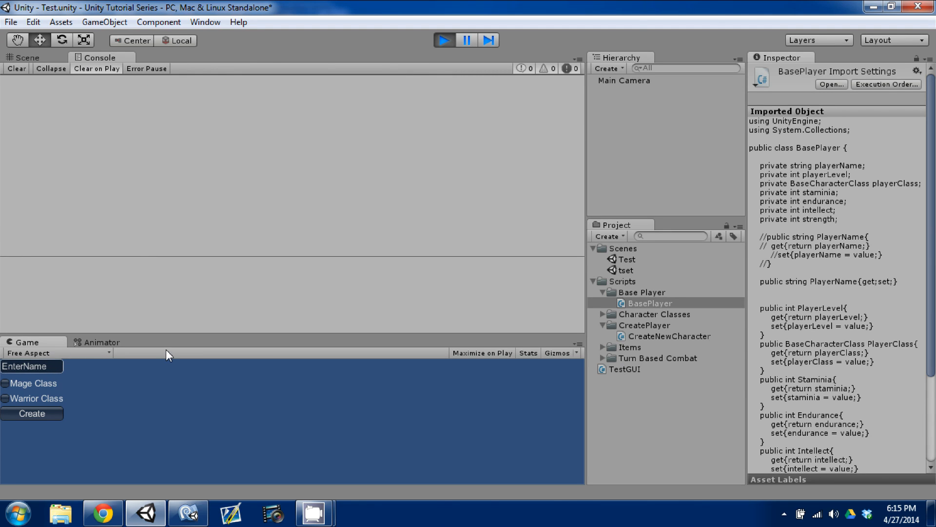
type("222222")
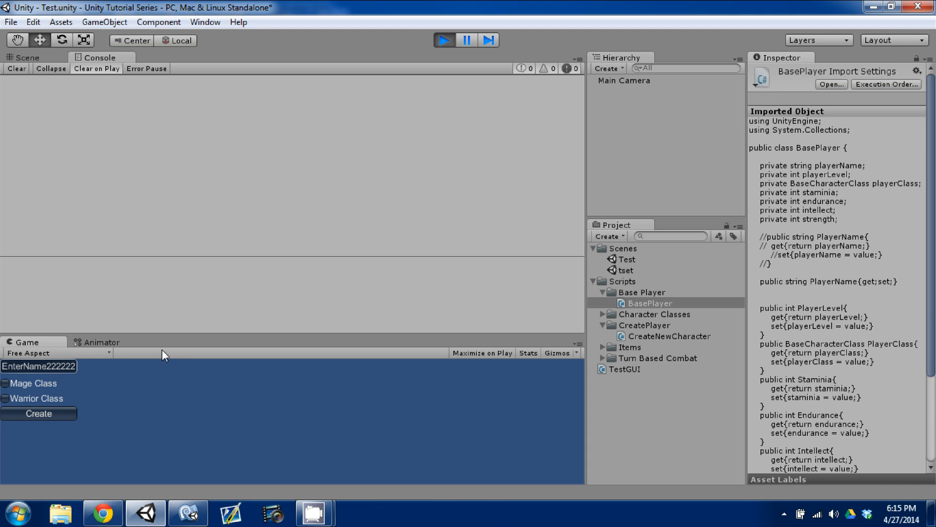
mouse_move(72, 373)
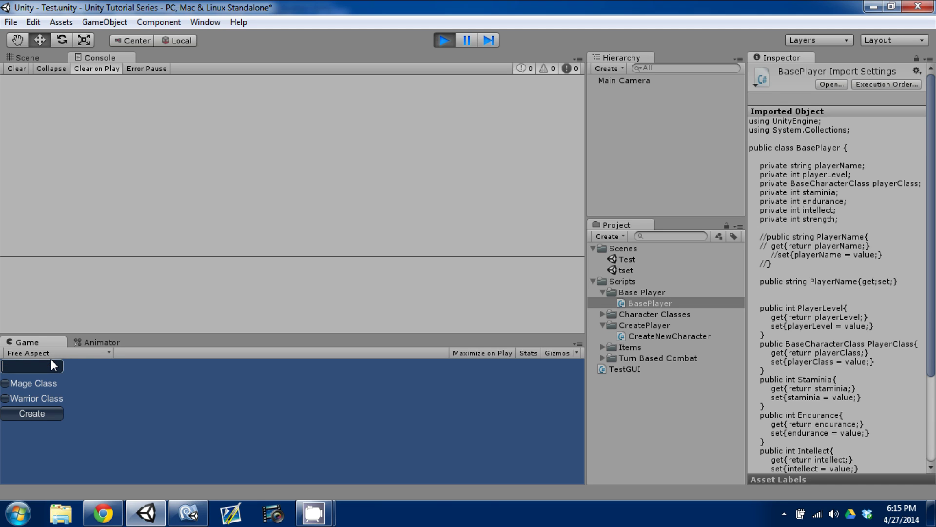
mouse_move(423, 81)
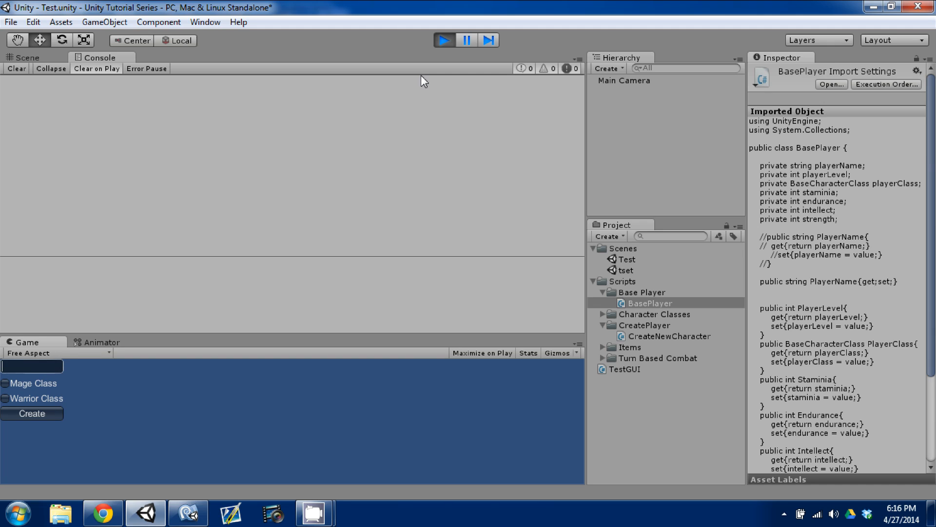
type("1234")
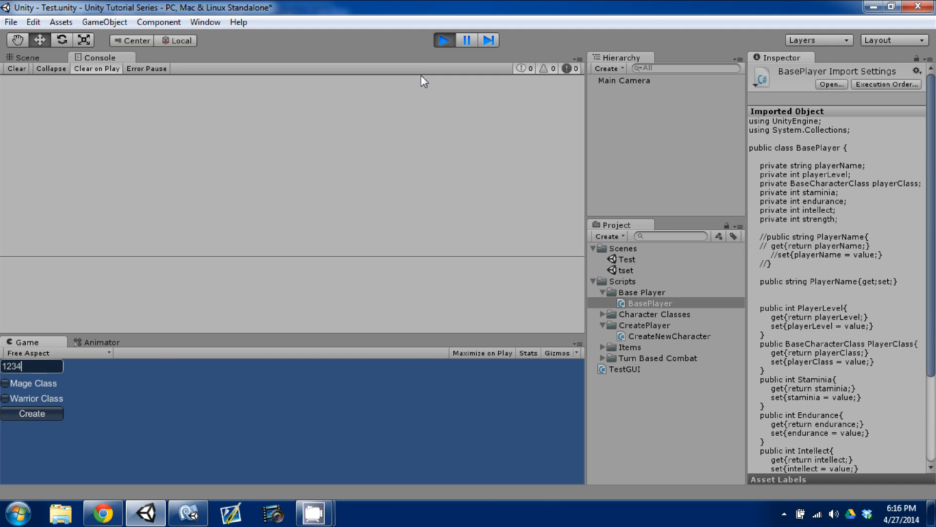
type("56789")
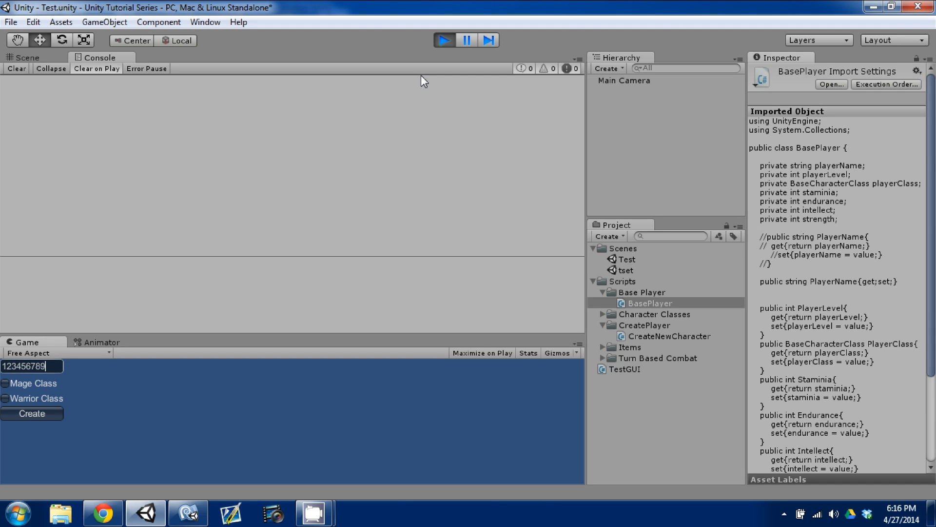
type("1234")
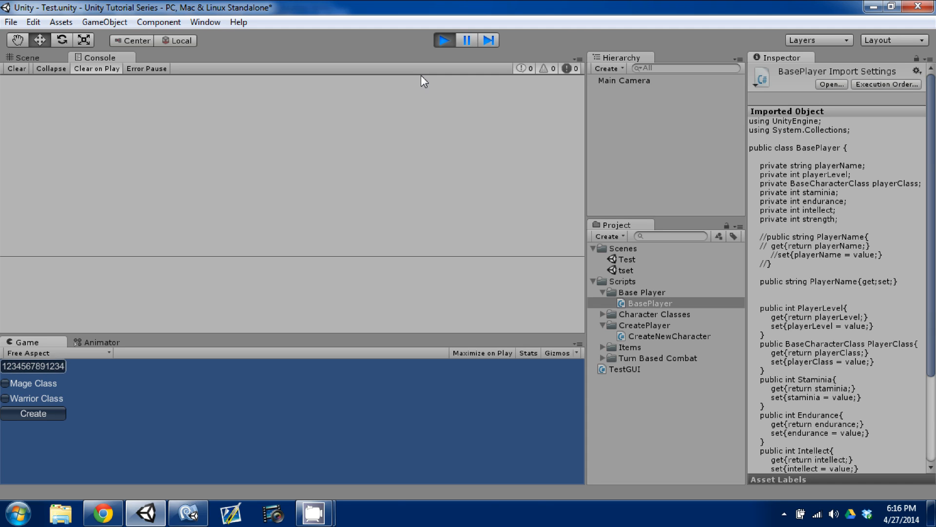
type("56")
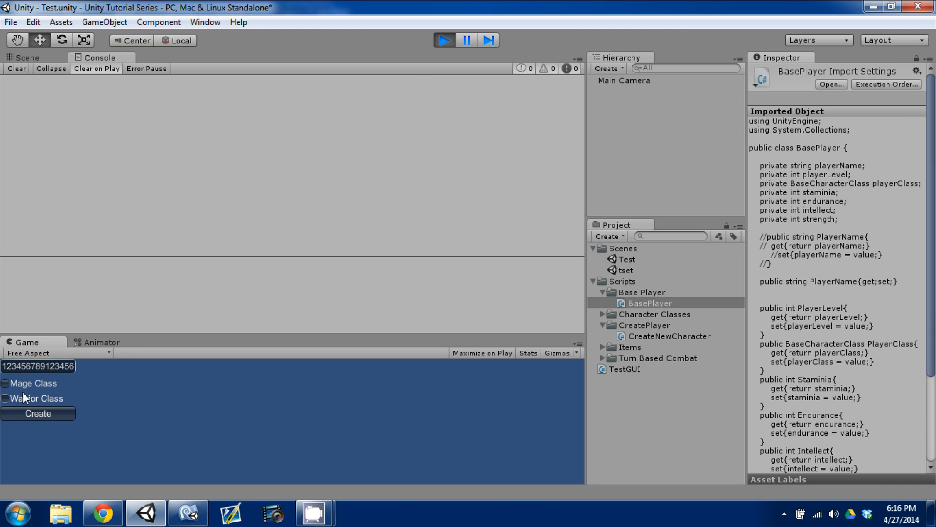
Step: Create a Warrior with the capped name, stop play and return to the code
left_click(38, 413)
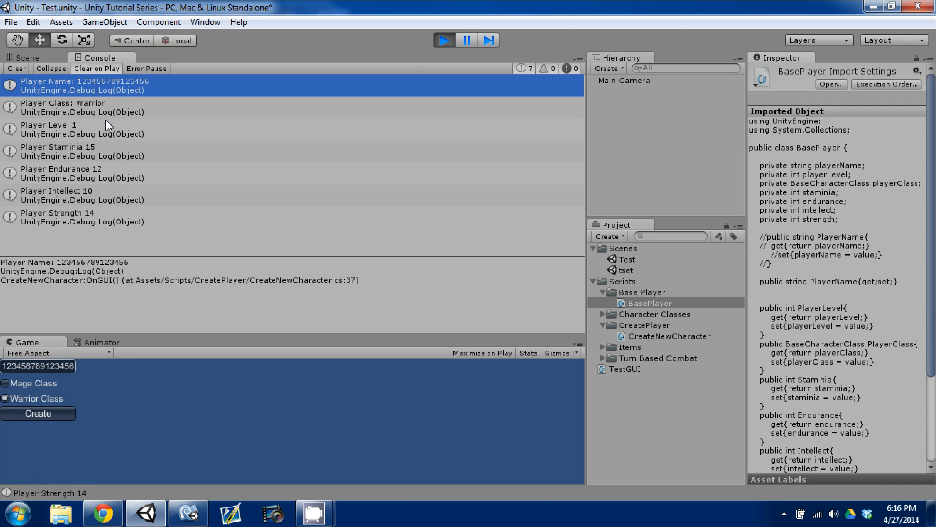
left_click(444, 40)
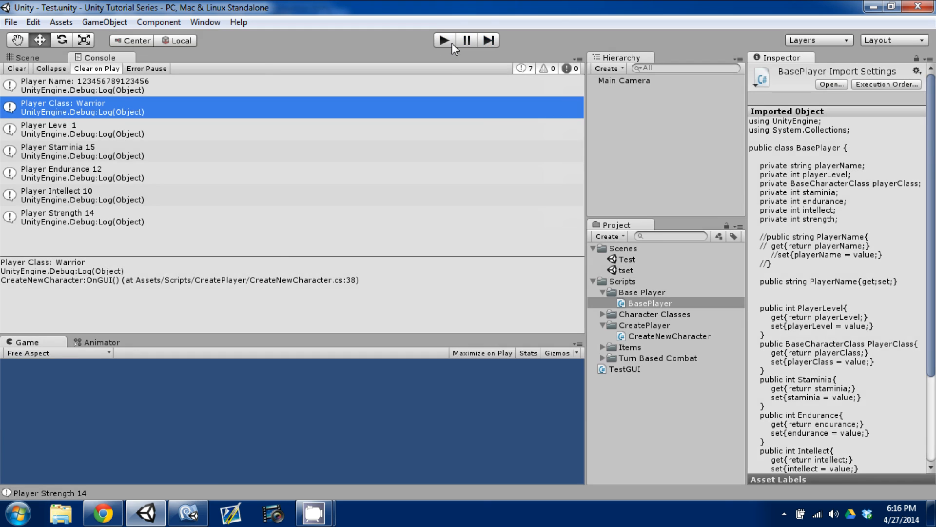
left_click(189, 512)
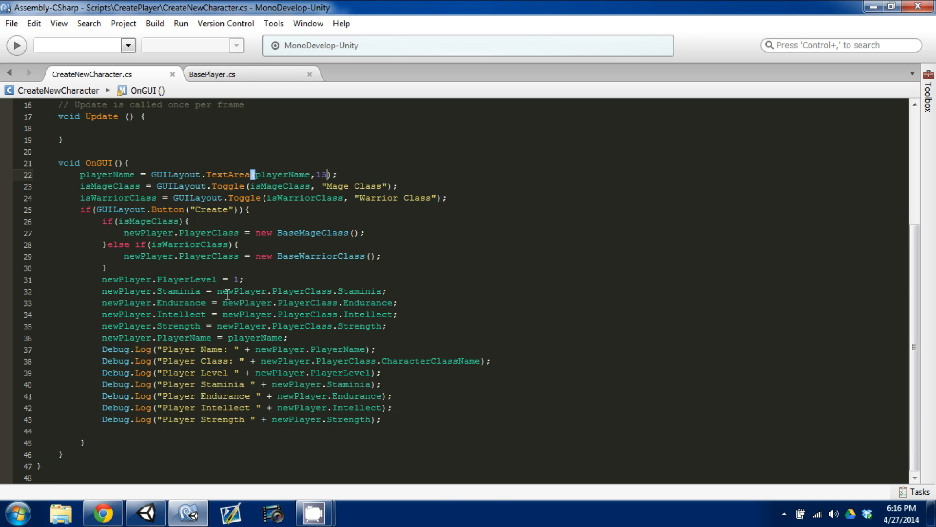
Step: Scroll over the TextArea length limit in CreateNewCharacter.cs, then go back to Unity
scroll("up", 3)
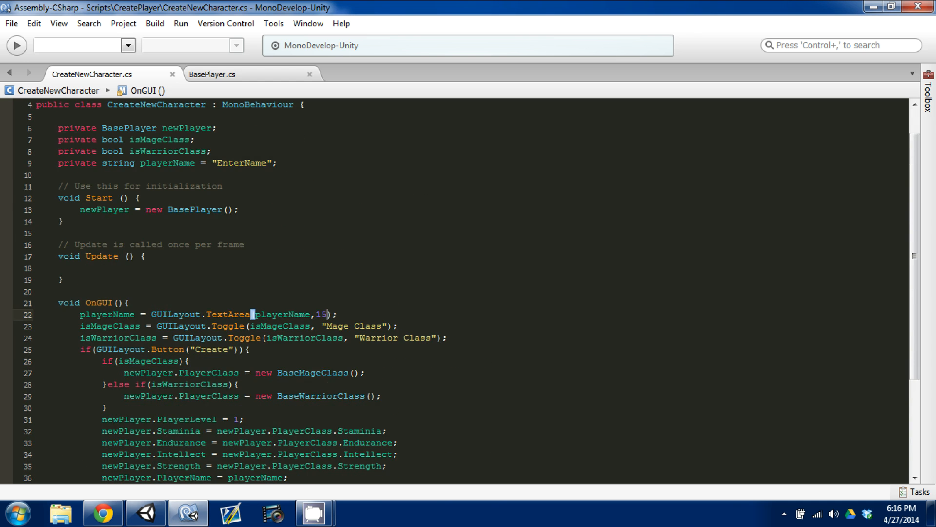
scroll("down", 3)
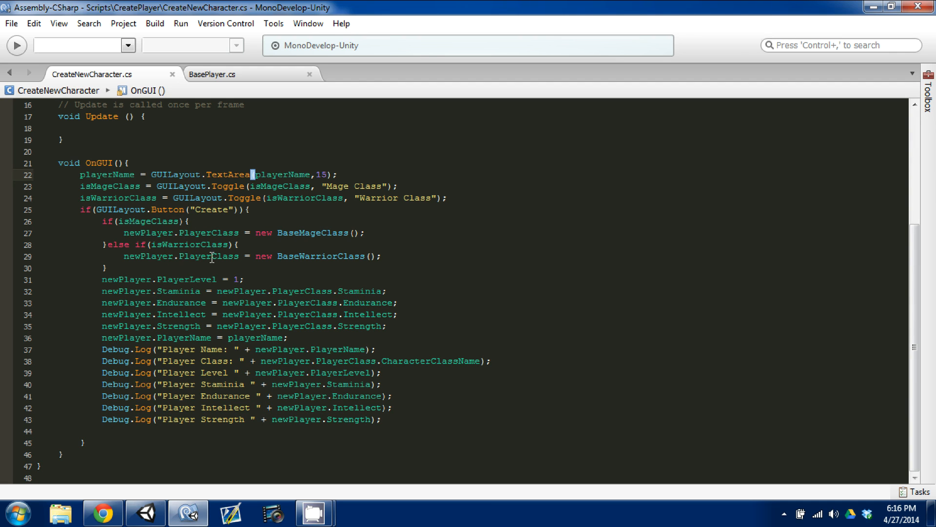
left_click(145, 513)
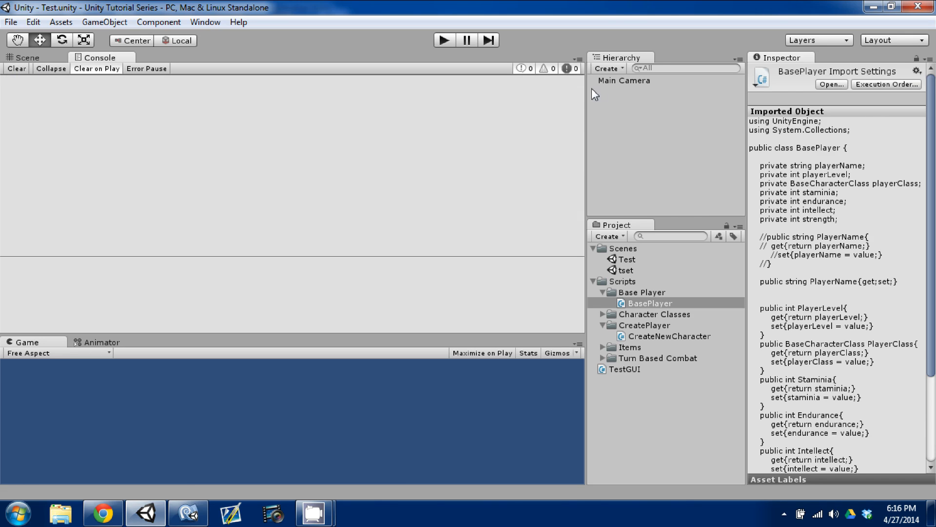
Step: Create an empty game object and reset its transform to the origin
left_click(623, 80)
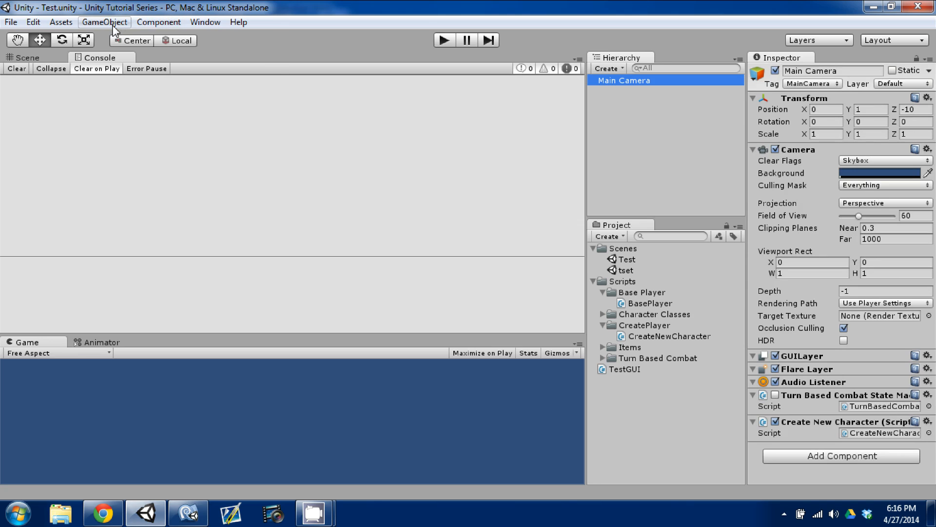
left_click(104, 21)
type("GameInform")
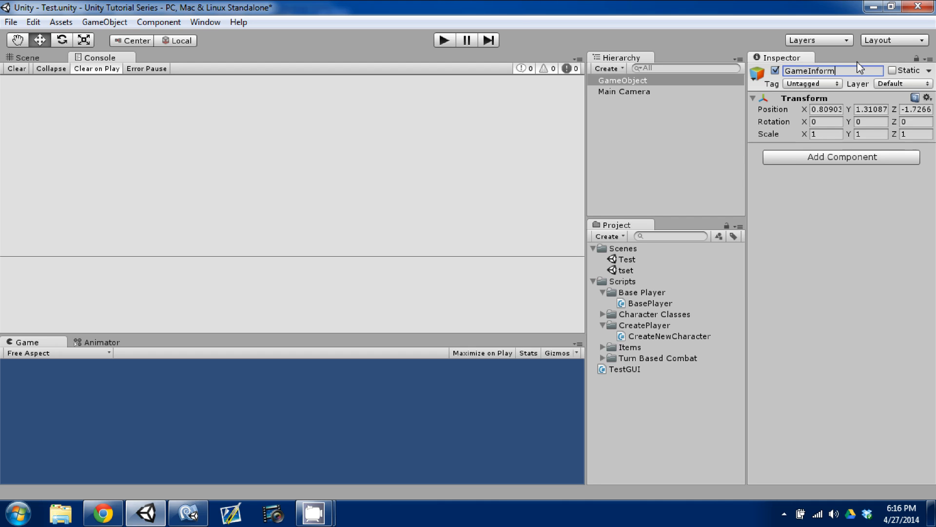
type("ation")
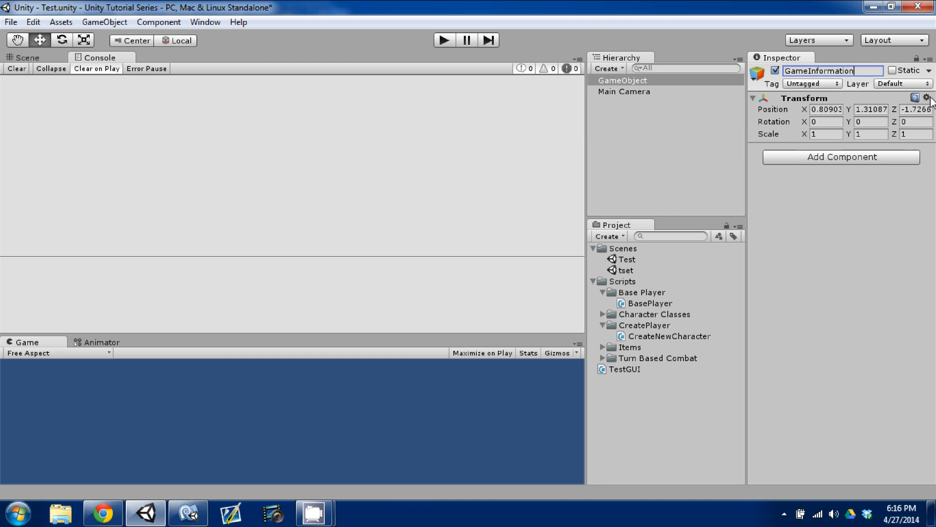
left_click(929, 98)
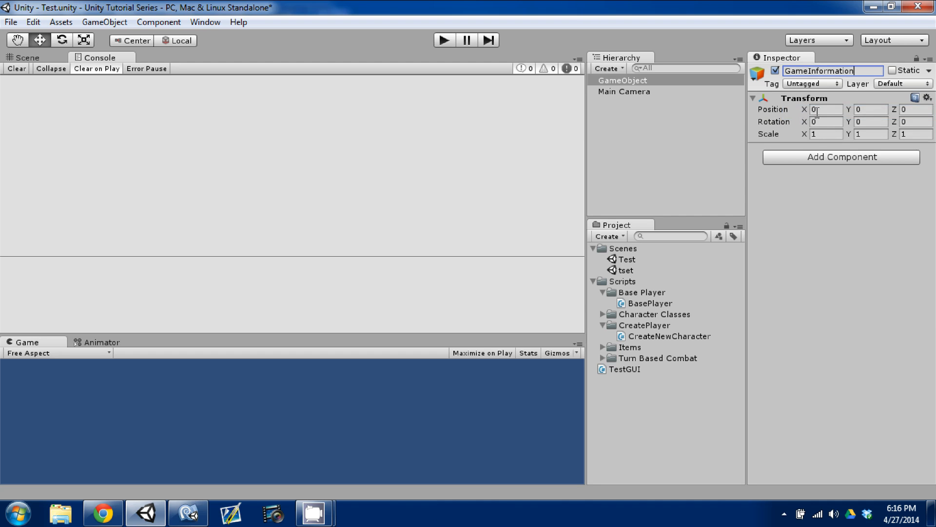
Step: Rename the new object to GameInformation and select it
left_click(637, 112)
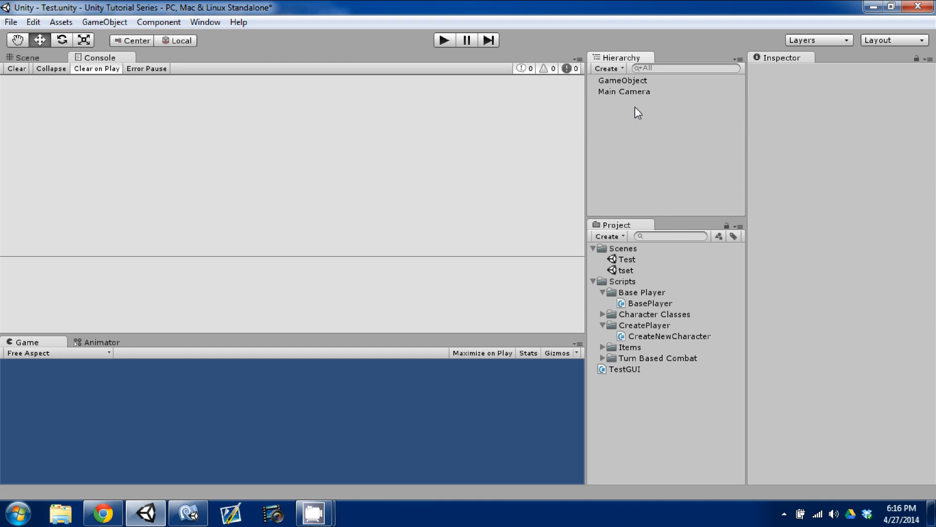
left_click(622, 80)
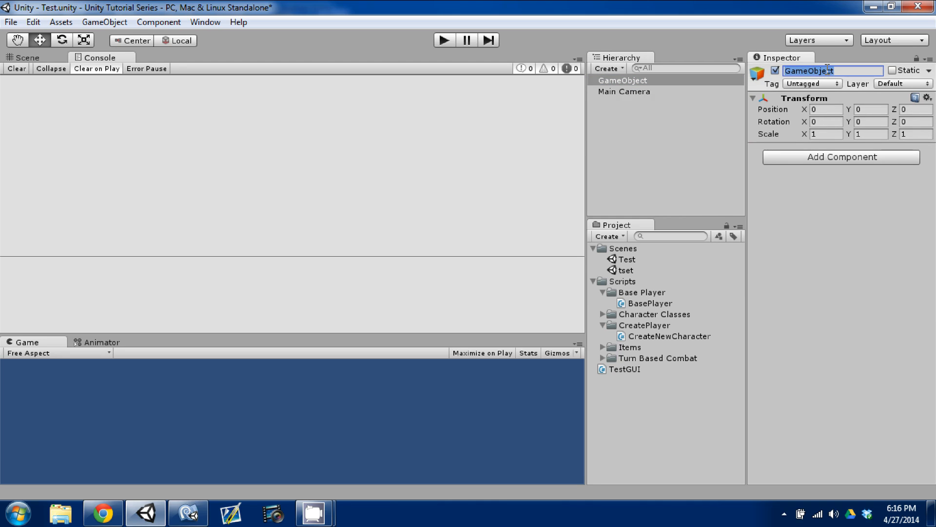
type("GameInformation")
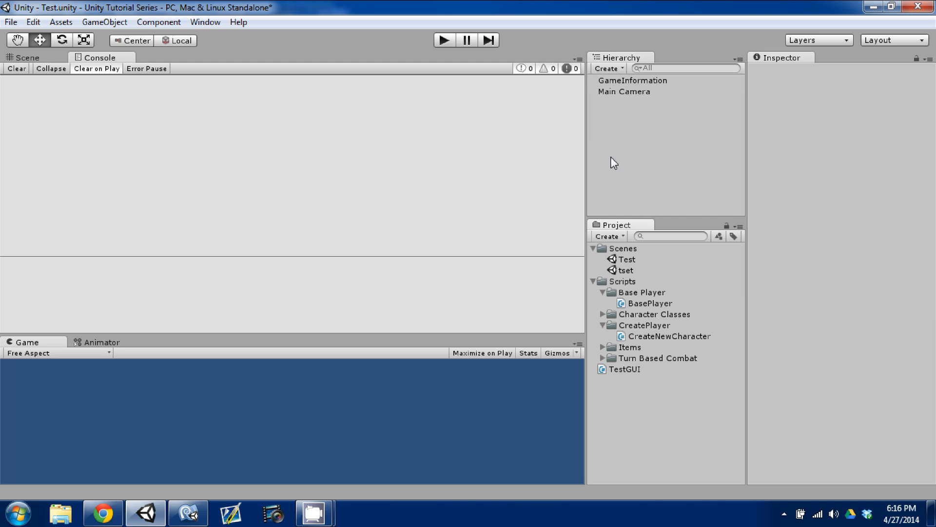
left_click(633, 80)
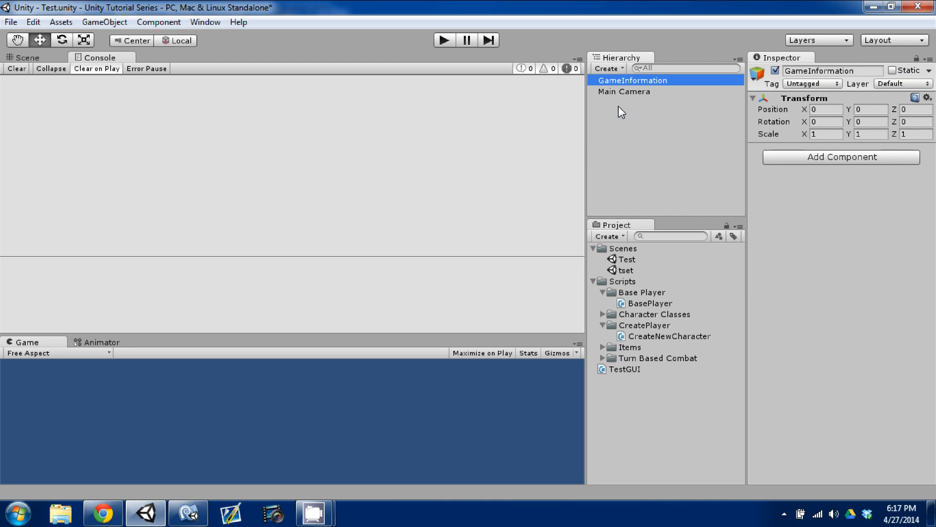
mouse_move(667, 111)
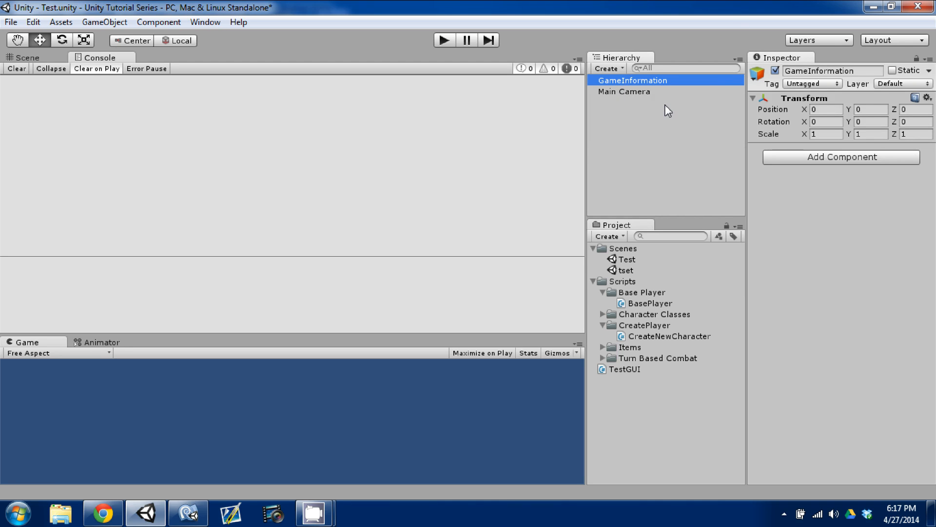
mouse_move(655, 129)
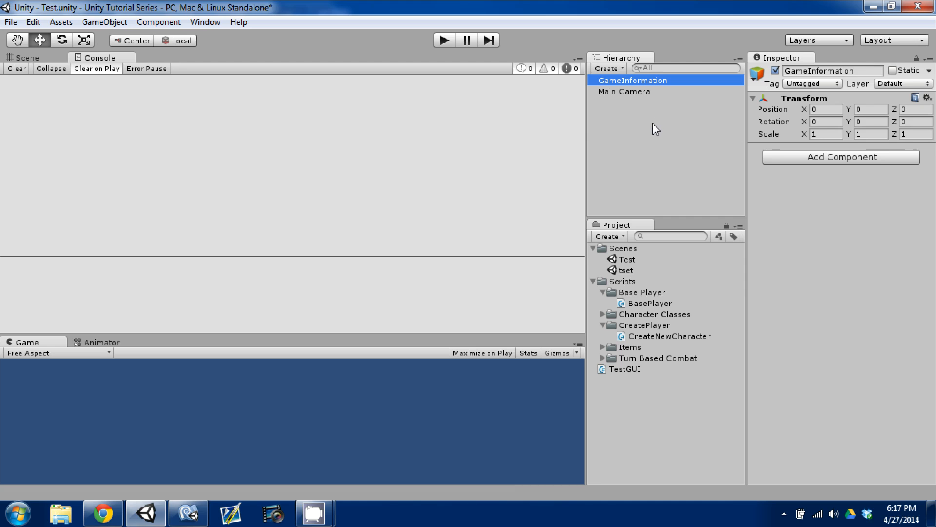
mouse_move(610, 232)
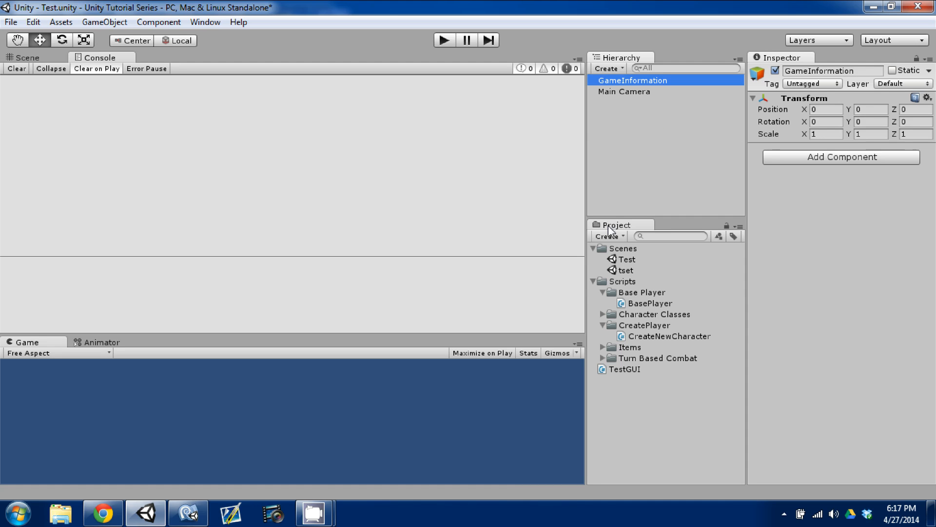
Step: Create a new C# script named GameInformation and select the GameInformation object
left_click(607, 235)
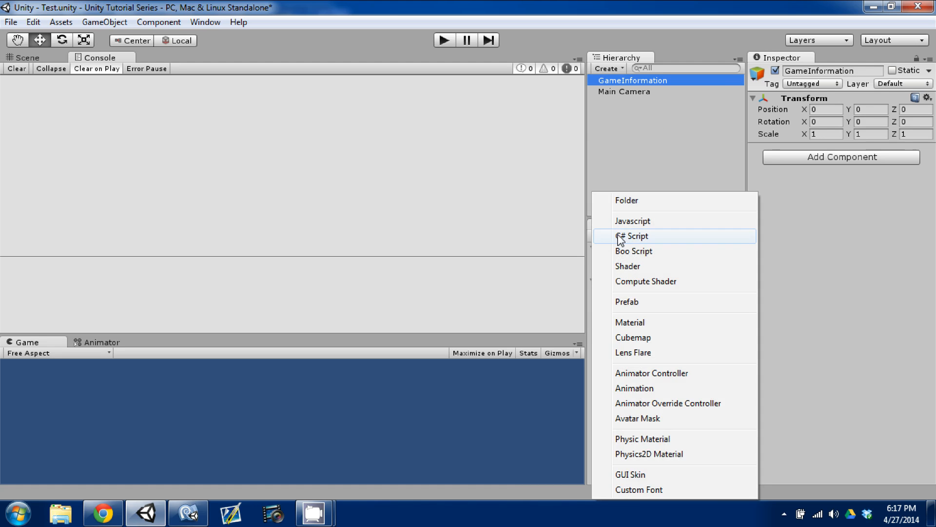
left_click(634, 236)
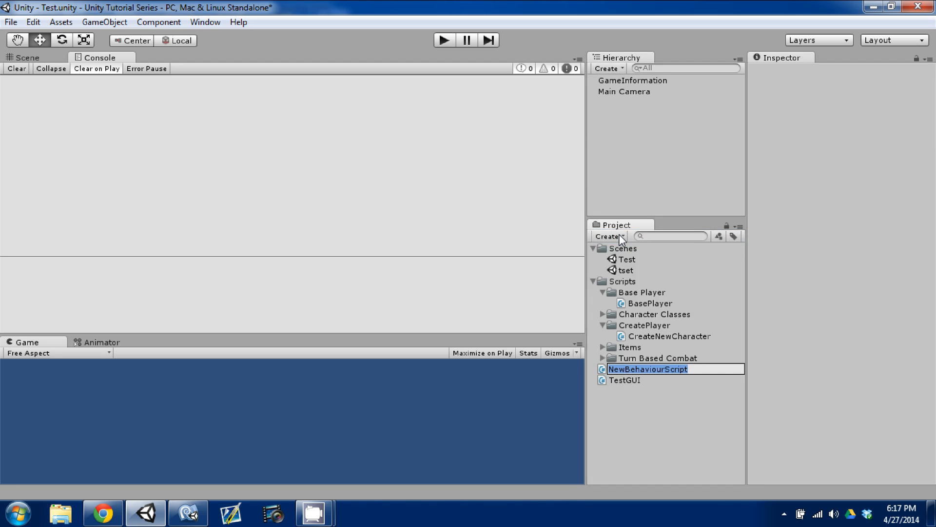
type("GameInformation")
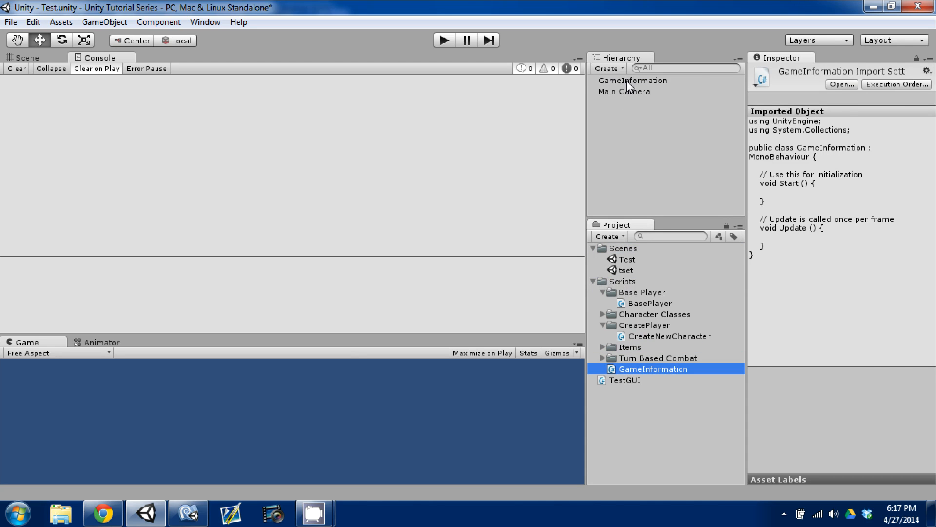
left_click(634, 79)
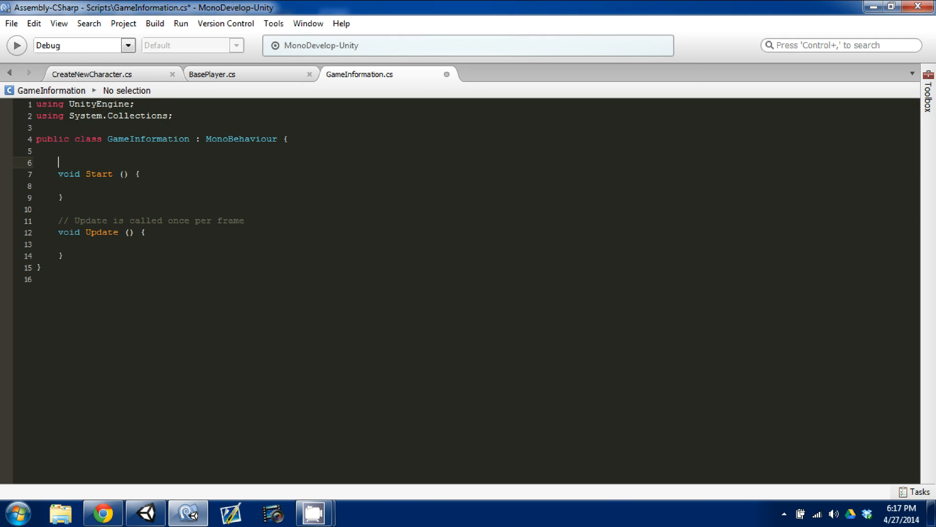
Step: Write an Awake method calling DontDestroyOnLoad(transform.gameObject) above Start
type("void Awake(){")
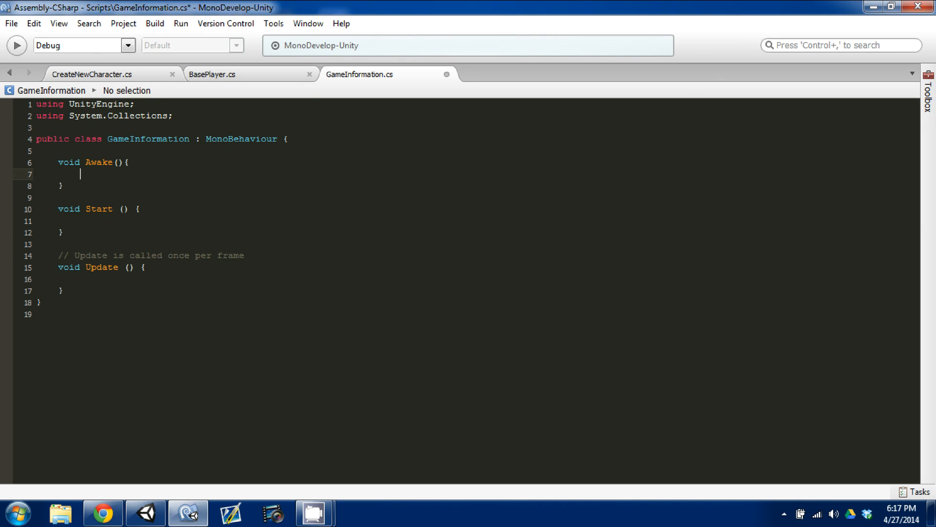
left_click(80, 174)
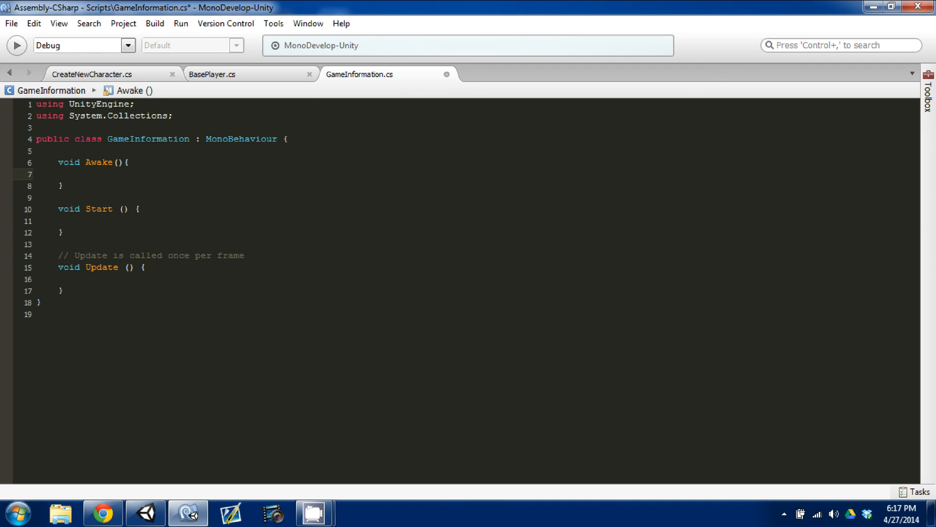
left_click(80, 174)
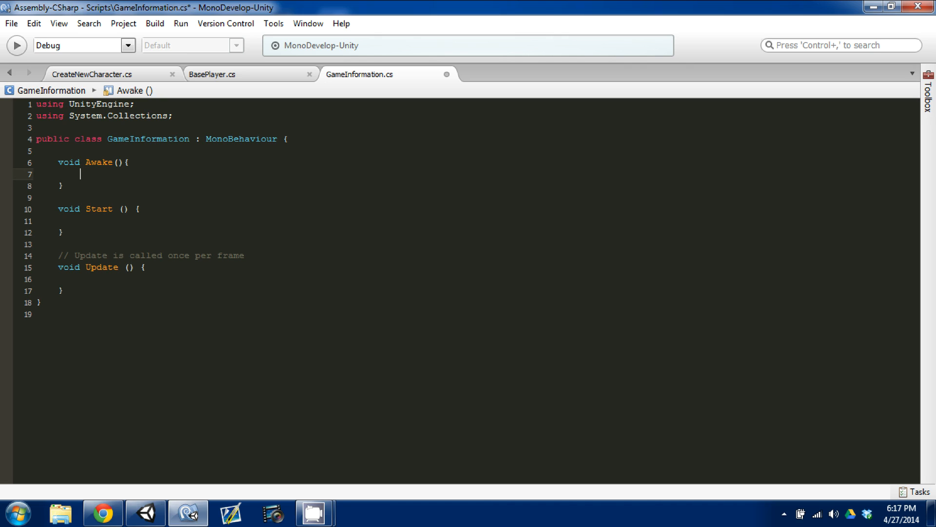
type("DontDestroyOnLoad")
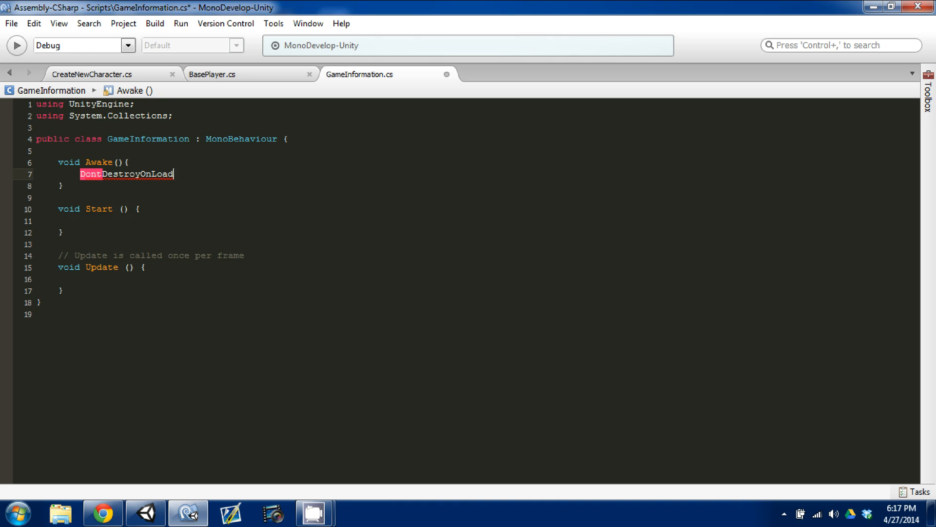
type("(")
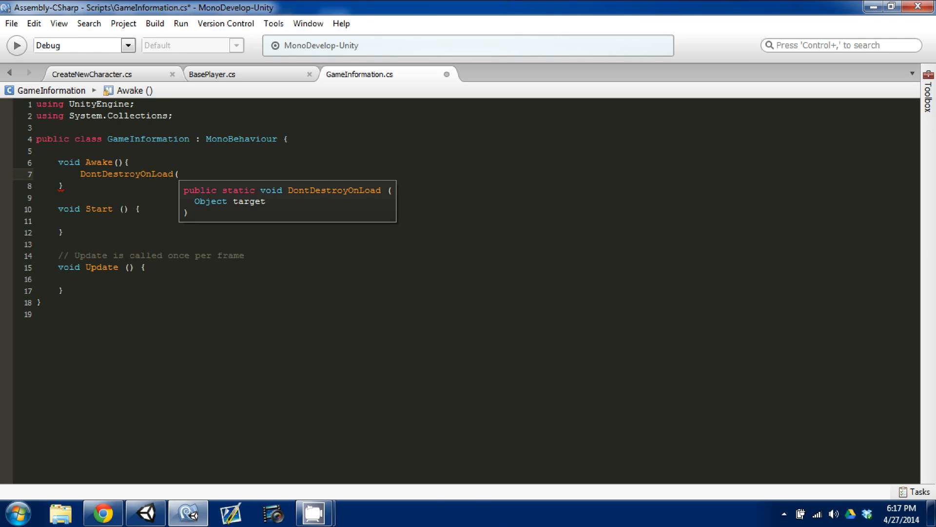
type("objec")
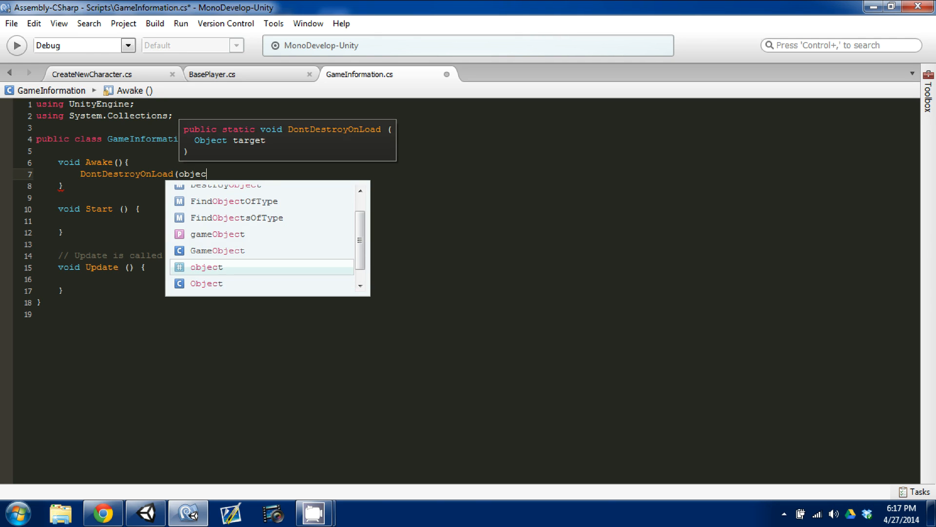
type("transform")
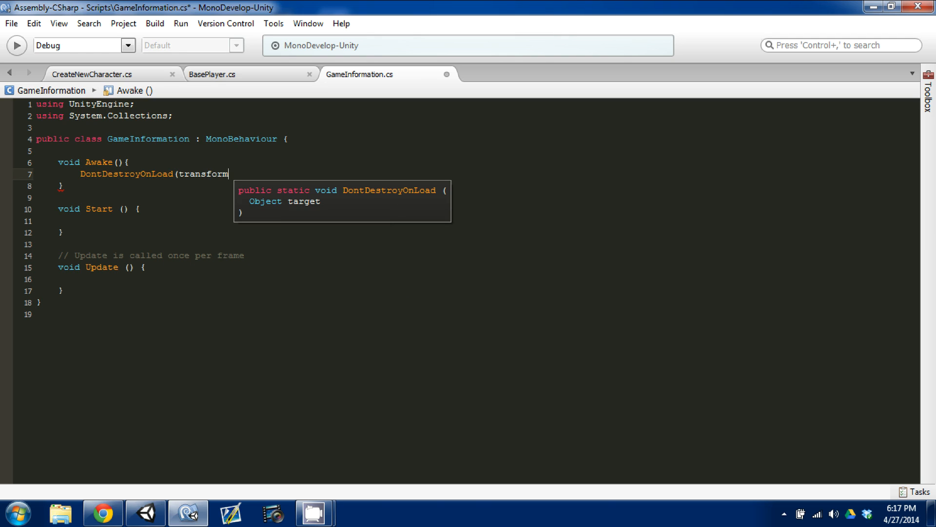
key("BackSpace")
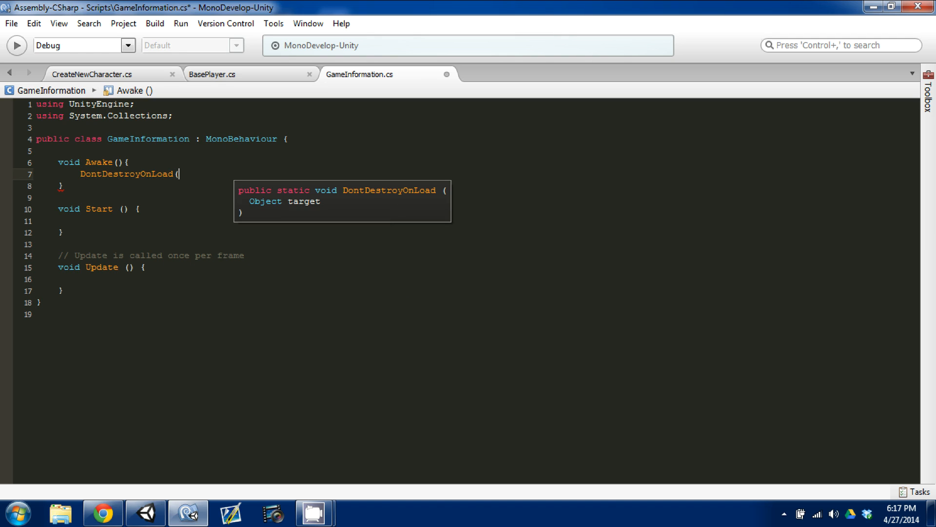
type("transform.gameObject")
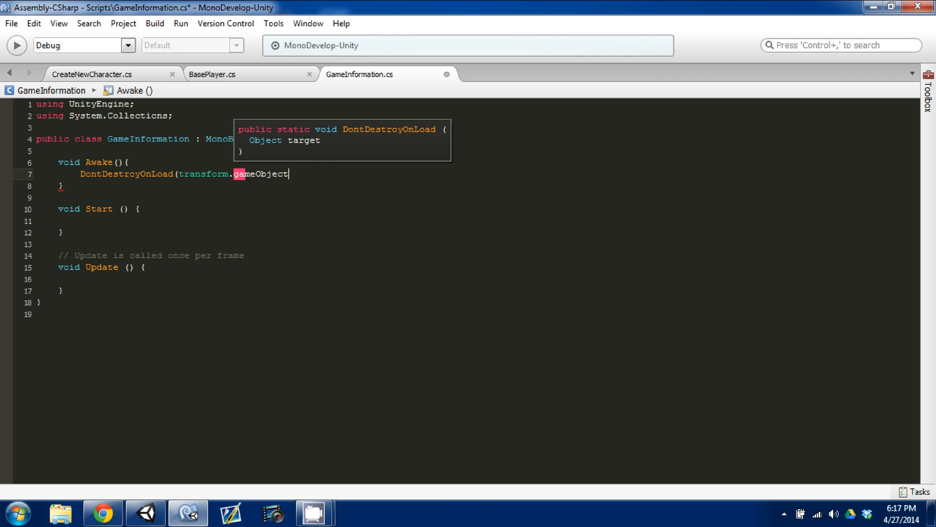
Step: Check the GameInformation object in Unity, then remove the Start and Update stubs
left_click(144, 513)
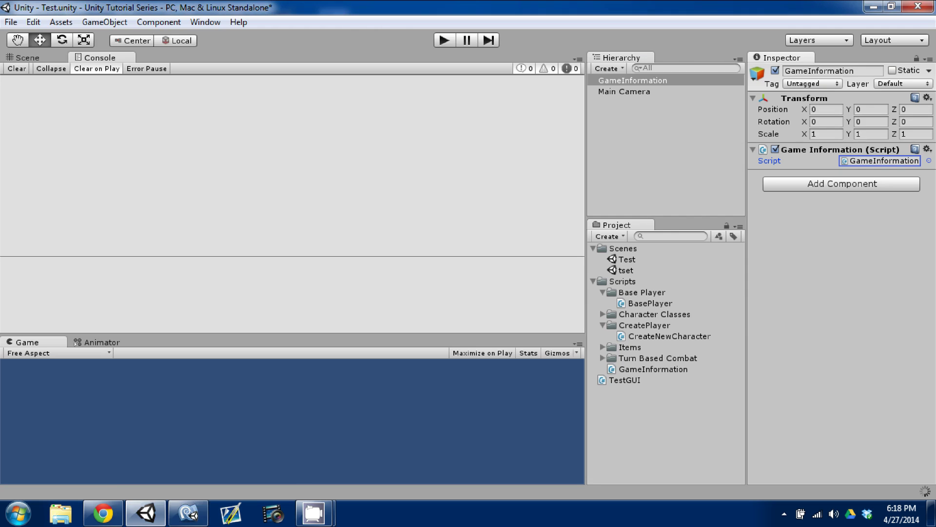
mouse_move(499, 134)
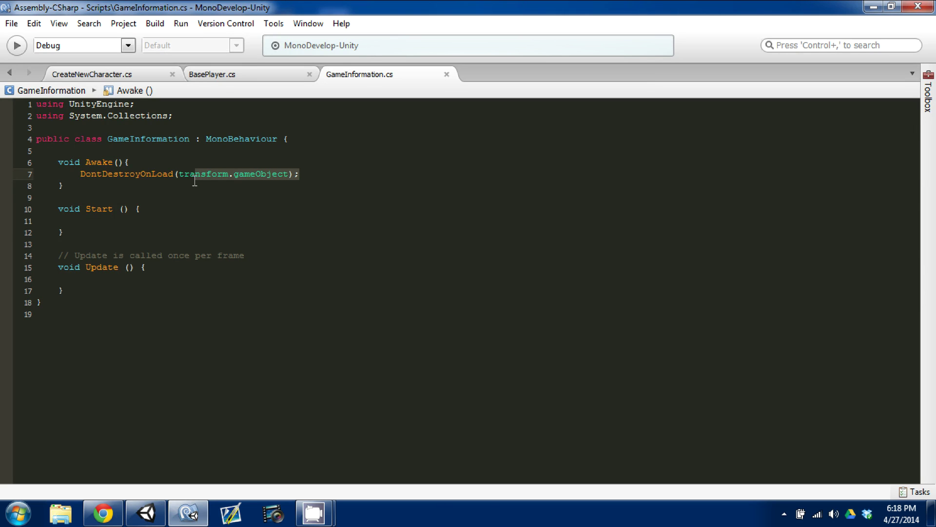
double_click(257, 174)
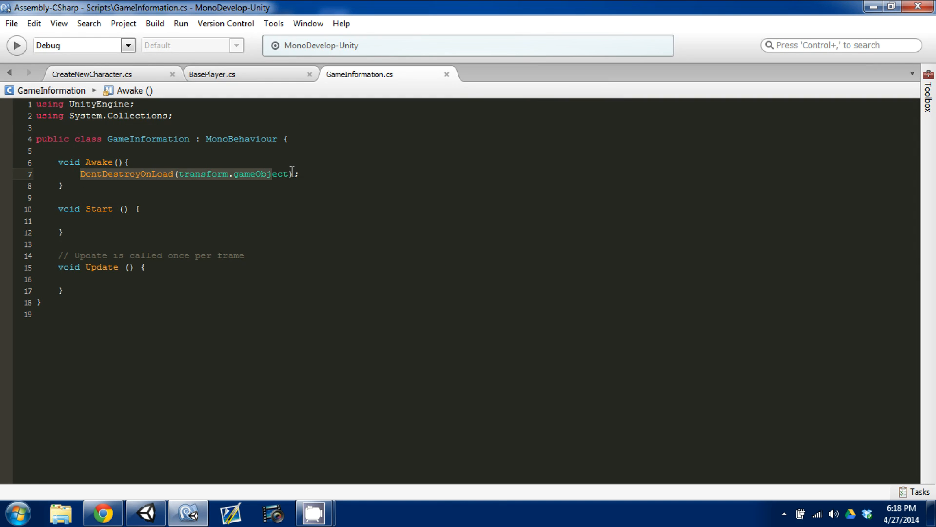
left_click(145, 513)
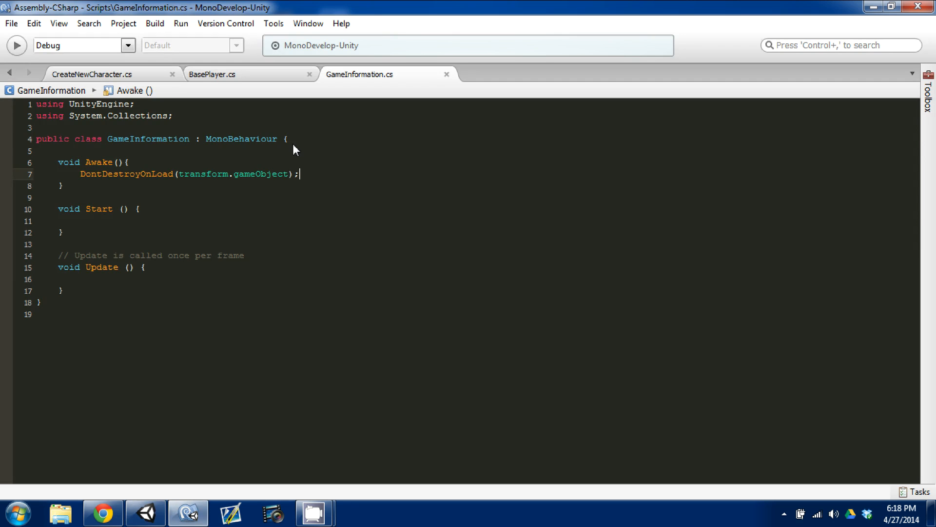
left_click(184, 279)
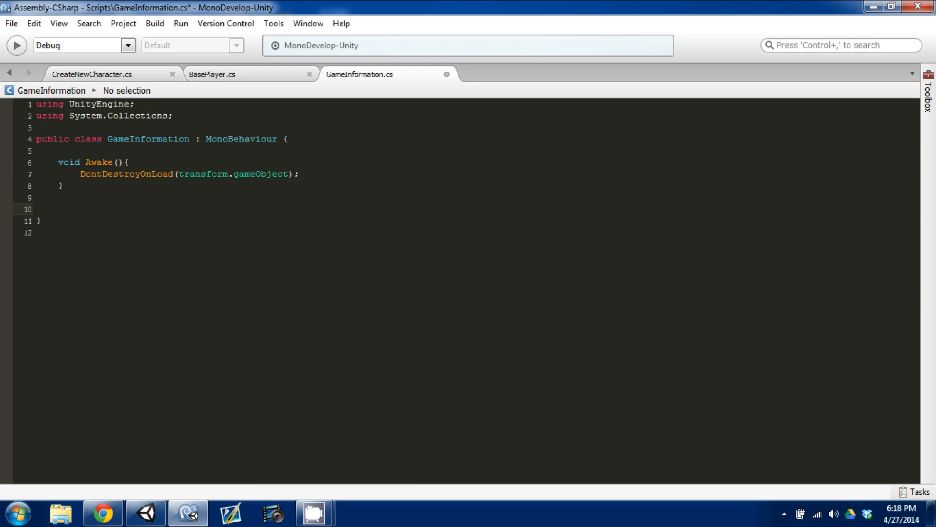
Step: Declare public static string PlayerName { get; set; } below Awake
left_click(58, 209)
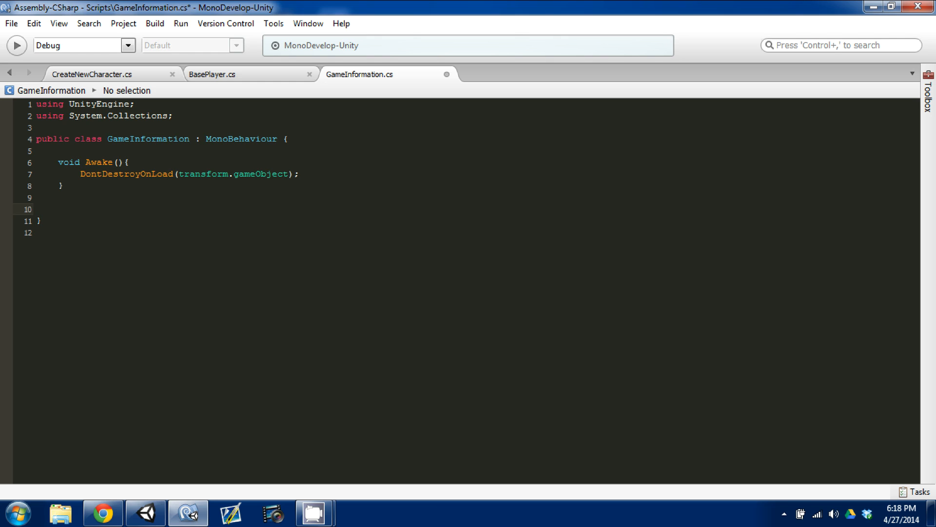
type("public s")
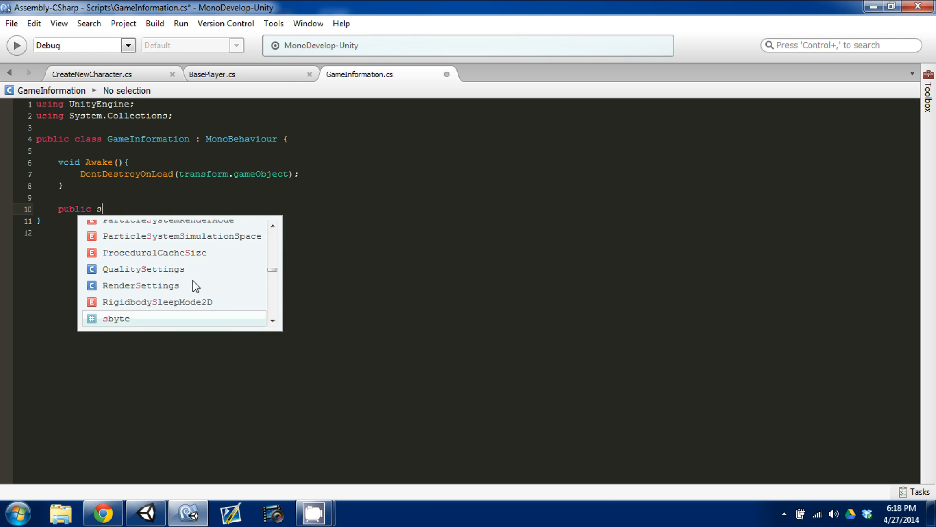
type("tatic ab")
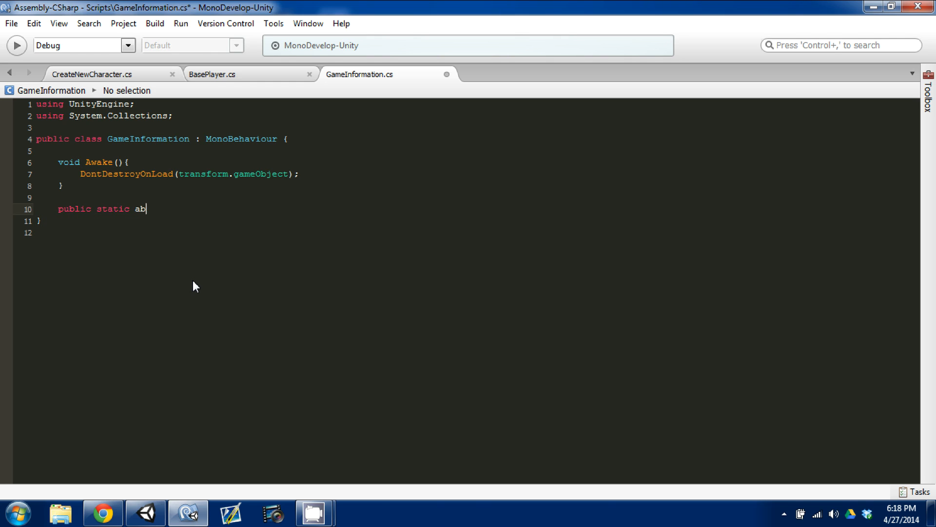
type("pla")
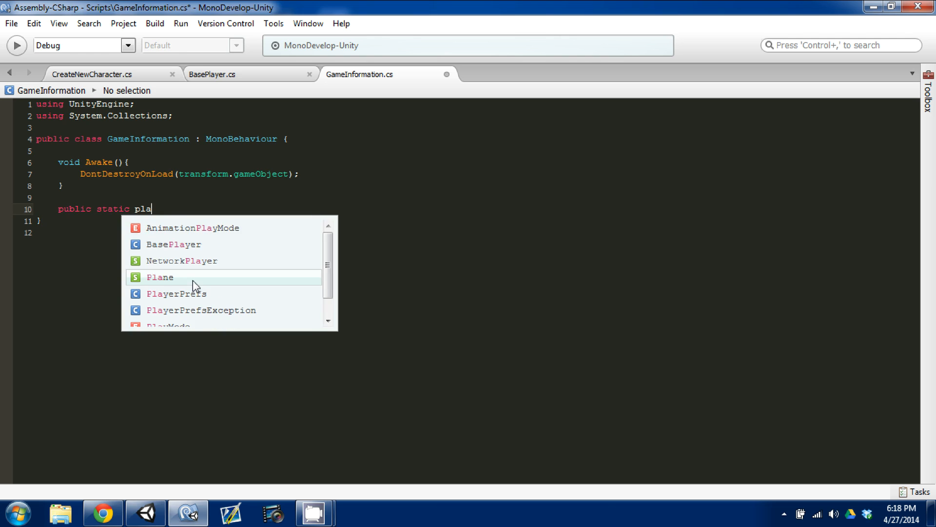
type("string")
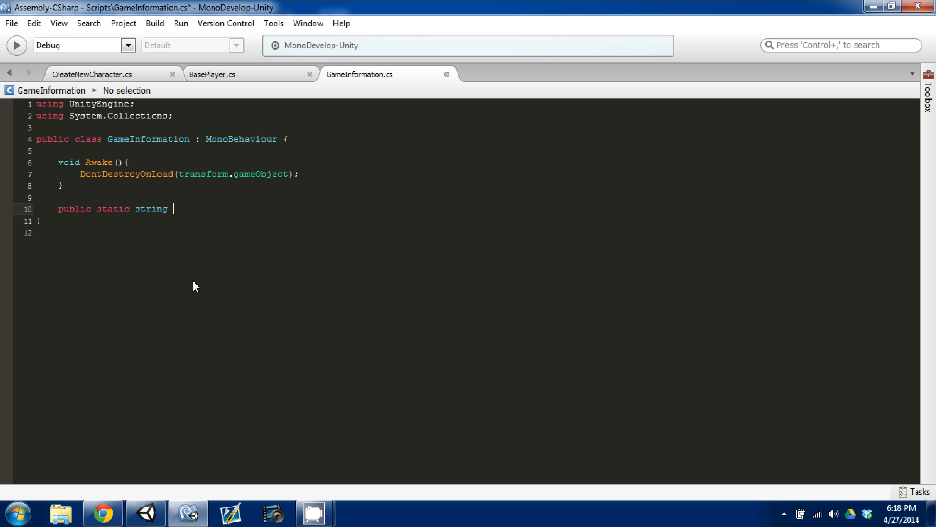
type("PlayerName")
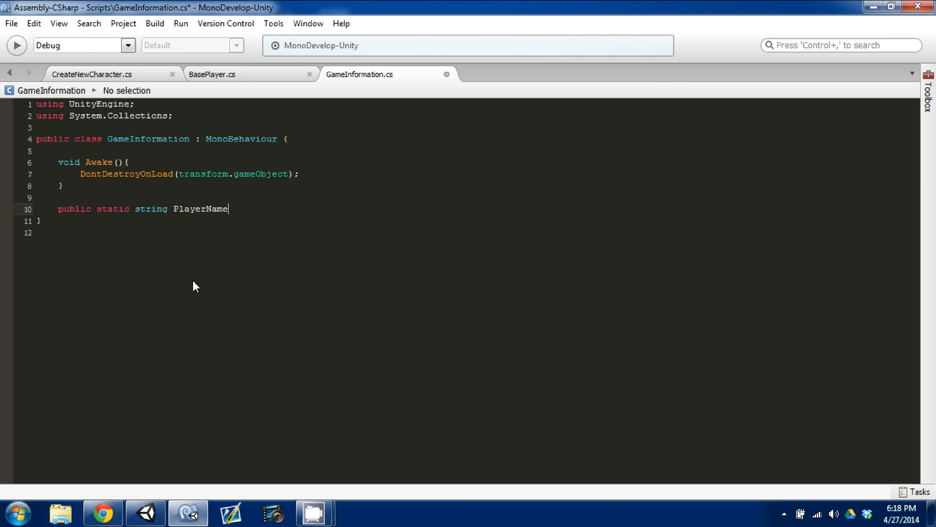
type("{")
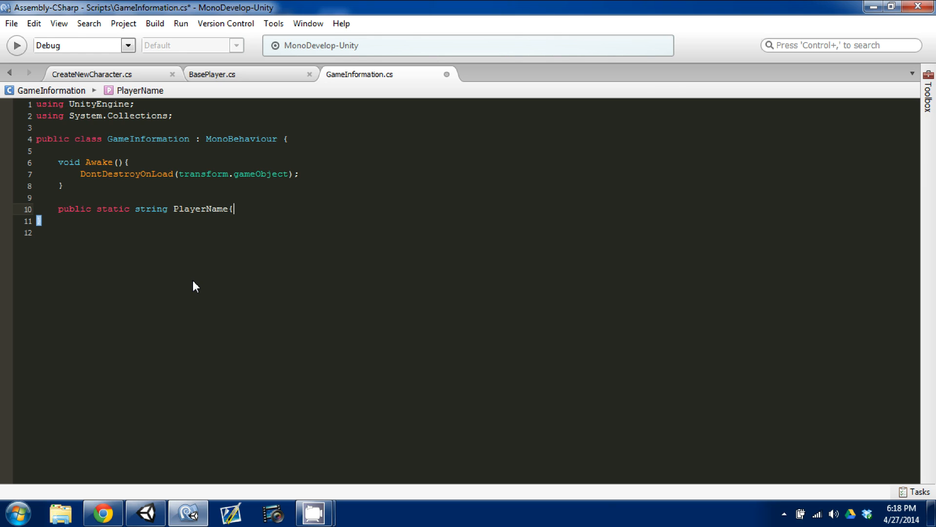
type("get;set;")
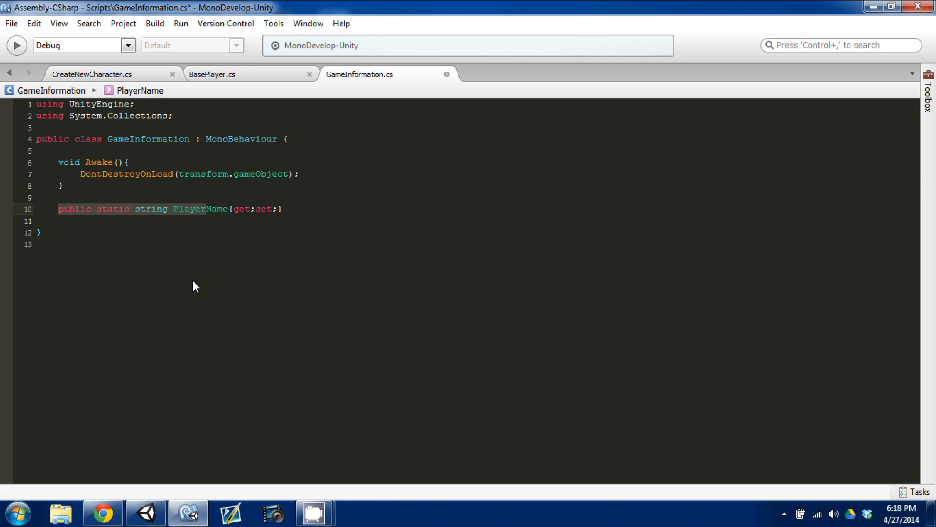
Step: Duplicate the PlayerName property line as a template for more properties
left_click(58, 221)
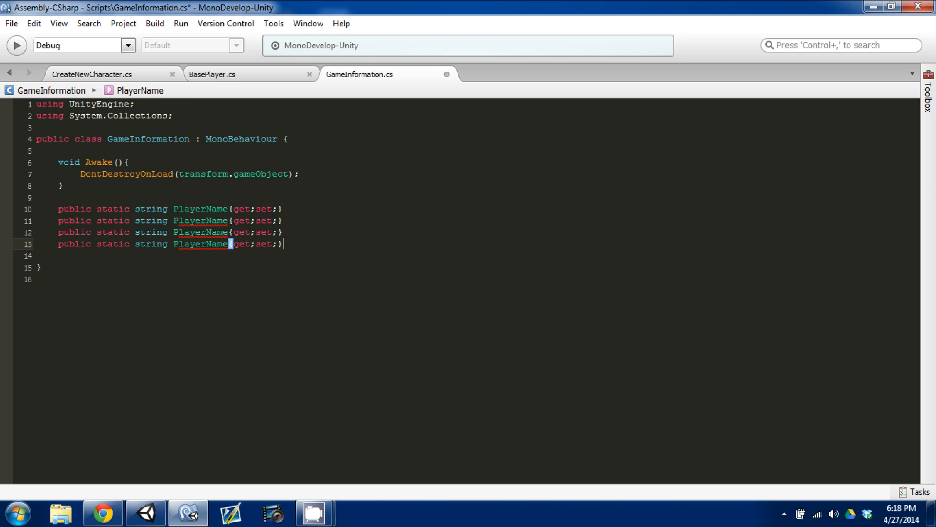
type("Level")
key("enter")
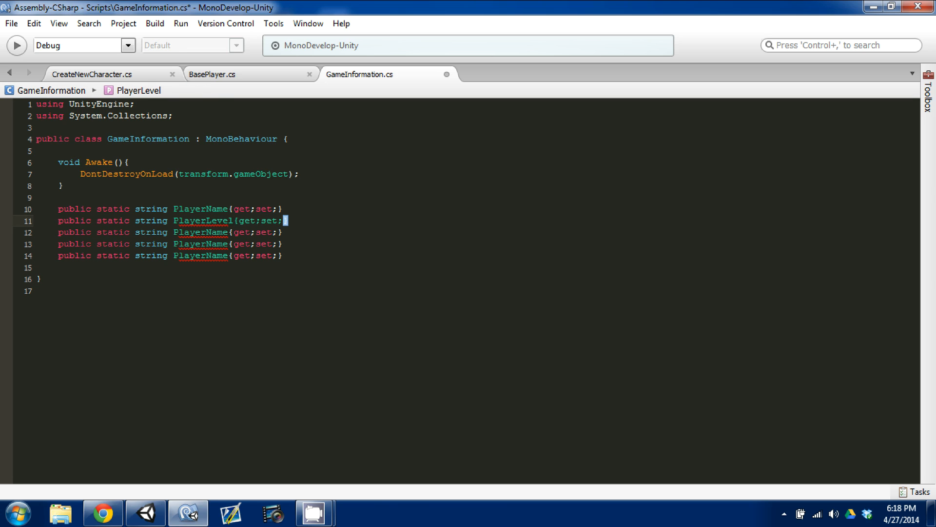
Step: Retype the copies as PlayerClass of type BaseCharacterClass and PlayerLevel as int, referencing BasePlayer
left_click(212, 74)
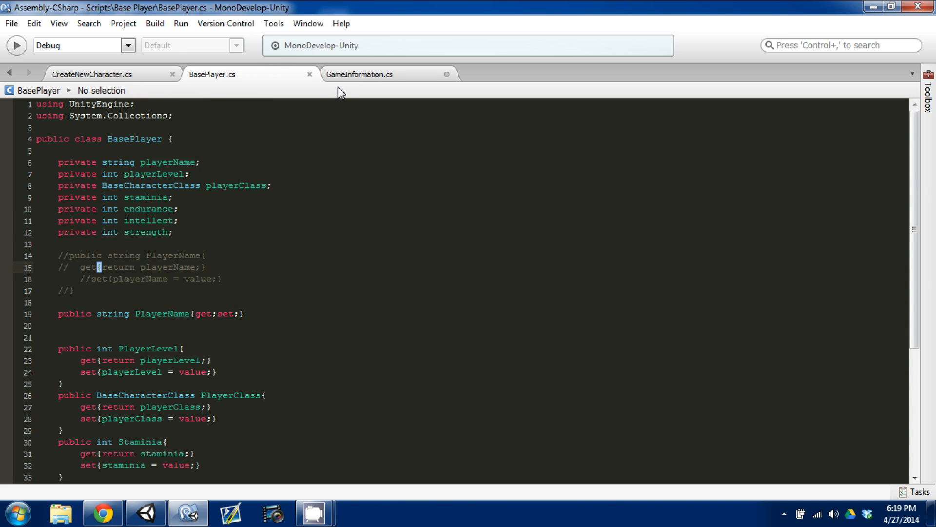
left_click(359, 74)
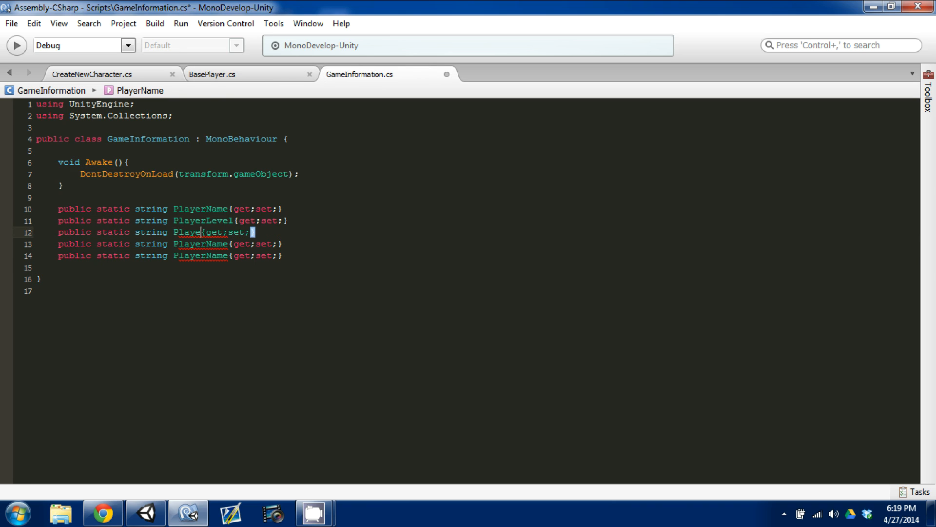
type("rClass")
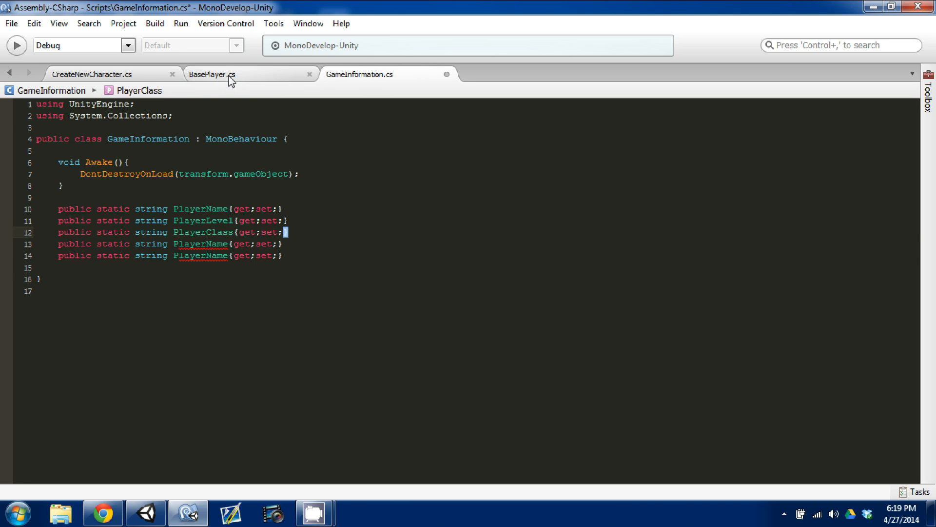
left_click(212, 74)
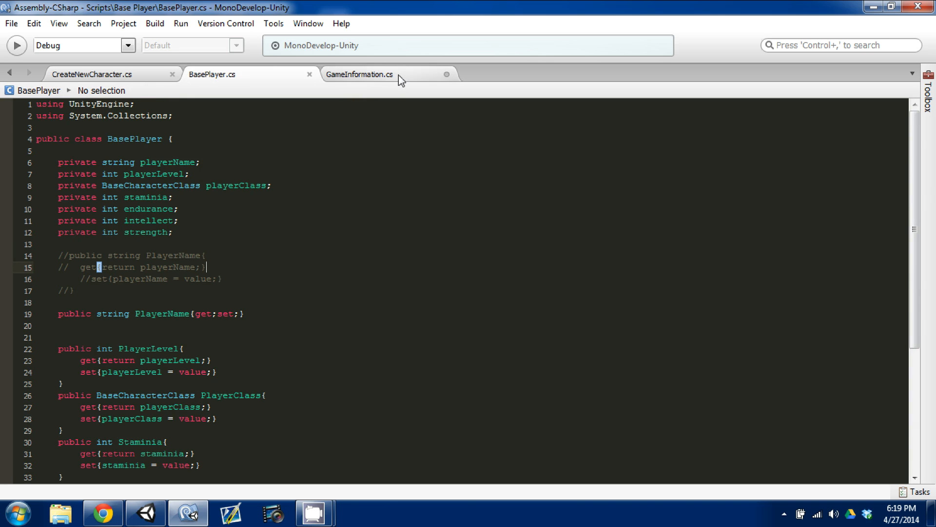
left_click(359, 74)
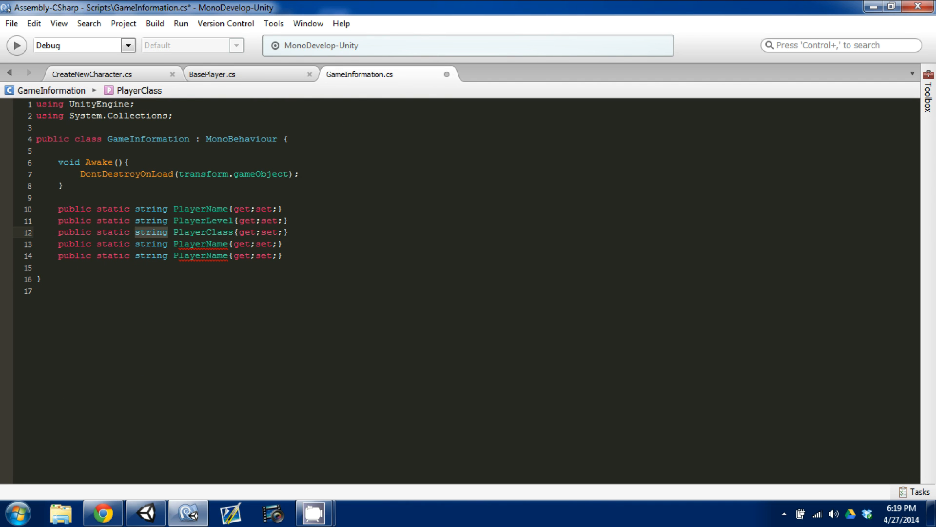
type("BaseMageClas")
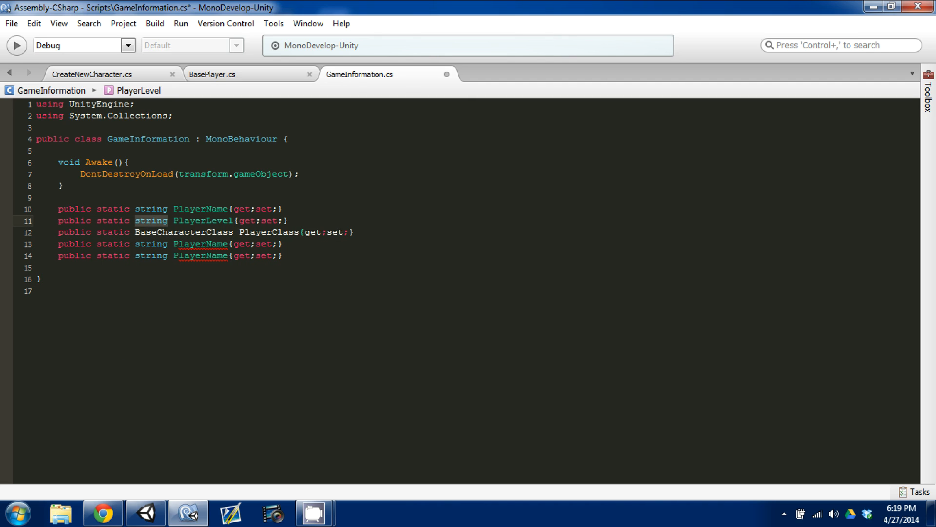
type("int")
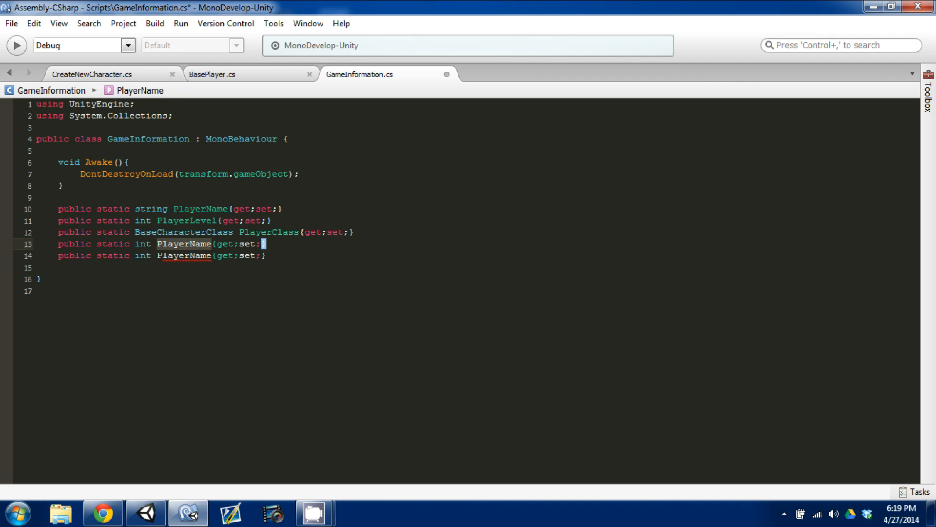
Step: Add static int stat properties Staminia, Endurnace, Intellect and Strength
type("Staminia")
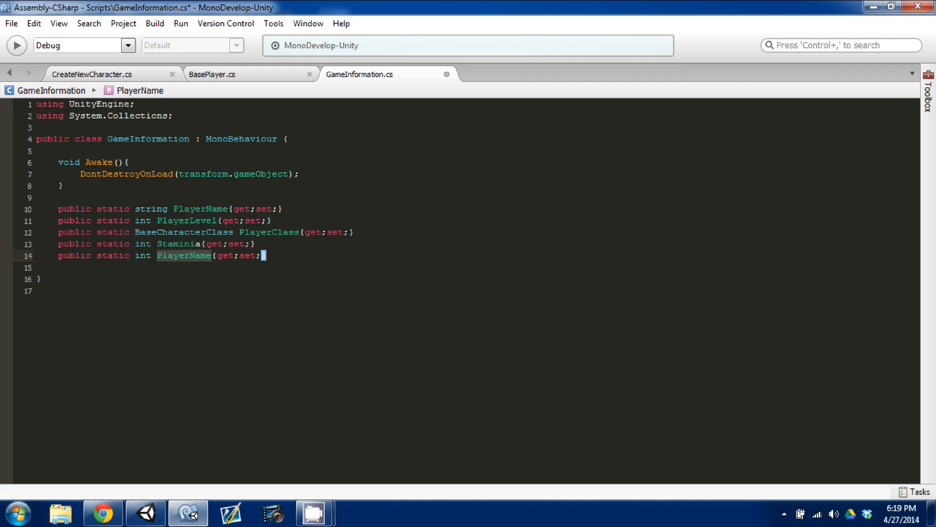
type("Endurnace")
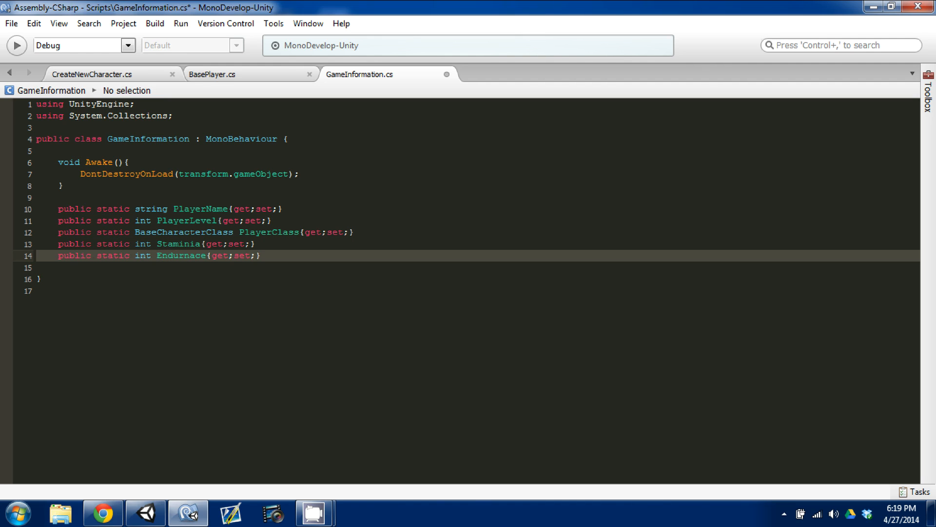
left_click(179, 244)
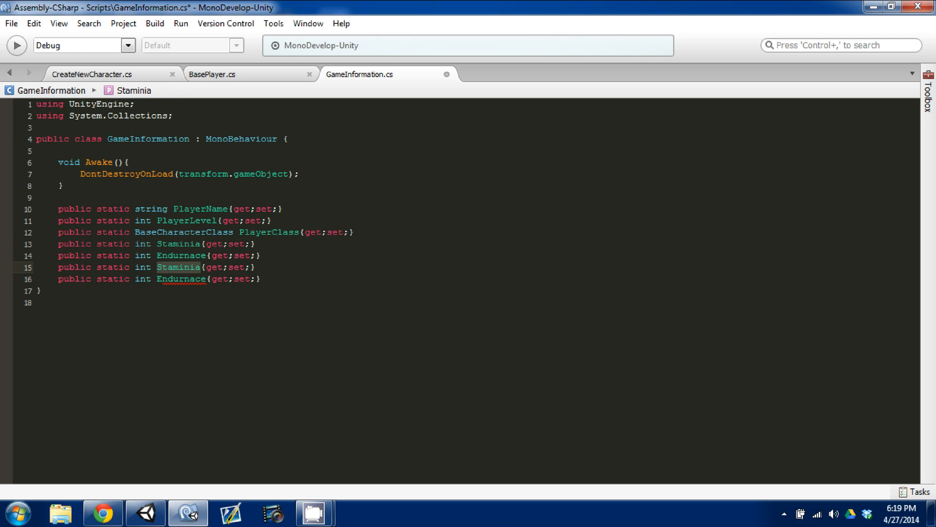
type("Inte")
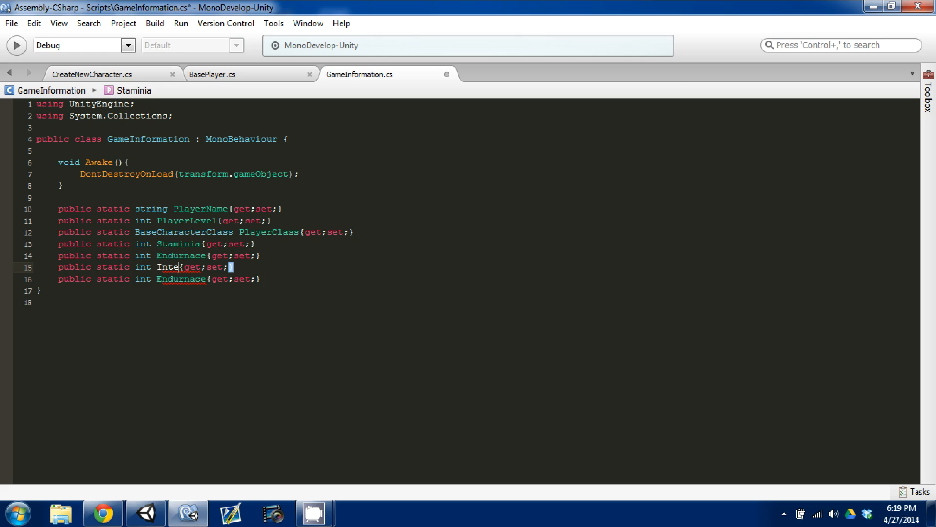
type("llect")
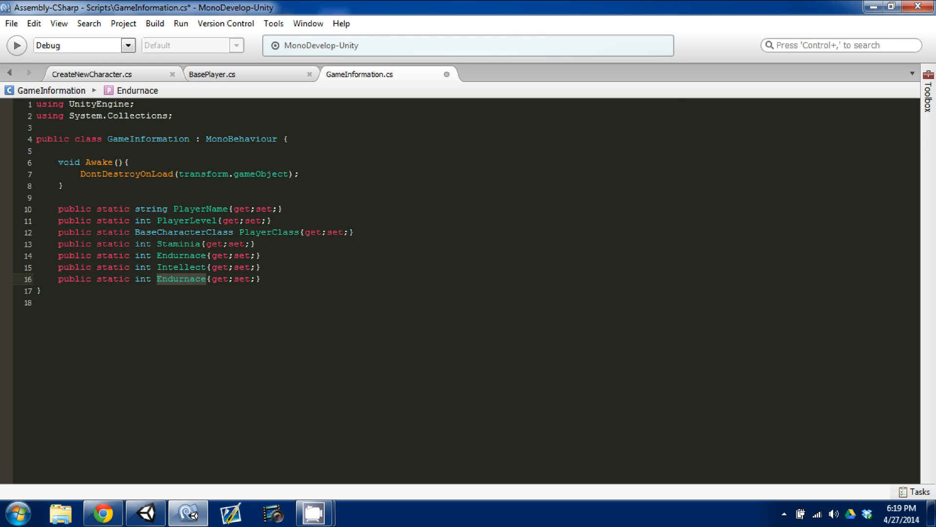
type("Strength")
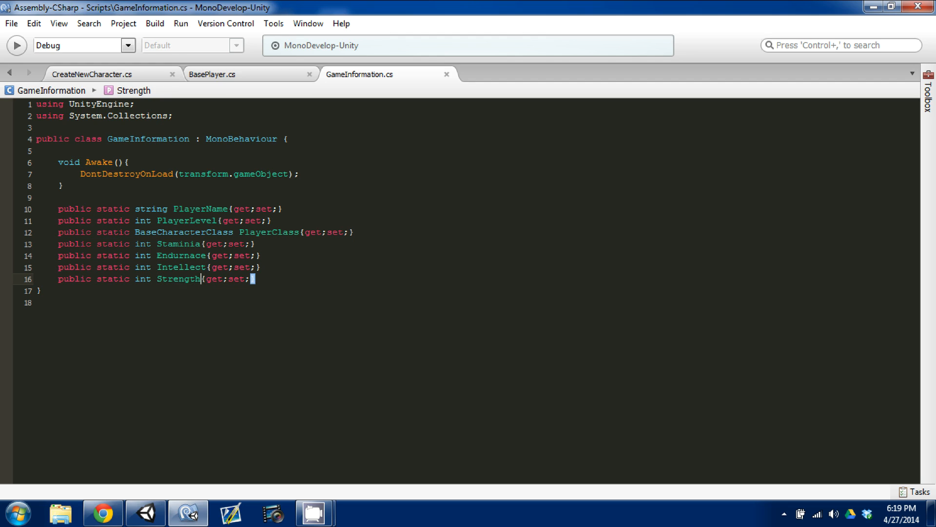
left_click(89, 74)
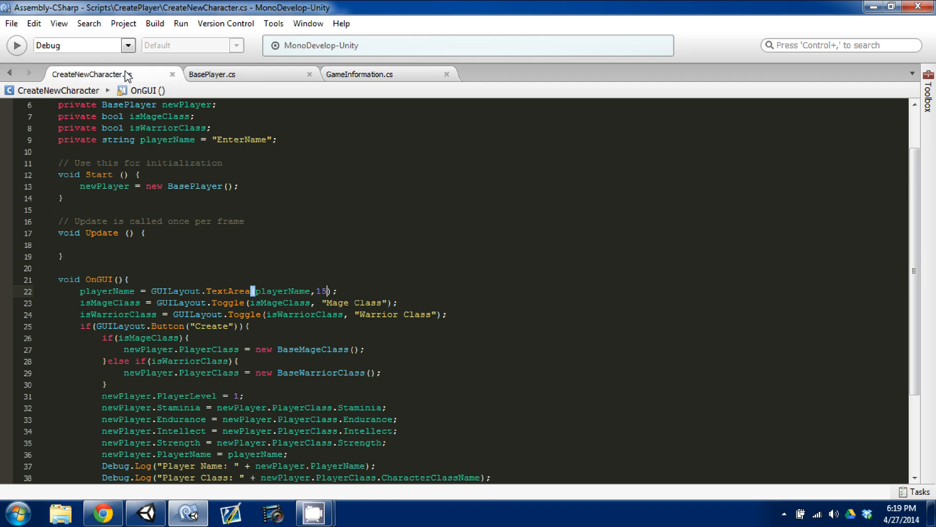
scroll("up", 3)
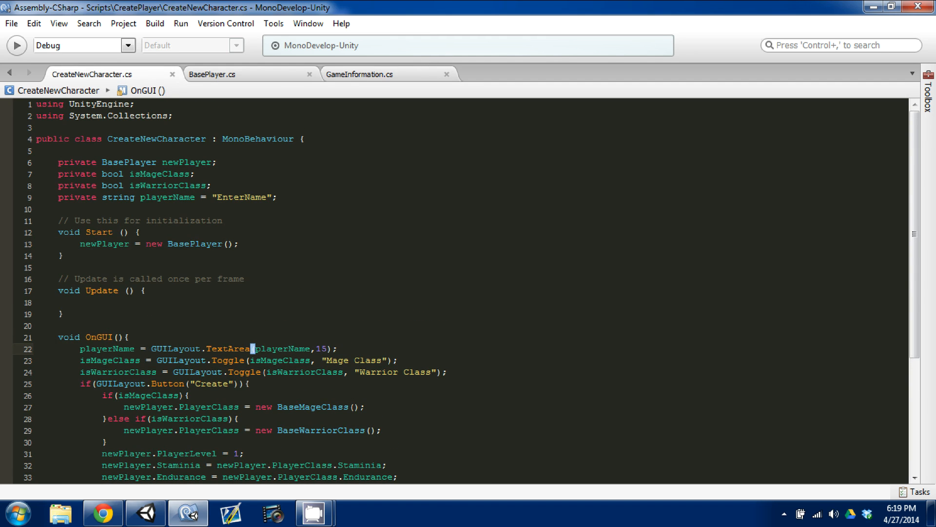
scroll("down", 3)
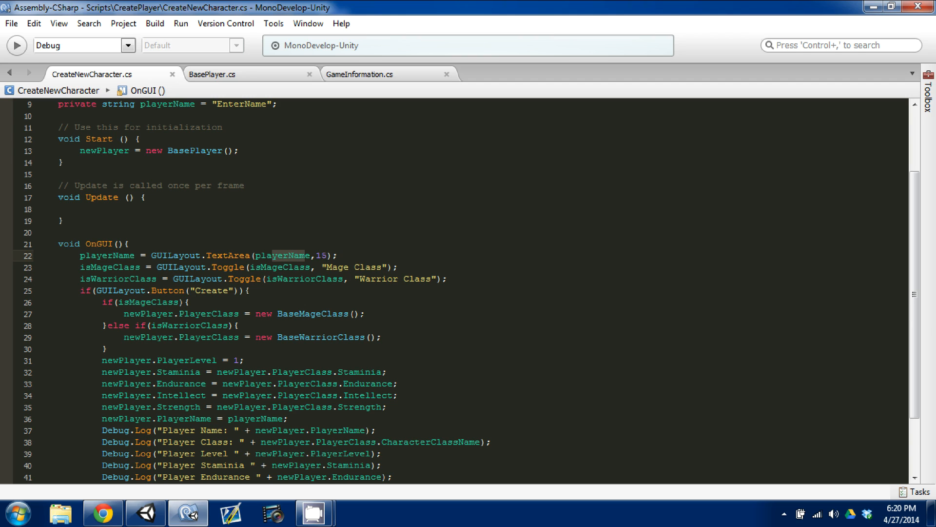
scroll("down", 3)
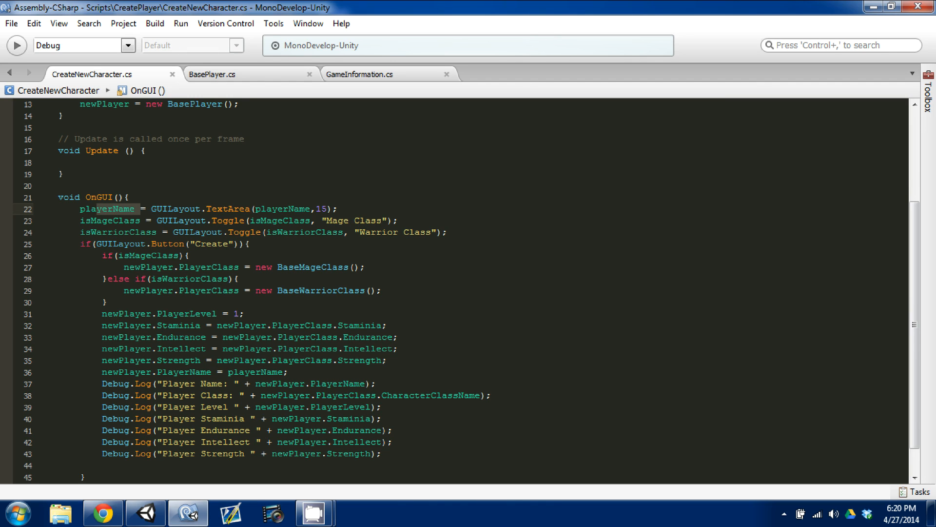
scroll("down", 3)
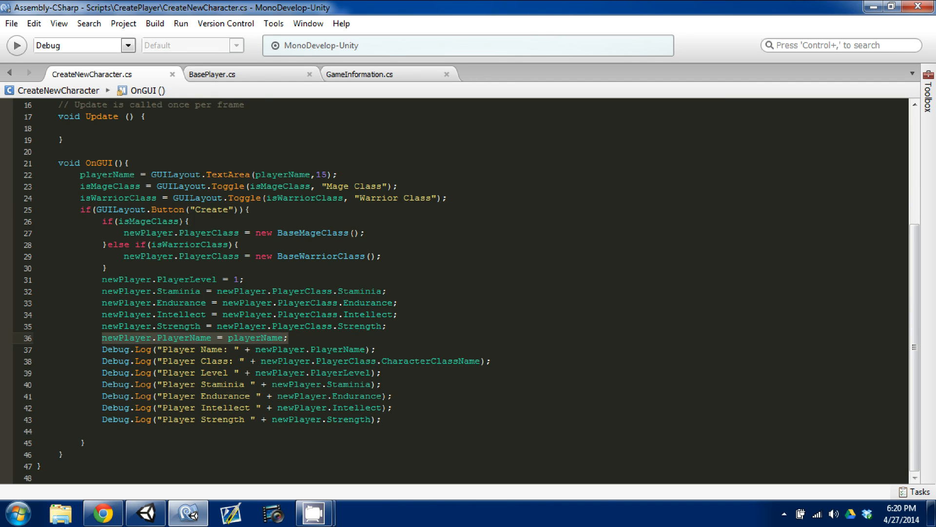
left_click(360, 74)
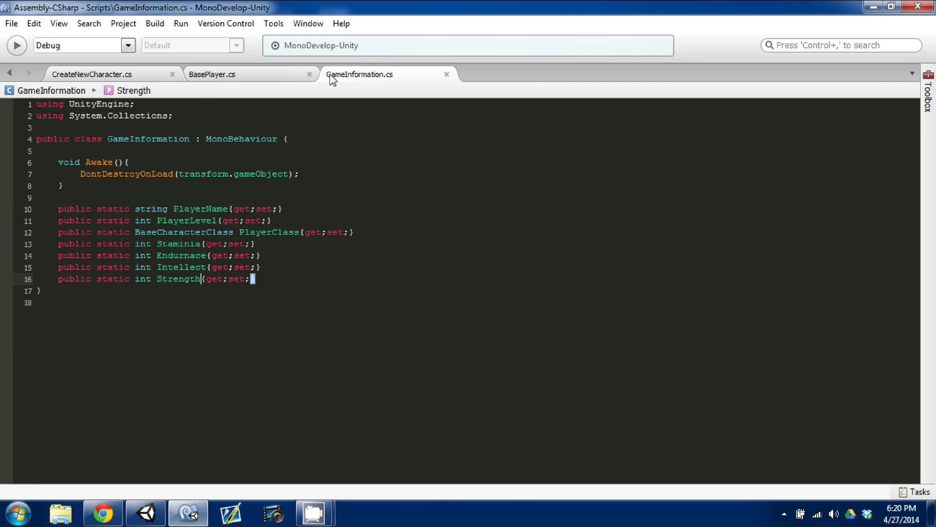
left_click(144, 512)
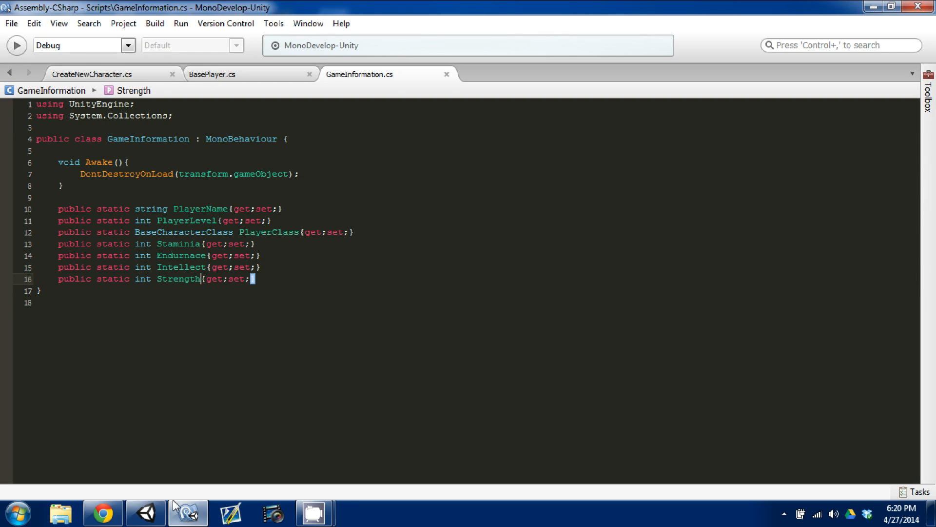
left_click(227, 290)
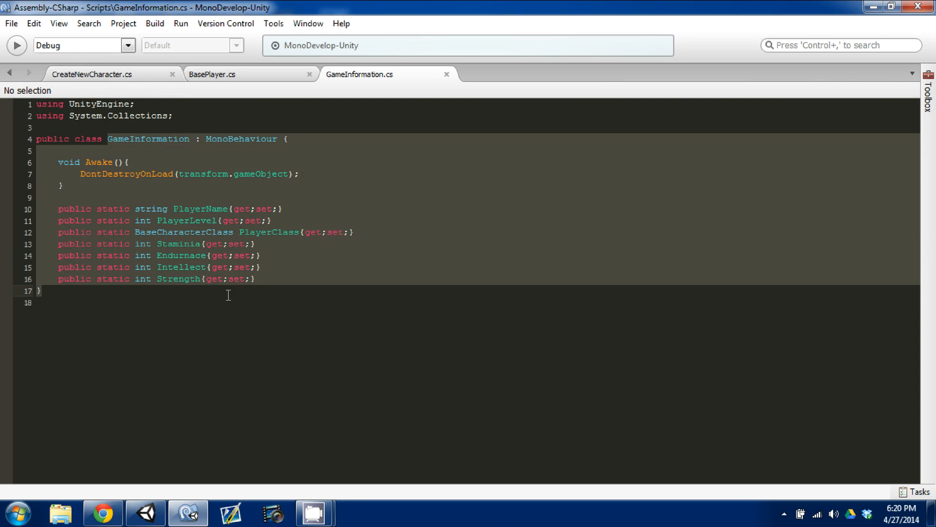
left_click(118, 186)
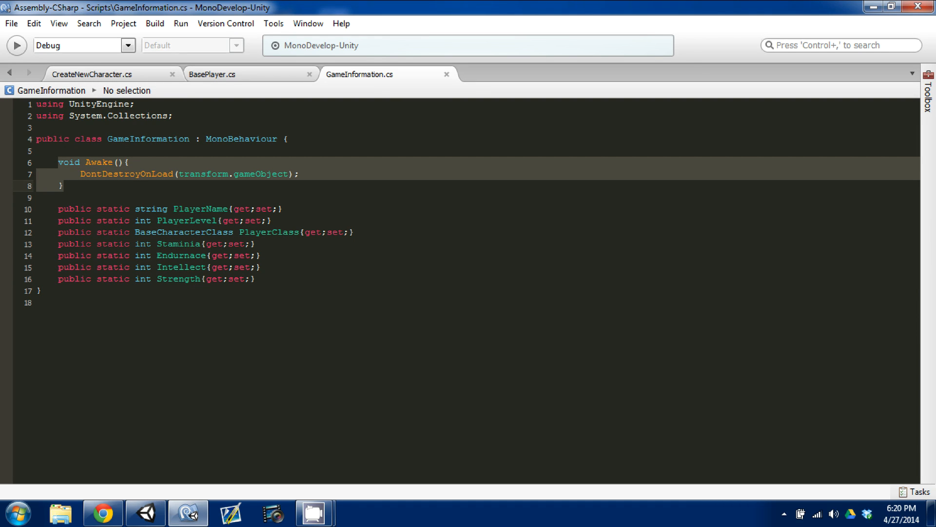
left_click(210, 186)
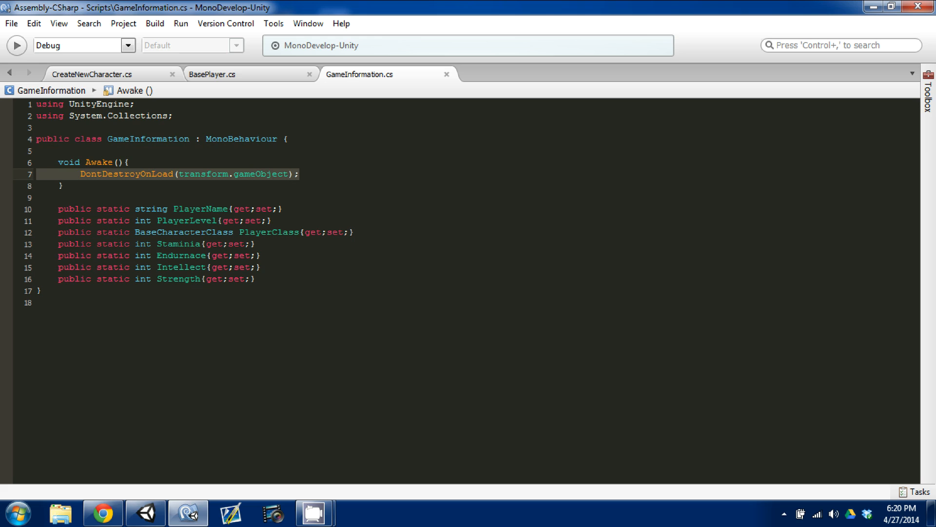
mouse_move(113, 221)
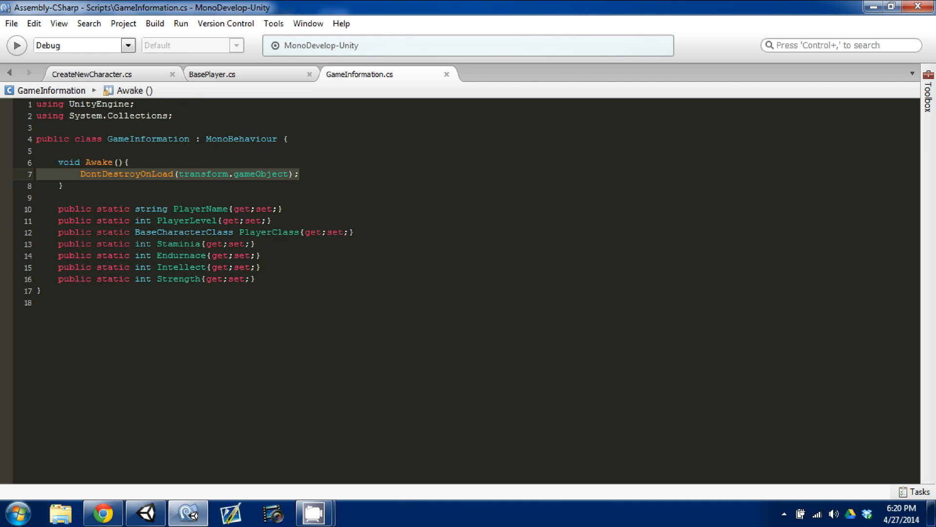
left_click(287, 138)
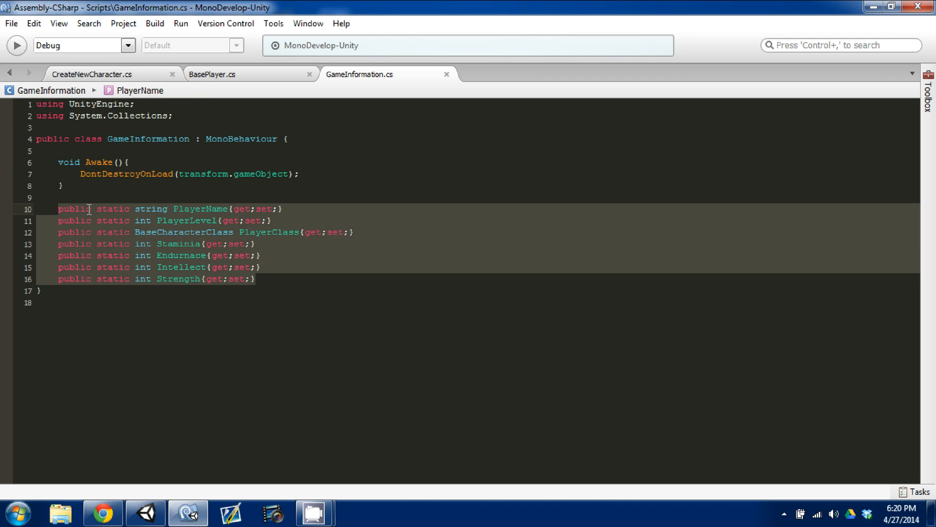
left_click(197, 232)
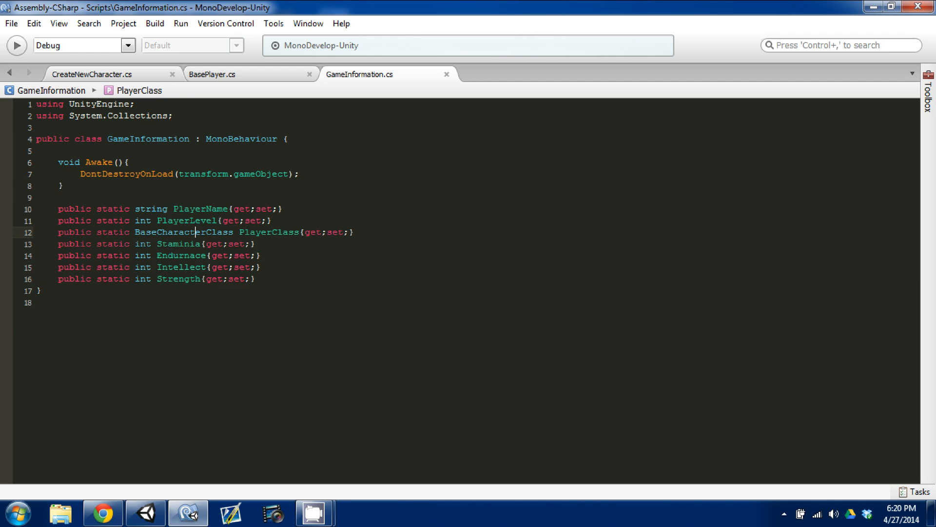
mouse_move(185, 232)
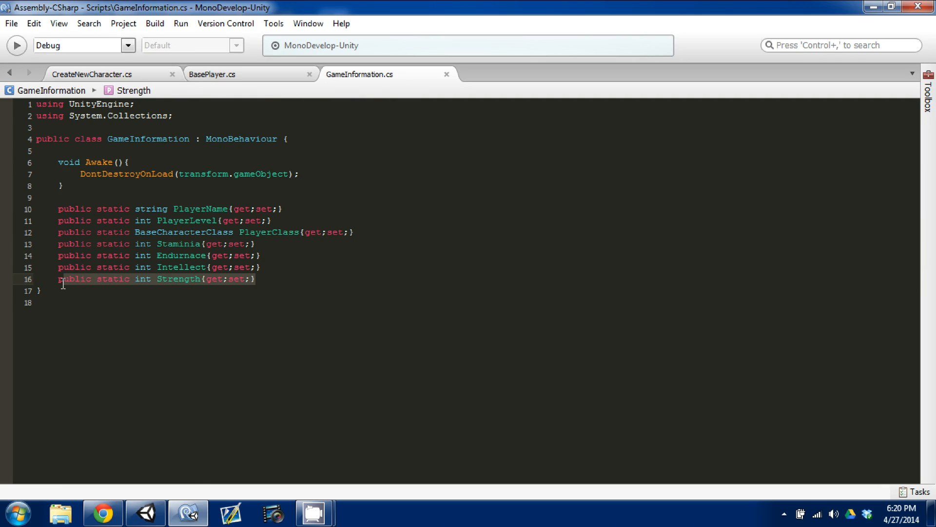
mouse_move(207, 385)
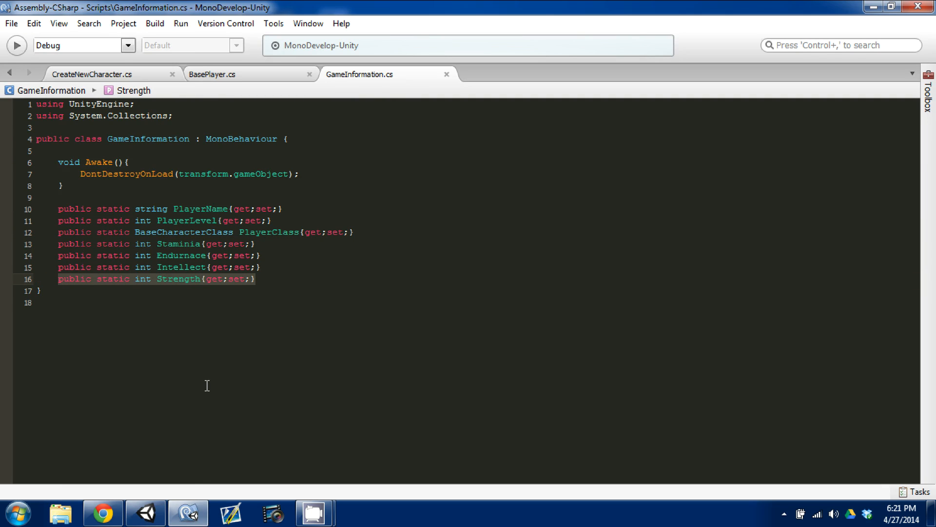